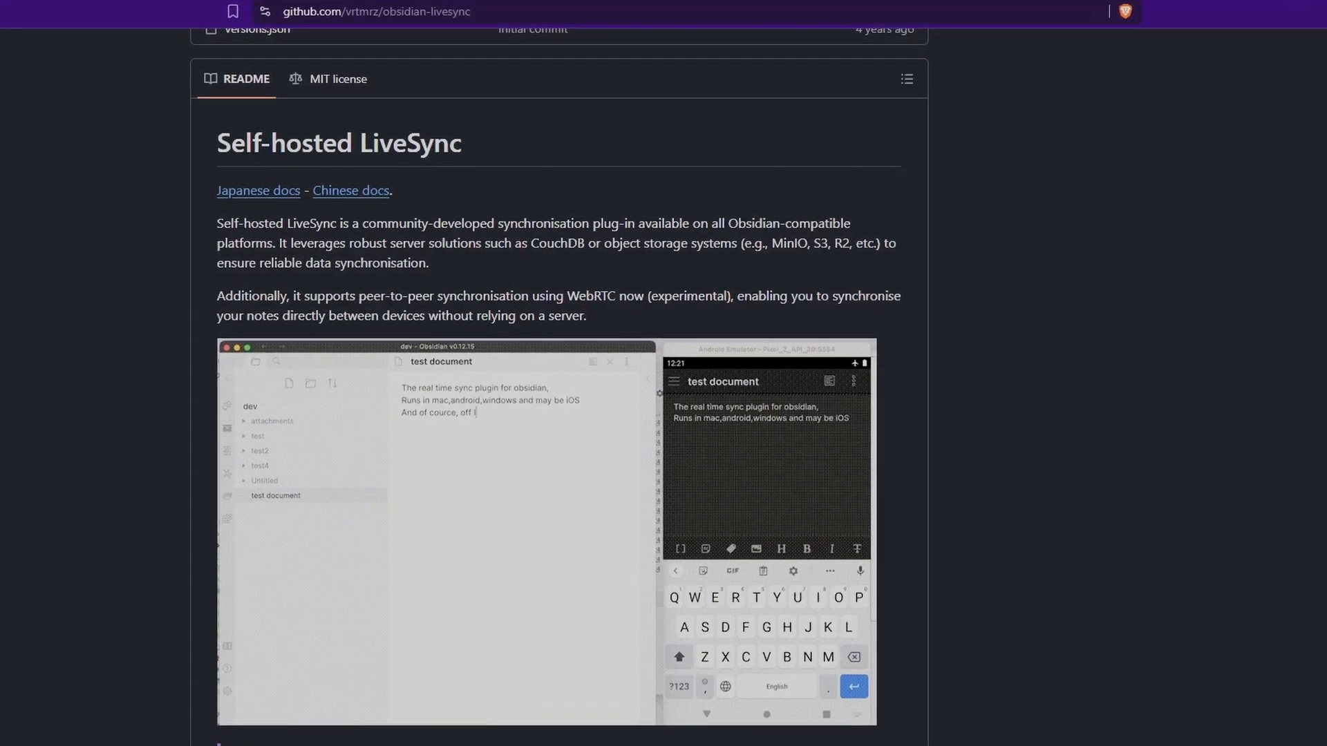
Step: Create a new dataset named obsidian_demo under pool
{"action": "scroll", "scroll_direction": "down", "scroll_amount": 3}
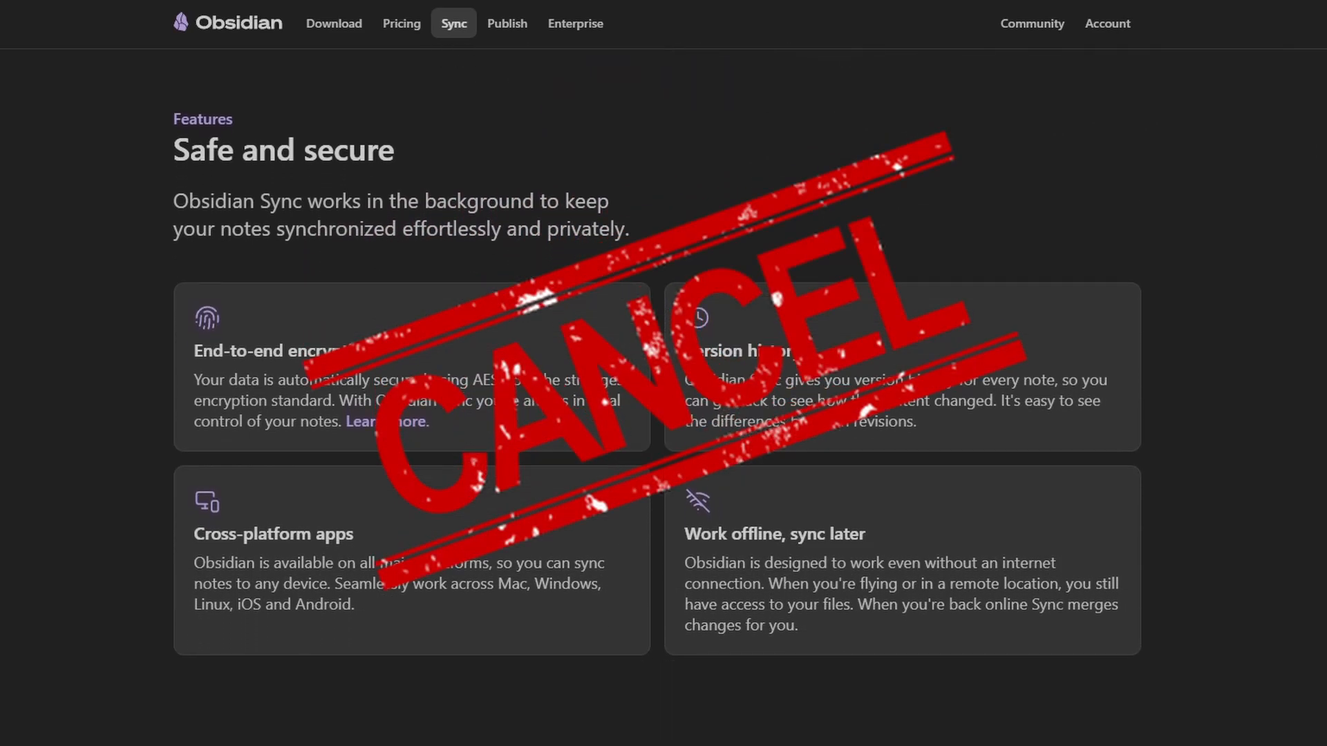
{"action": "scroll", "scroll_direction": "down", "scroll_amount": 3}
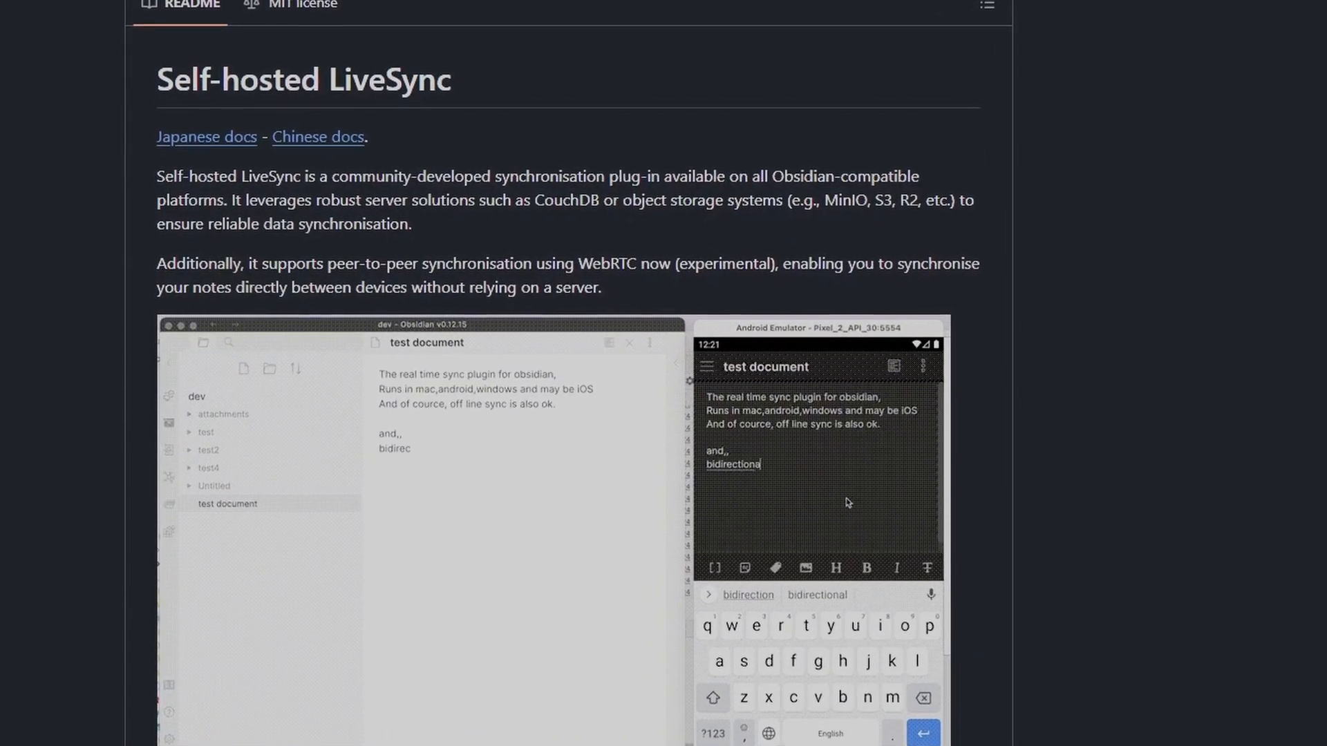
{"action": "scroll", "scroll_direction": "down", "scroll_amount": 3}
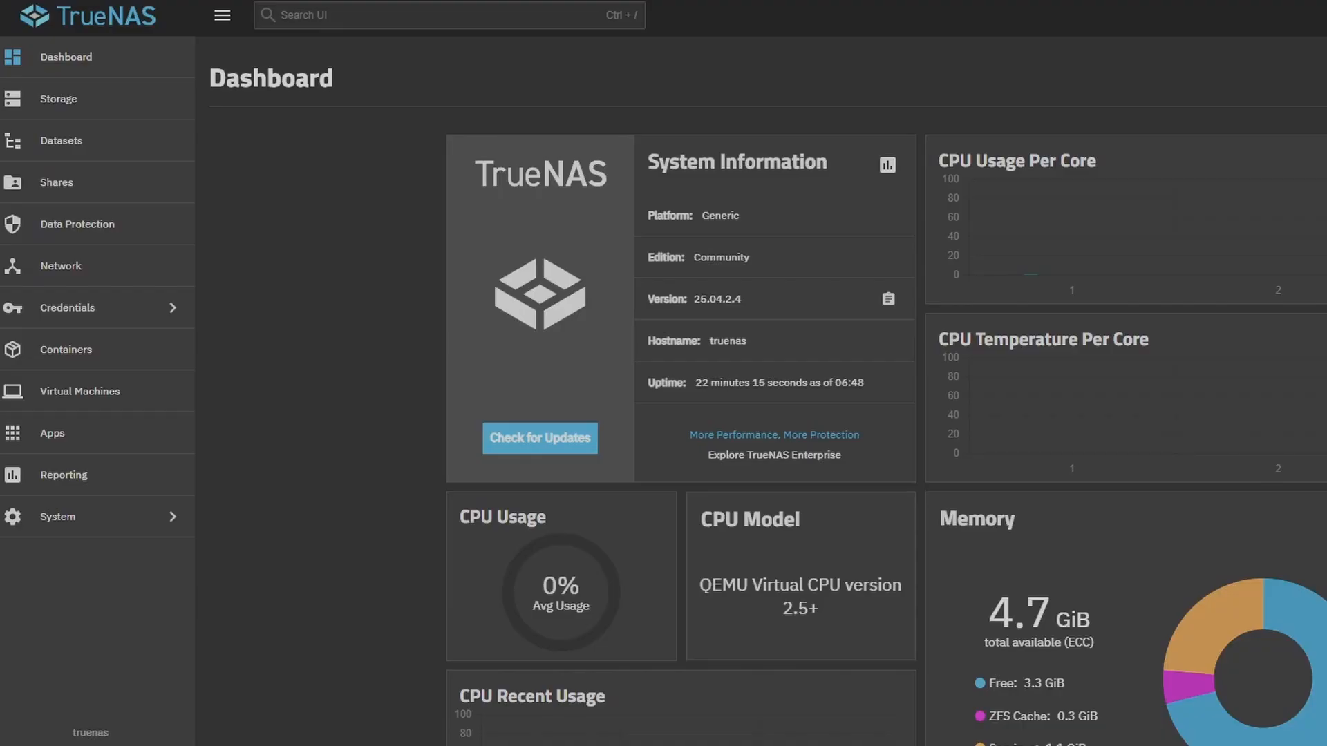
{"action": "scroll", "scroll_direction": "down", "scroll_amount": 3}
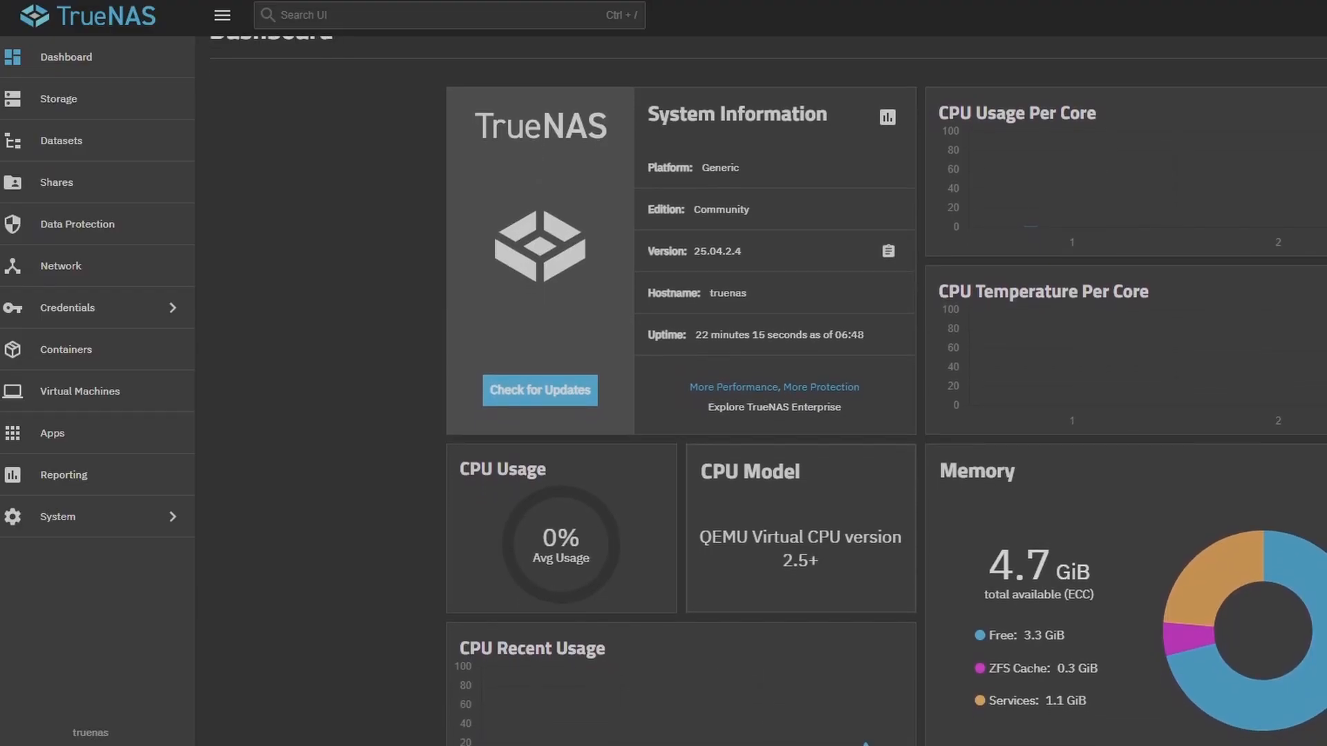
{"action": "scroll", "scroll_direction": "down", "scroll_amount": 3}
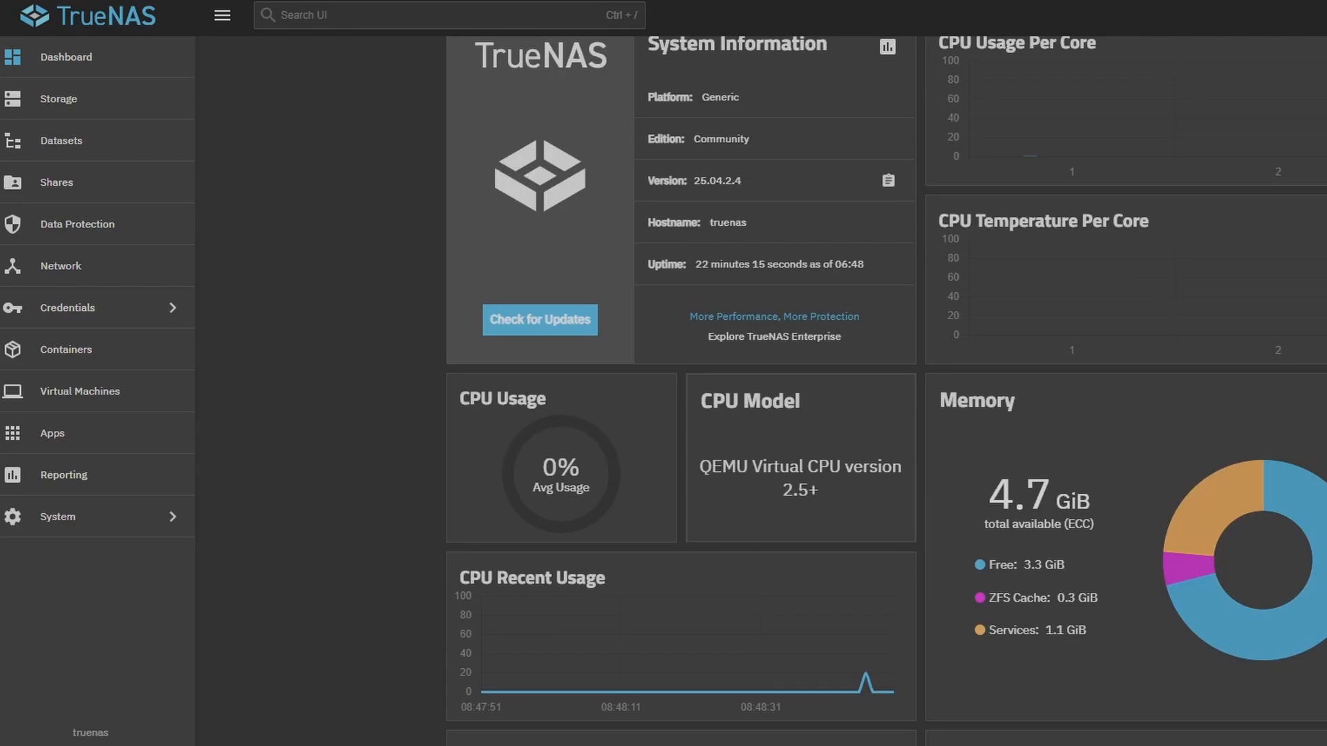
{"action": "scroll", "scroll_direction": "down", "scroll_amount": 3}
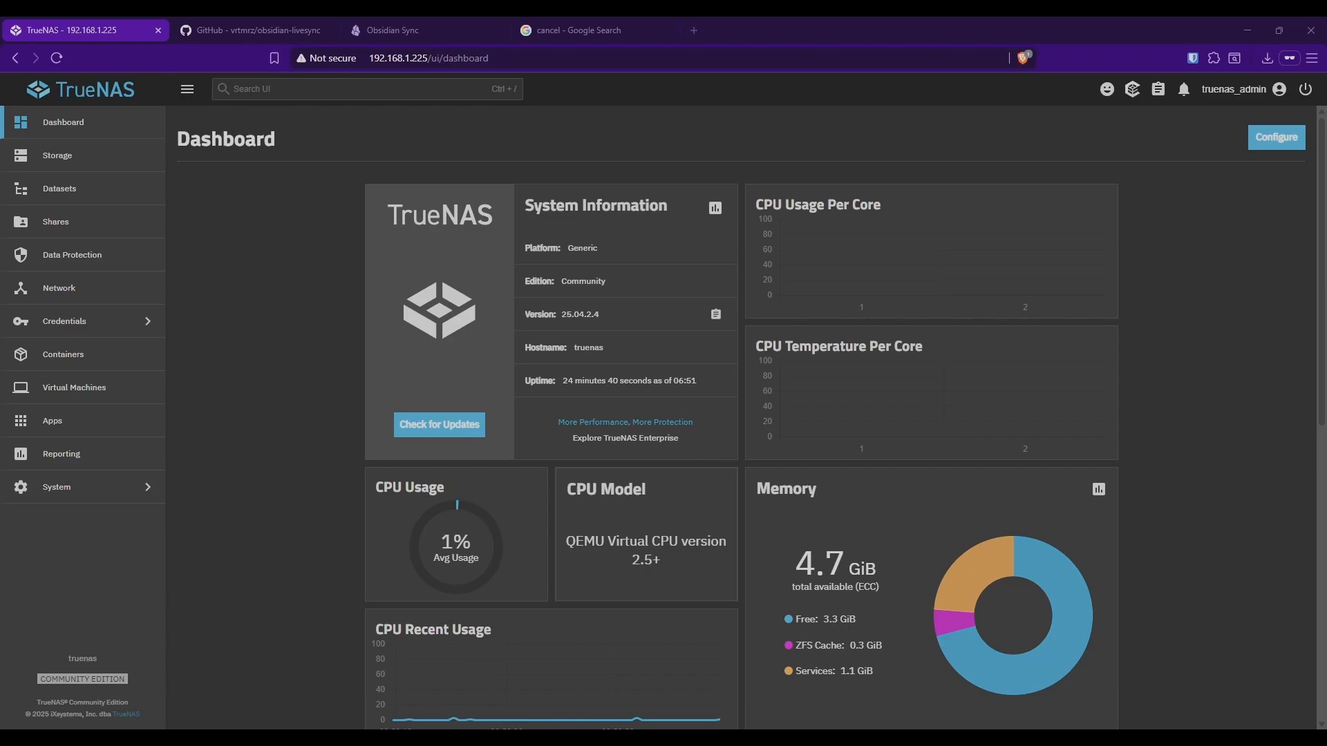
{"action": "left_click", "coordinate": [60, 188]}
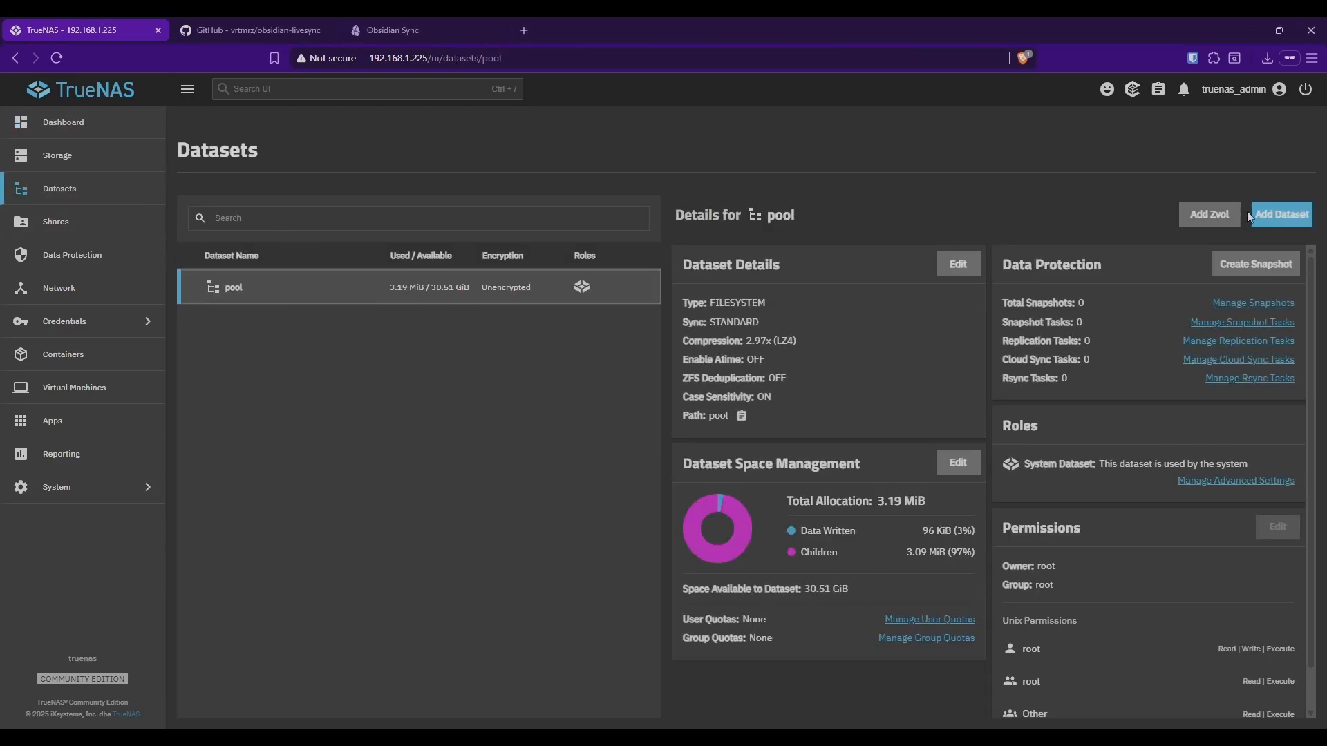
{"action": "left_click", "coordinate": [1280, 215]}
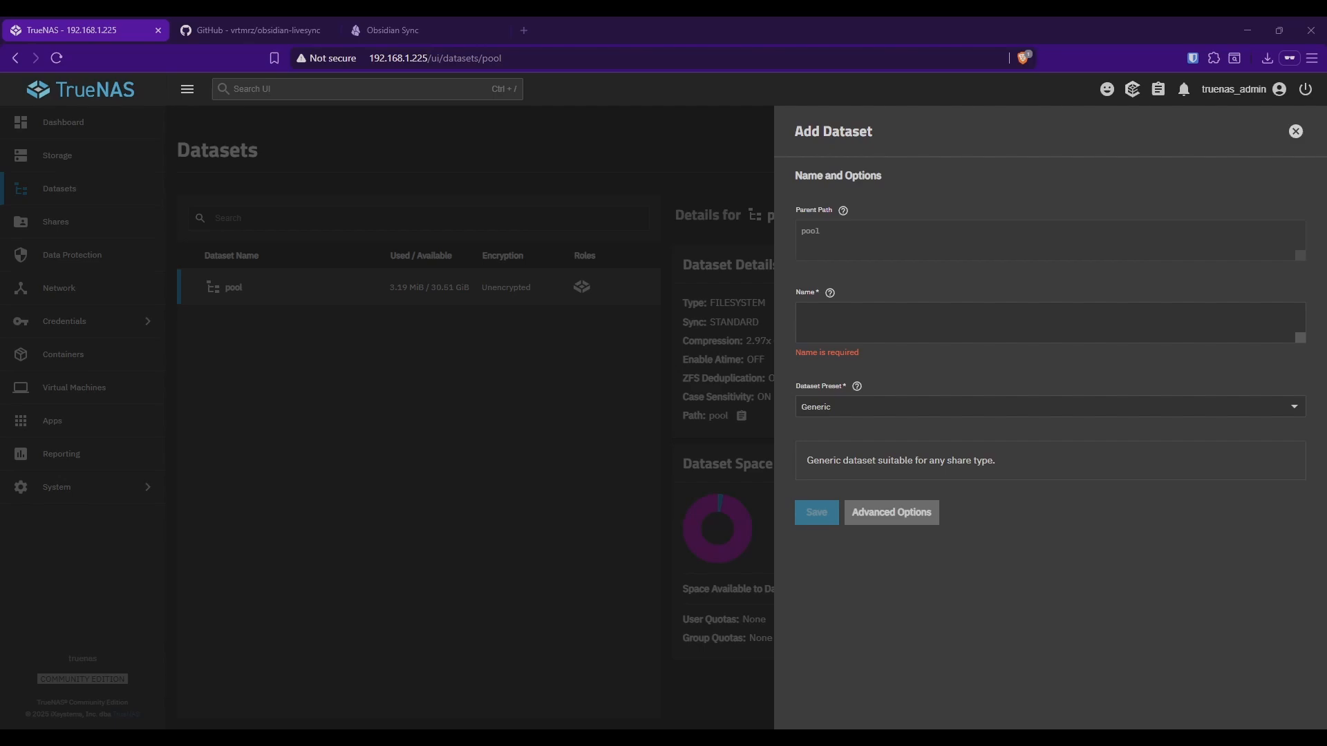
{"action": "type", "text": "obsidian_demo"}
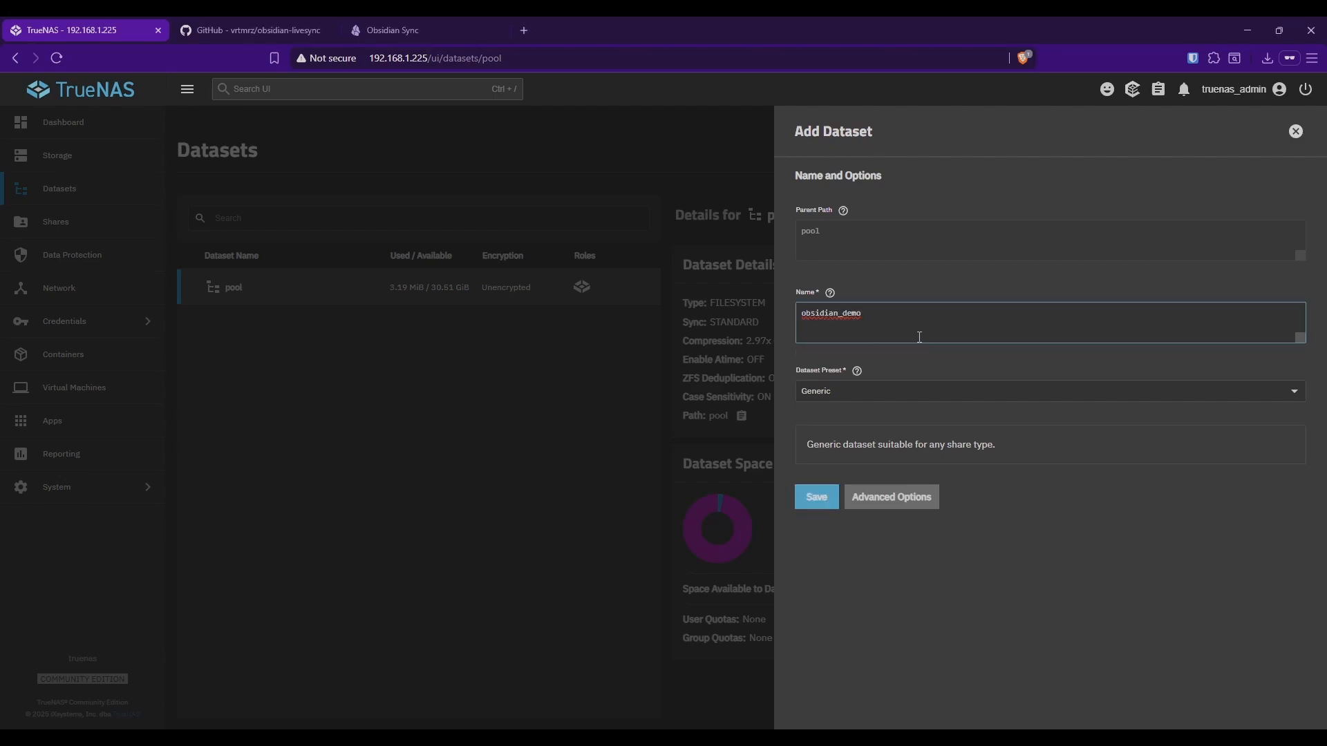
{"action": "left_click", "coordinate": [815, 497]}
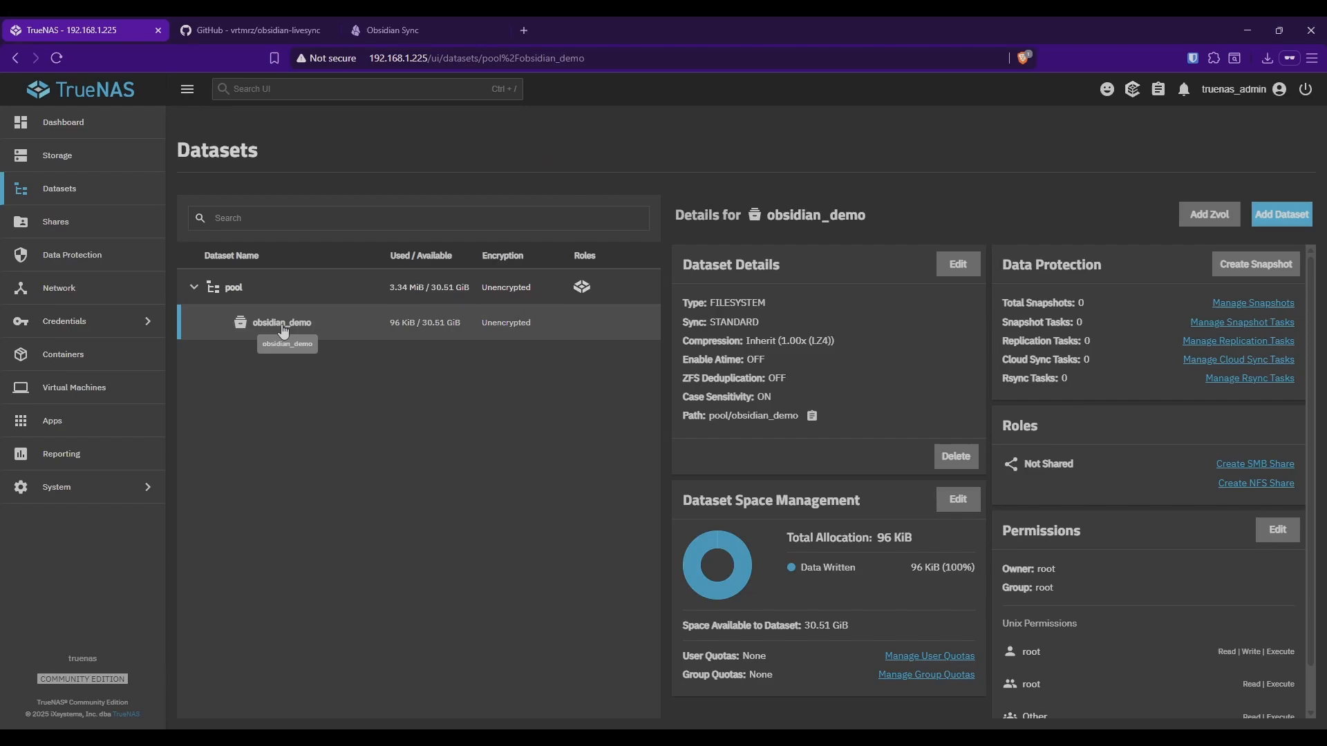
Step: Open the Install via YAML form from Apps > Discover Apps
{"action": "left_click", "coordinate": [51, 421]}
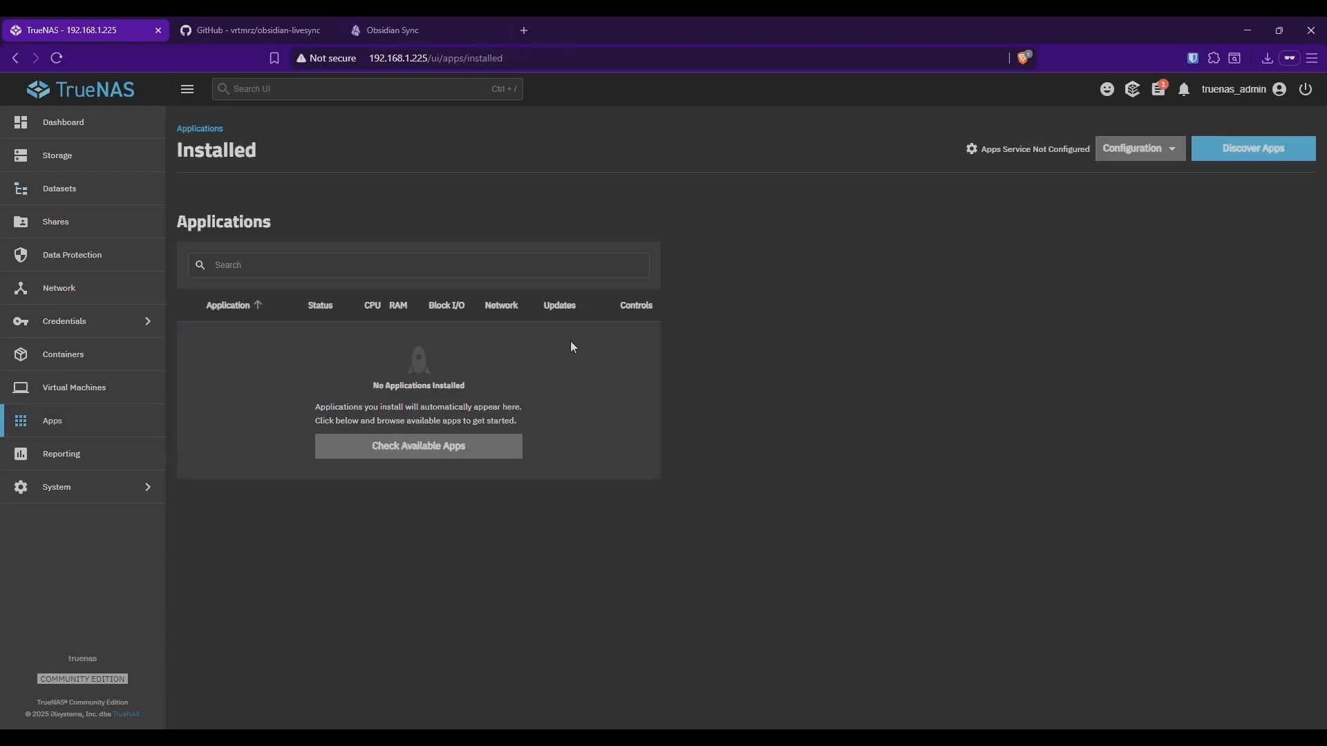
{"action": "left_click", "coordinate": [1252, 148]}
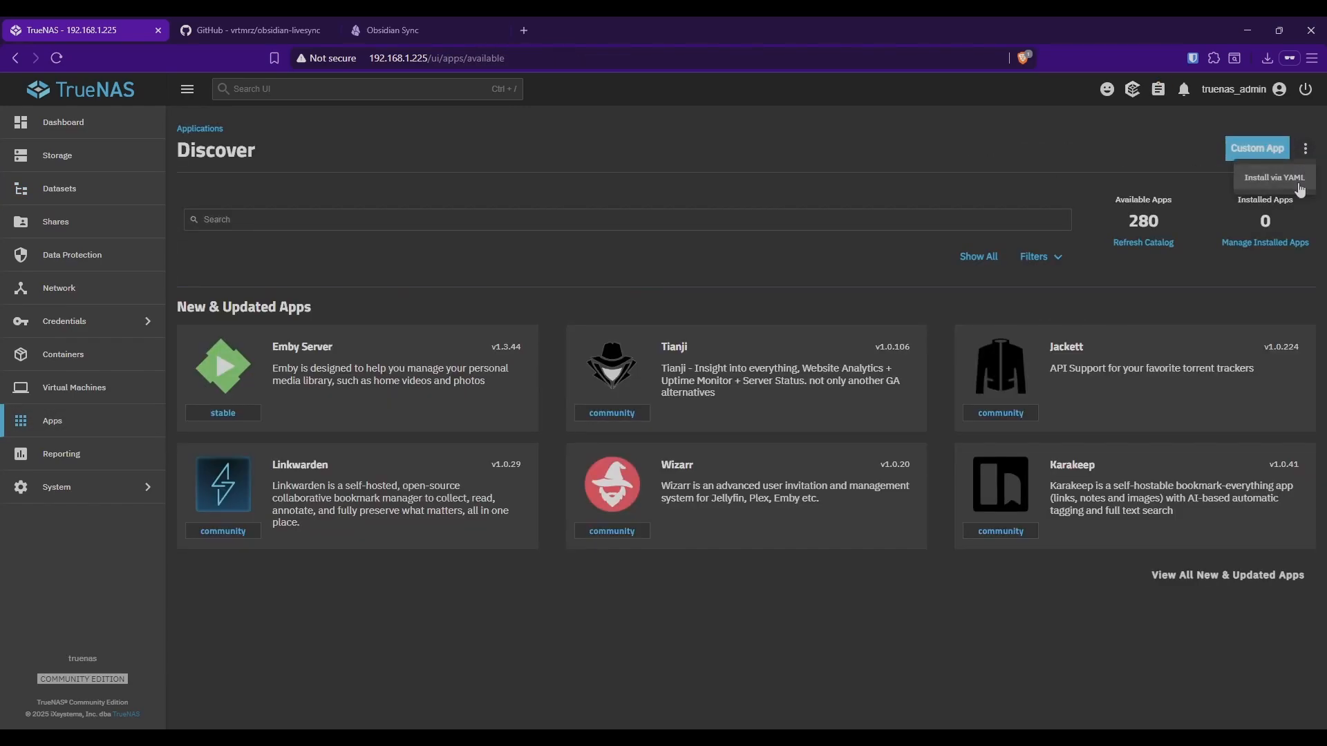
{"action": "left_click", "coordinate": [1269, 177]}
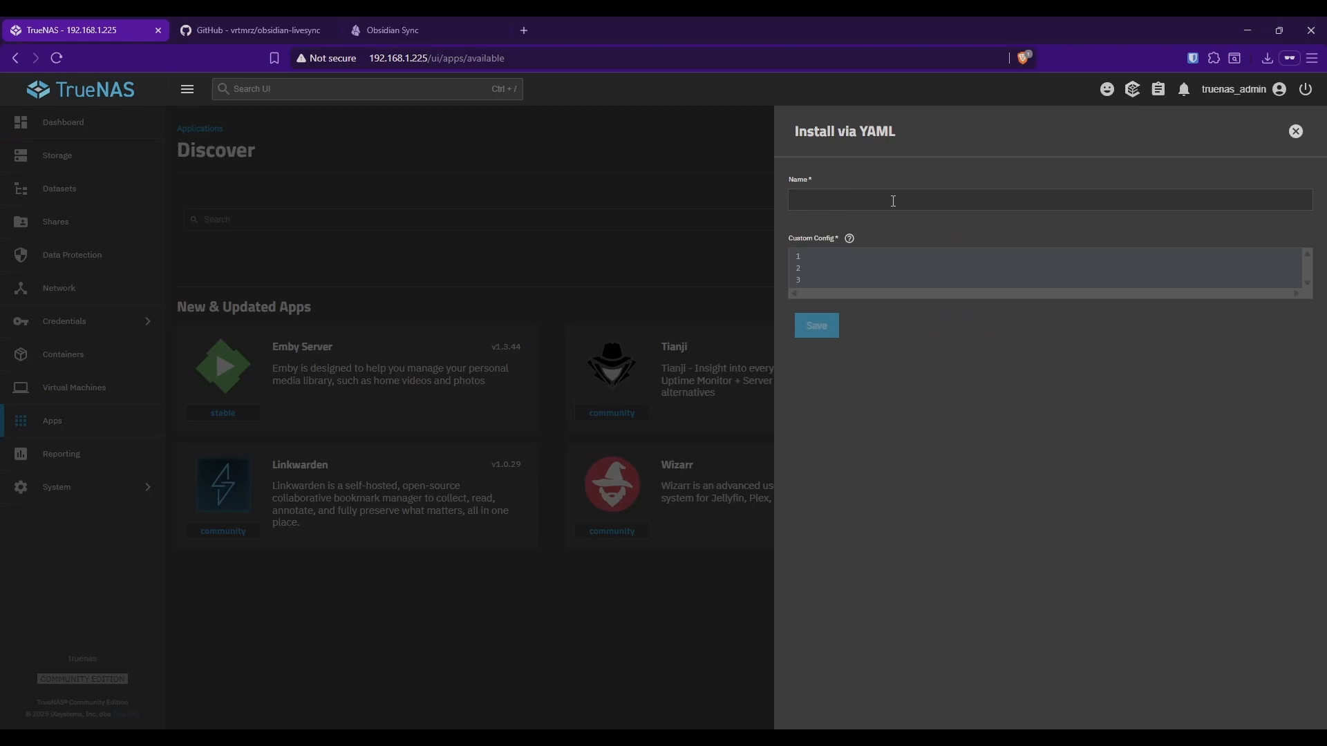
{"action": "left_click", "coordinate": [815, 325]}
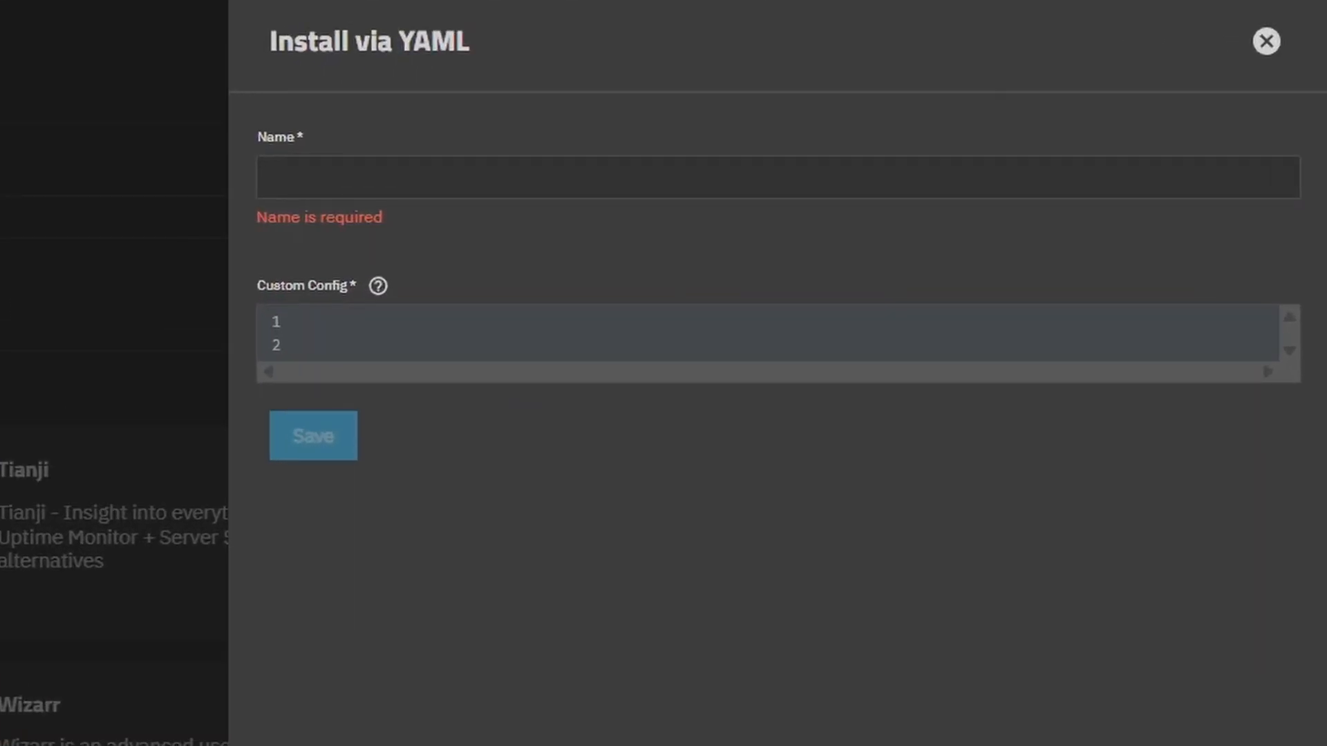
Step: Name the app obsidian, adjust the CouchDB user, password, URL and IP values, then save
{"action": "type", "text": "obsidian"}
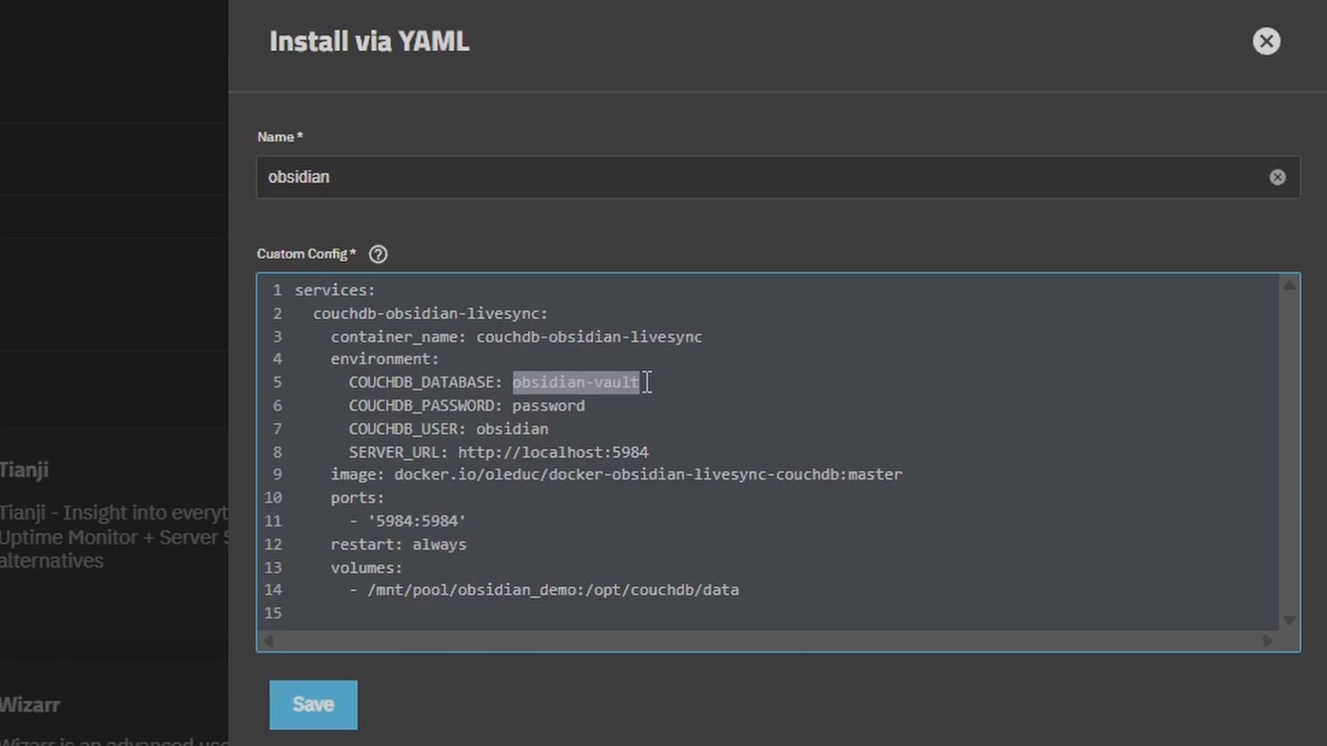
{"action": "double_click", "coordinate": [548, 405]}
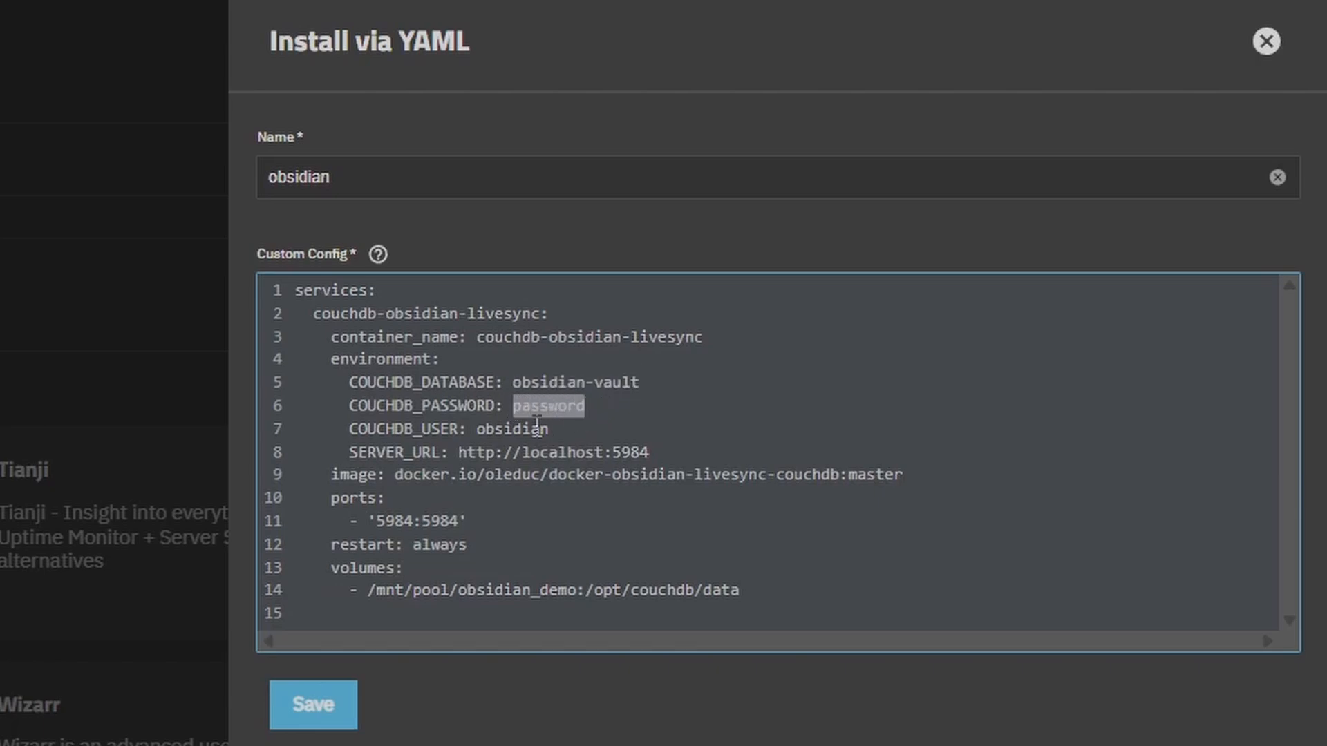
{"action": "double_click", "coordinate": [512, 429]}
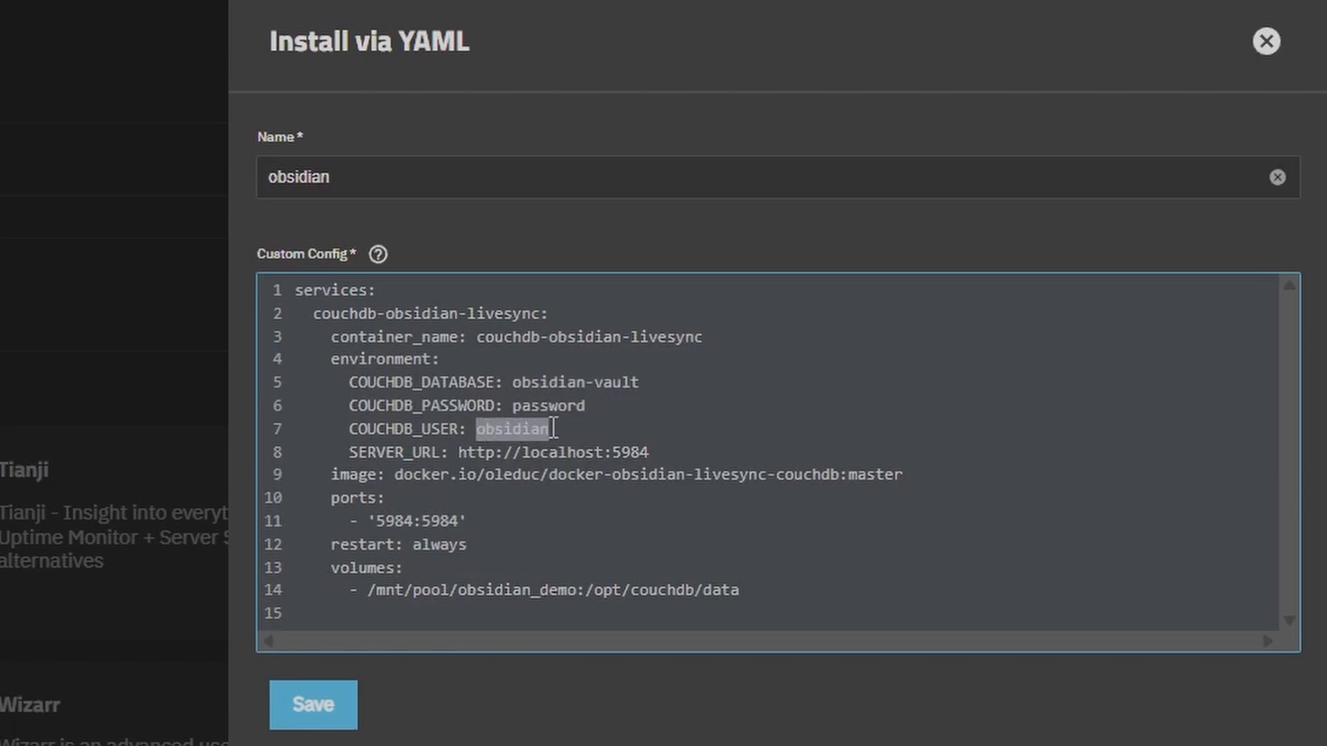
{"action": "double_click", "coordinate": [550, 452]}
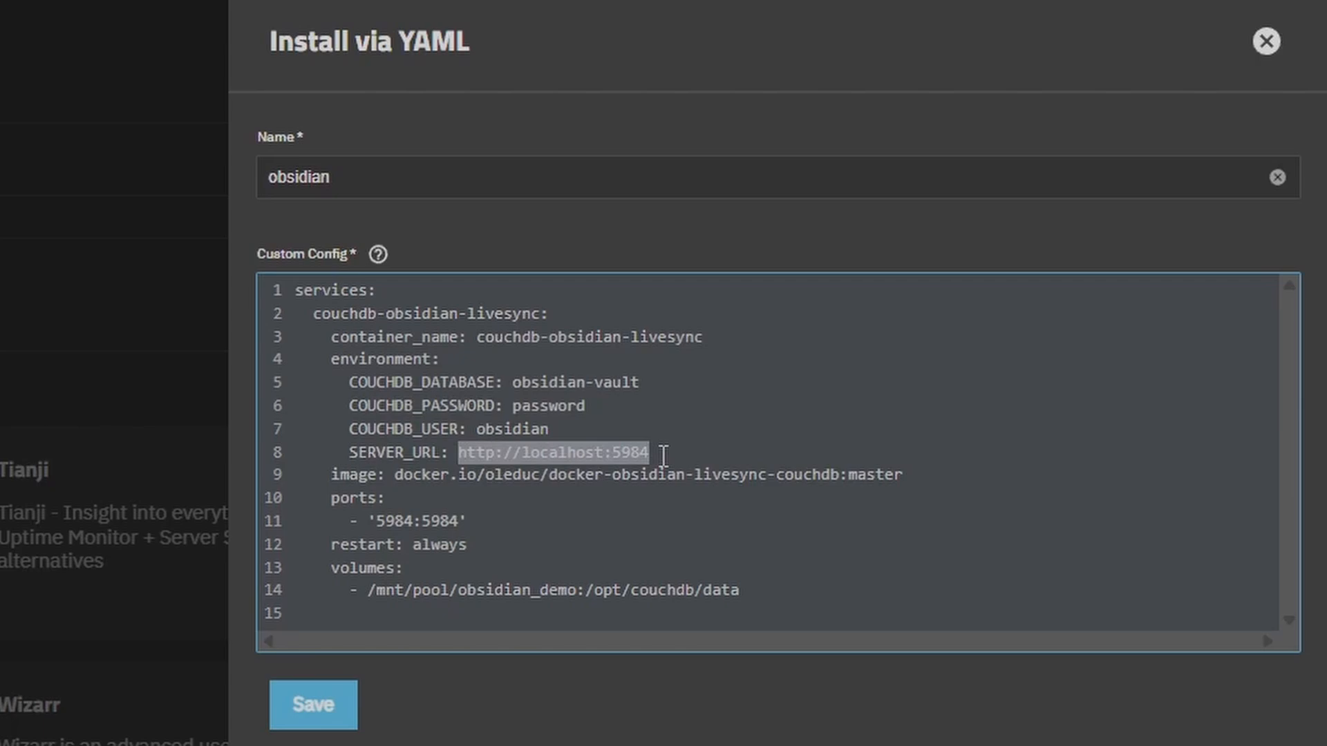
{"action": "mouse_move", "coordinate": [592, 452]}
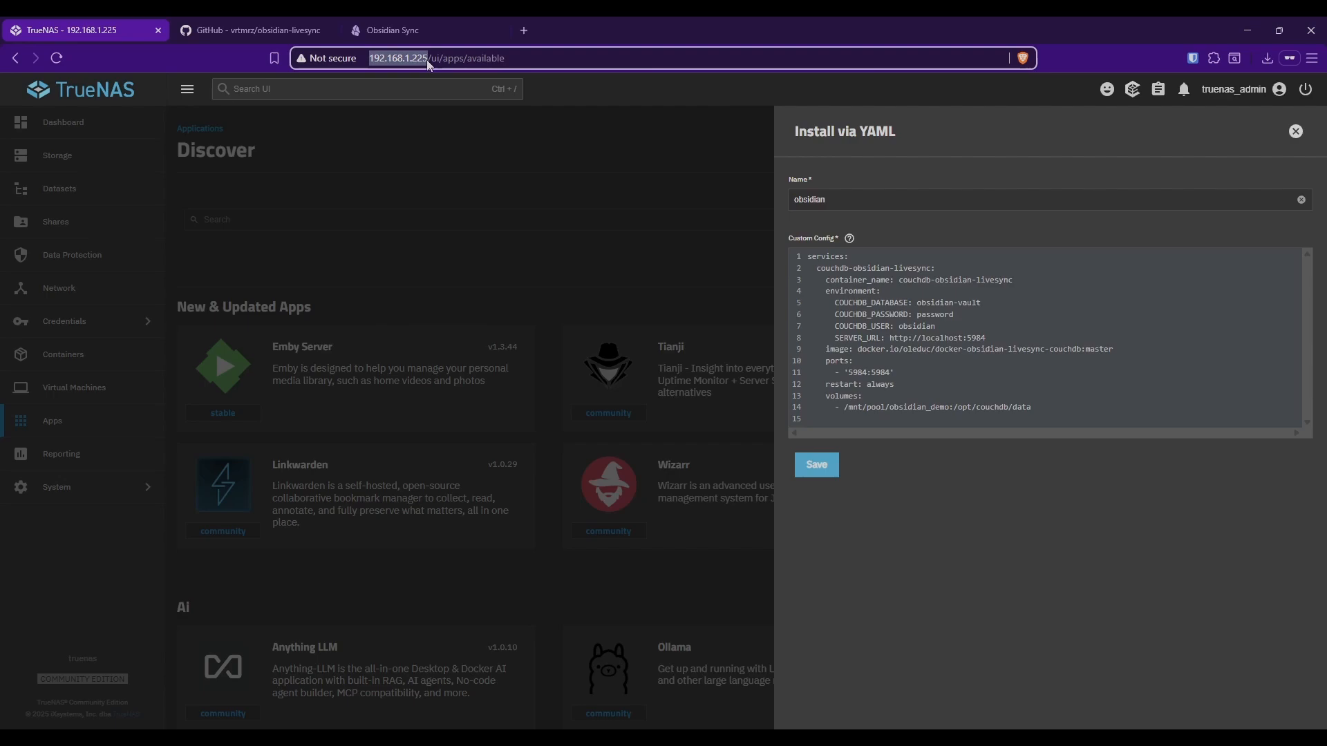
{"action": "double_click", "coordinate": [944, 338]}
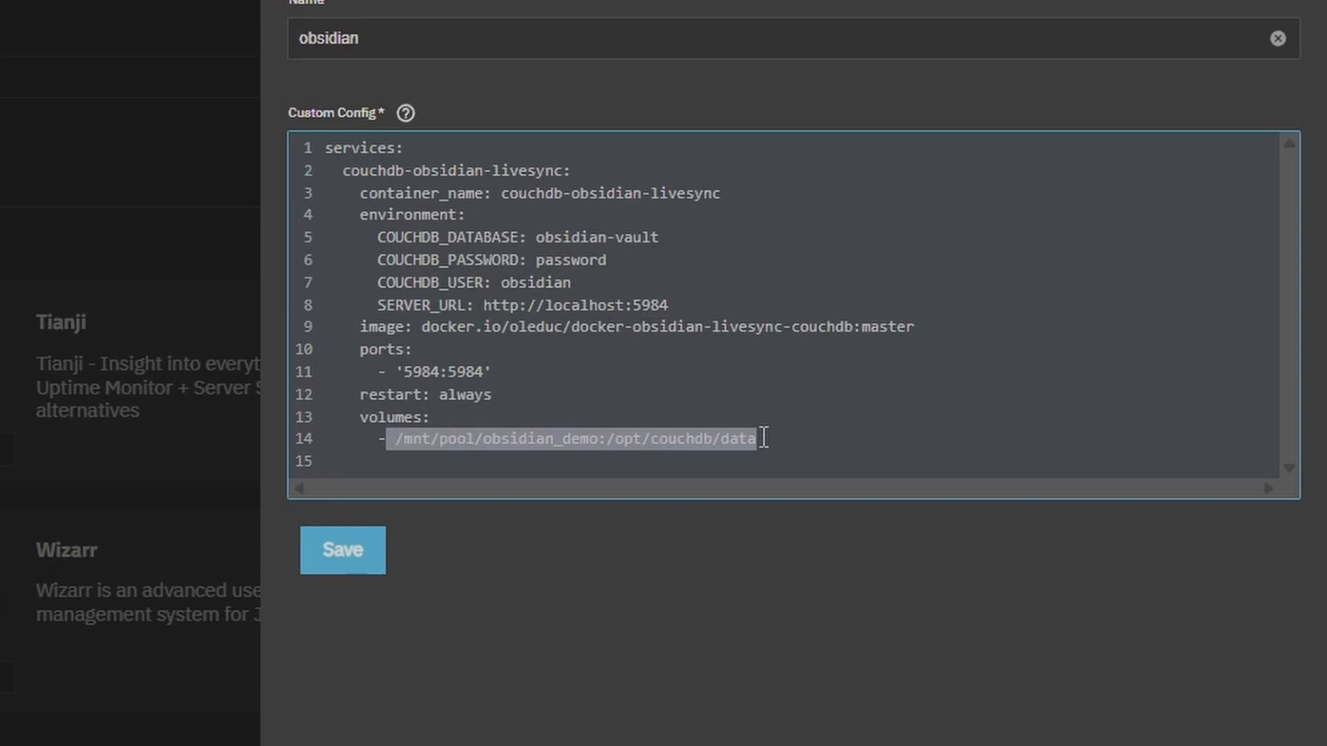
{"action": "mouse_move", "coordinate": [673, 398]}
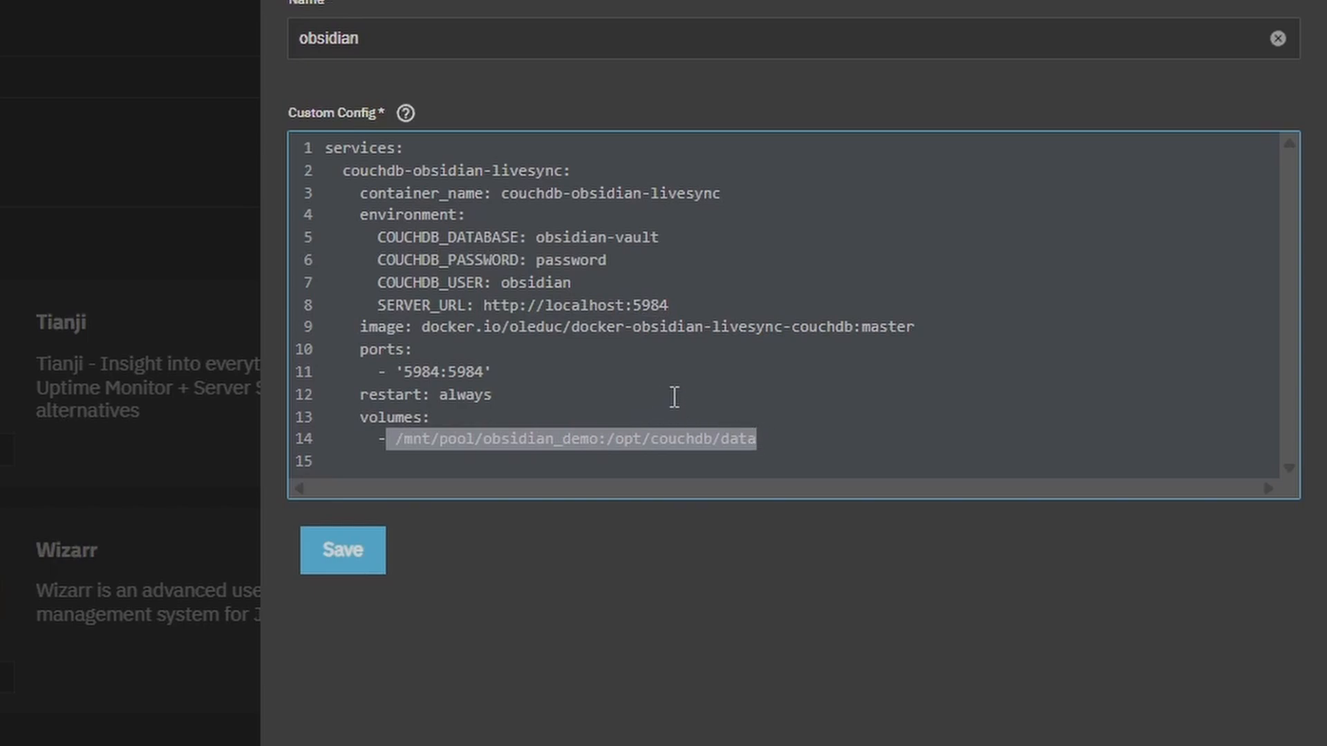
{"action": "left_click", "coordinate": [563, 440]}
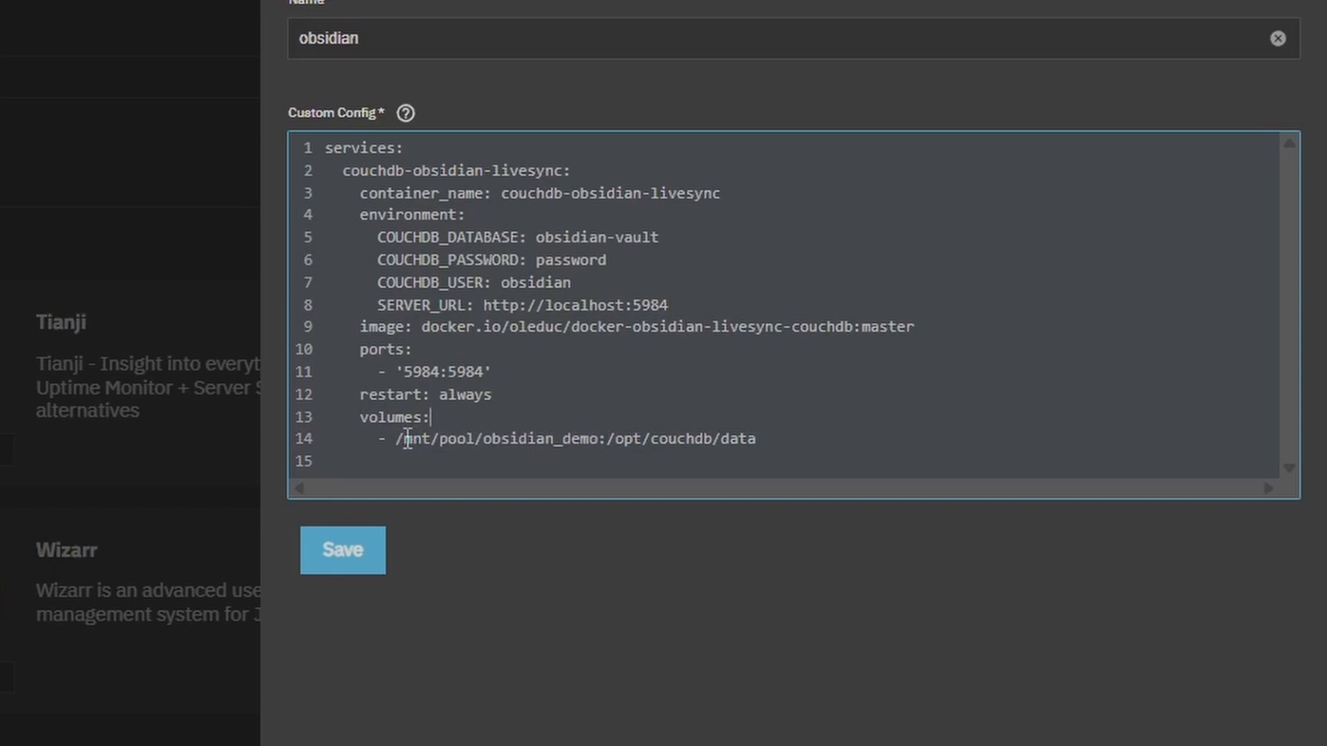
{"action": "mouse_move", "coordinate": [709, 352]}
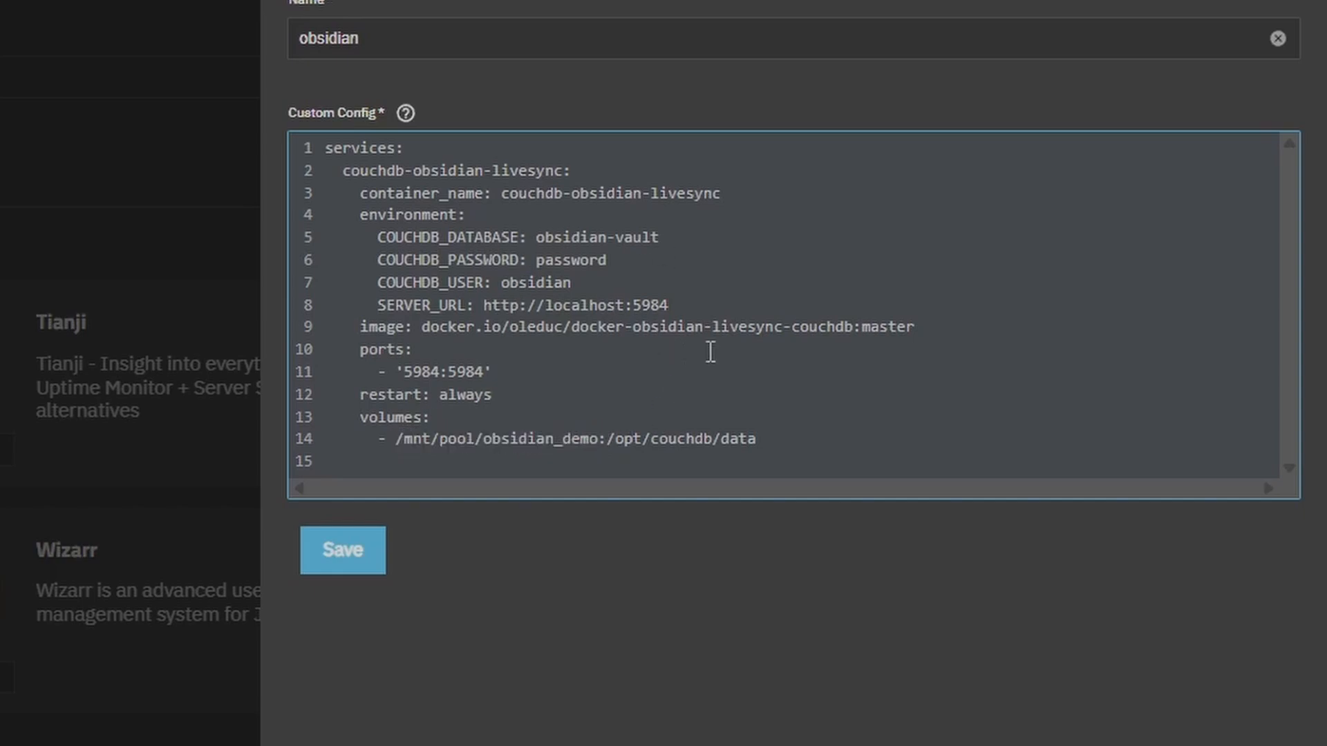
{"action": "double_click", "coordinate": [558, 260]}
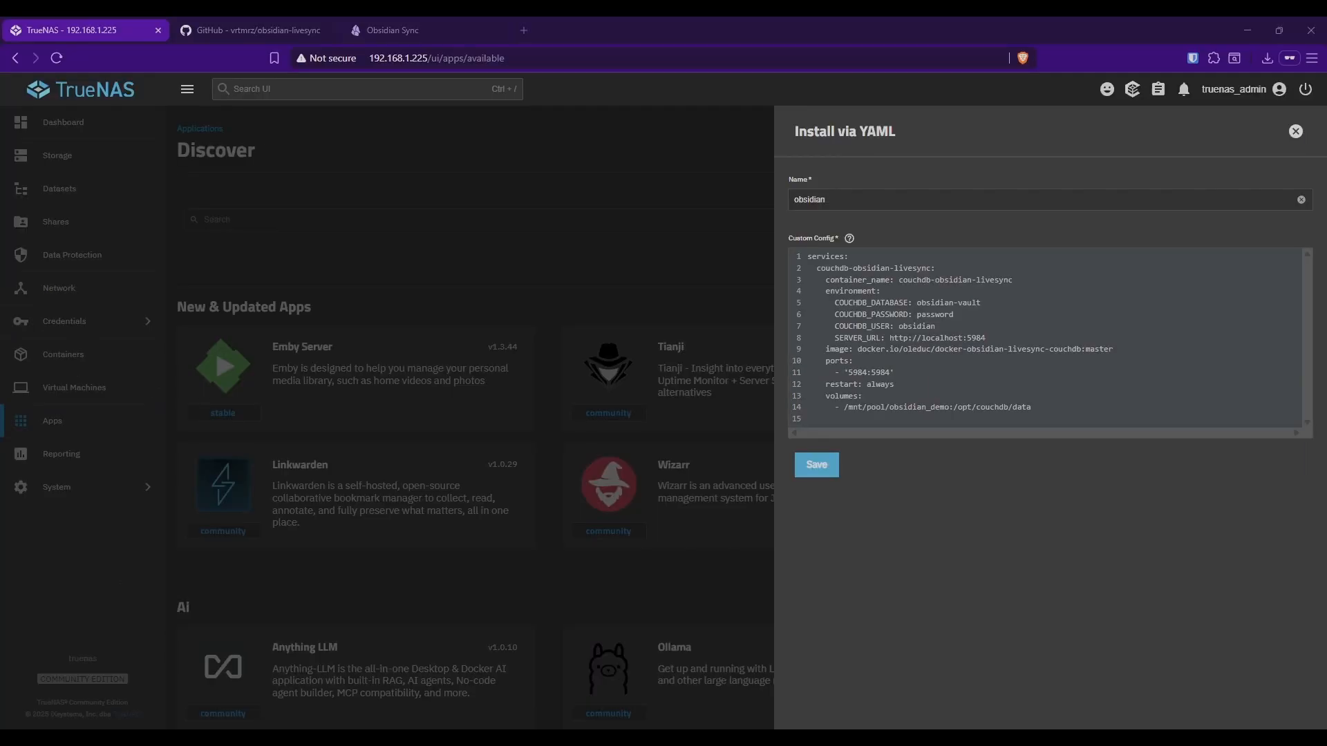
{"action": "left_click", "coordinate": [815, 464]}
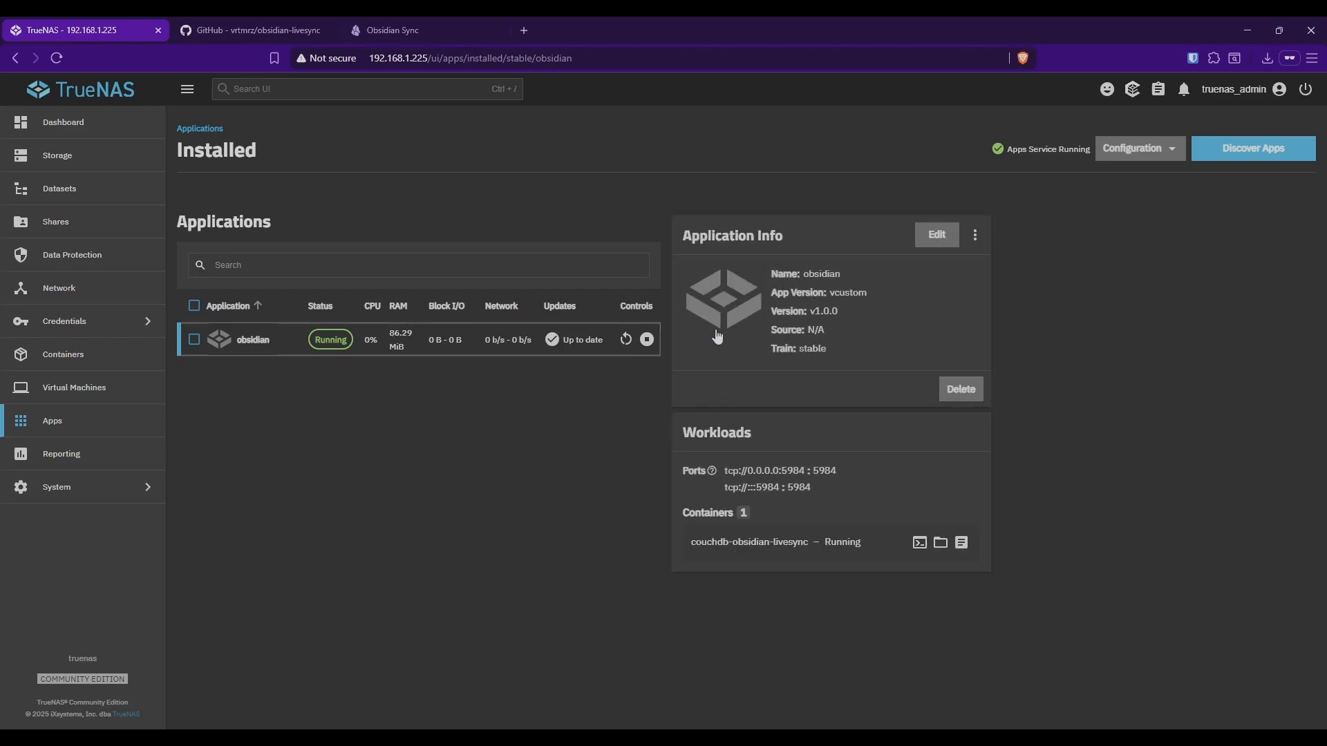
Step: Scroll through the couchdb-obsidian-livesync container logs to confirm CouchDB started
{"action": "left_click", "coordinate": [961, 543]}
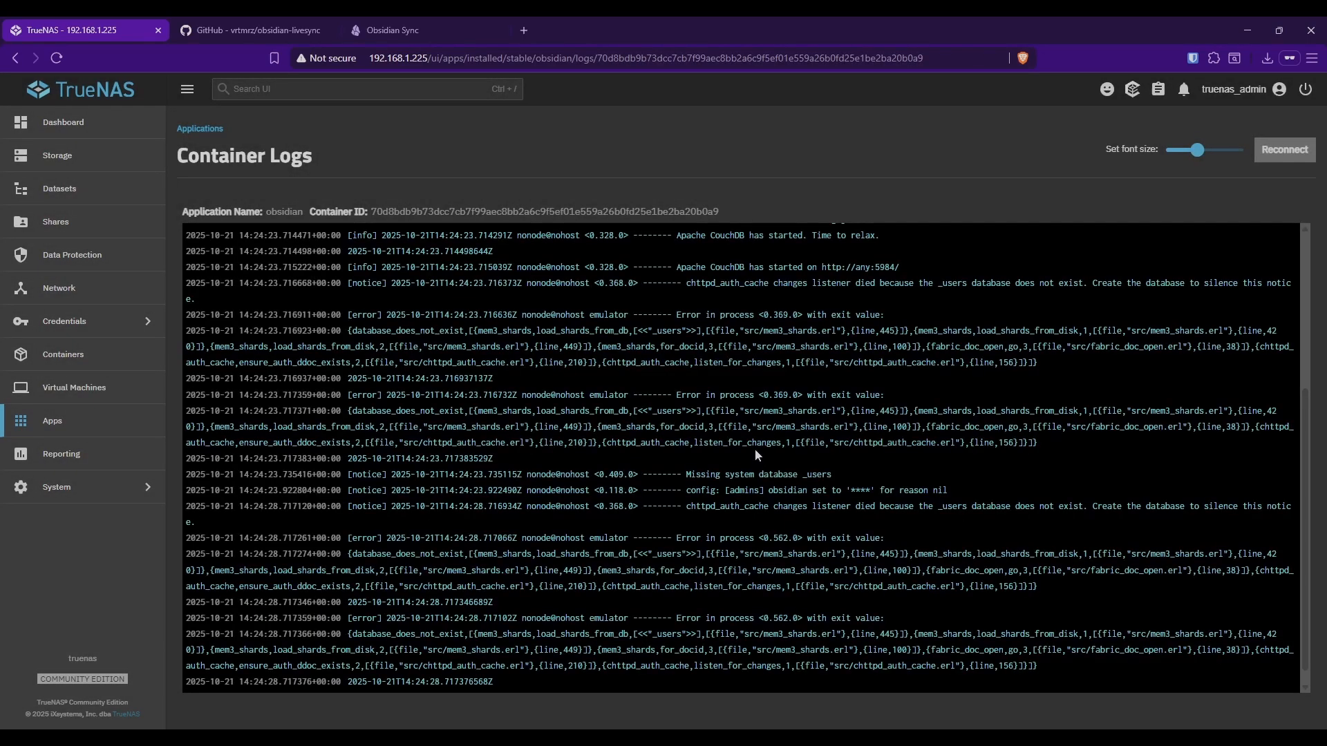
{"action": "scroll", "scroll_direction": "down", "scroll_amount": 3}
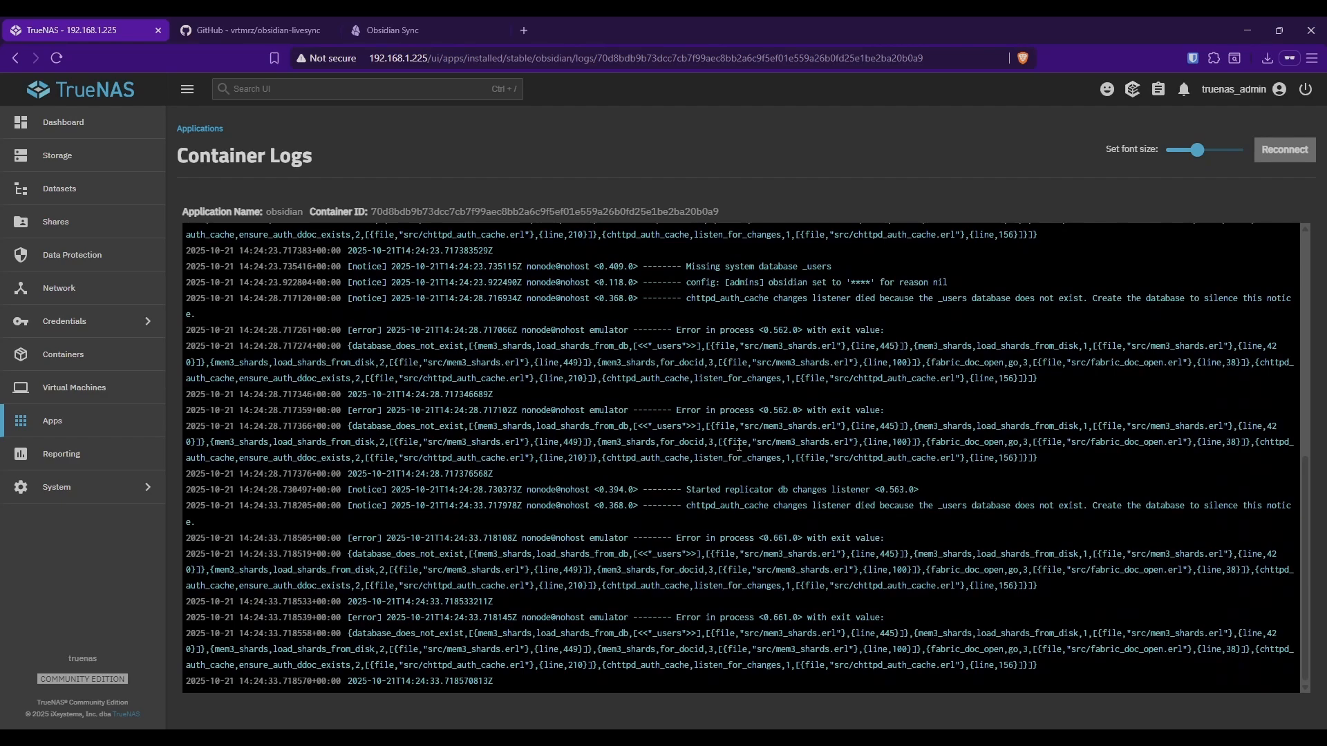
{"action": "left_click", "coordinate": [15, 57]}
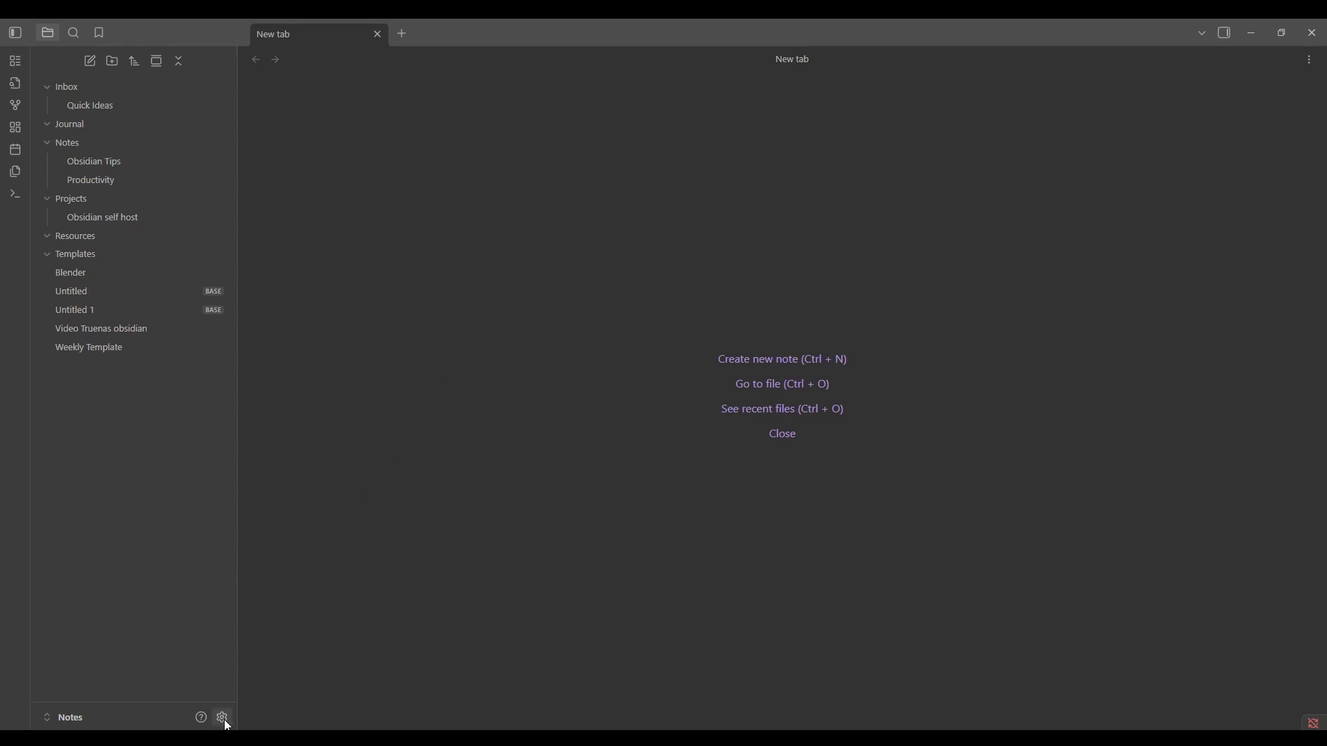
Step: Turn on community plugins in Obsidian settings and browse the plugin catalogue
{"action": "left_click", "coordinate": [222, 719]}
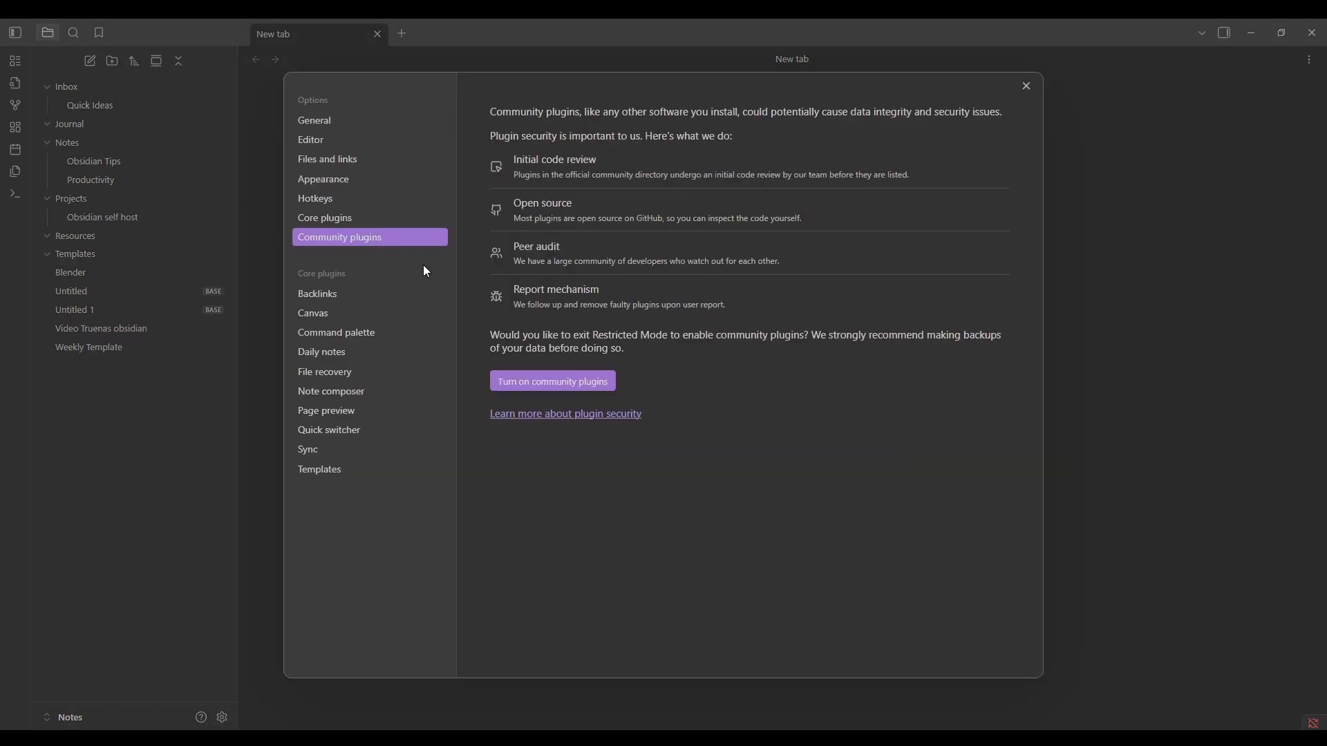
{"action": "left_click", "coordinate": [551, 381]}
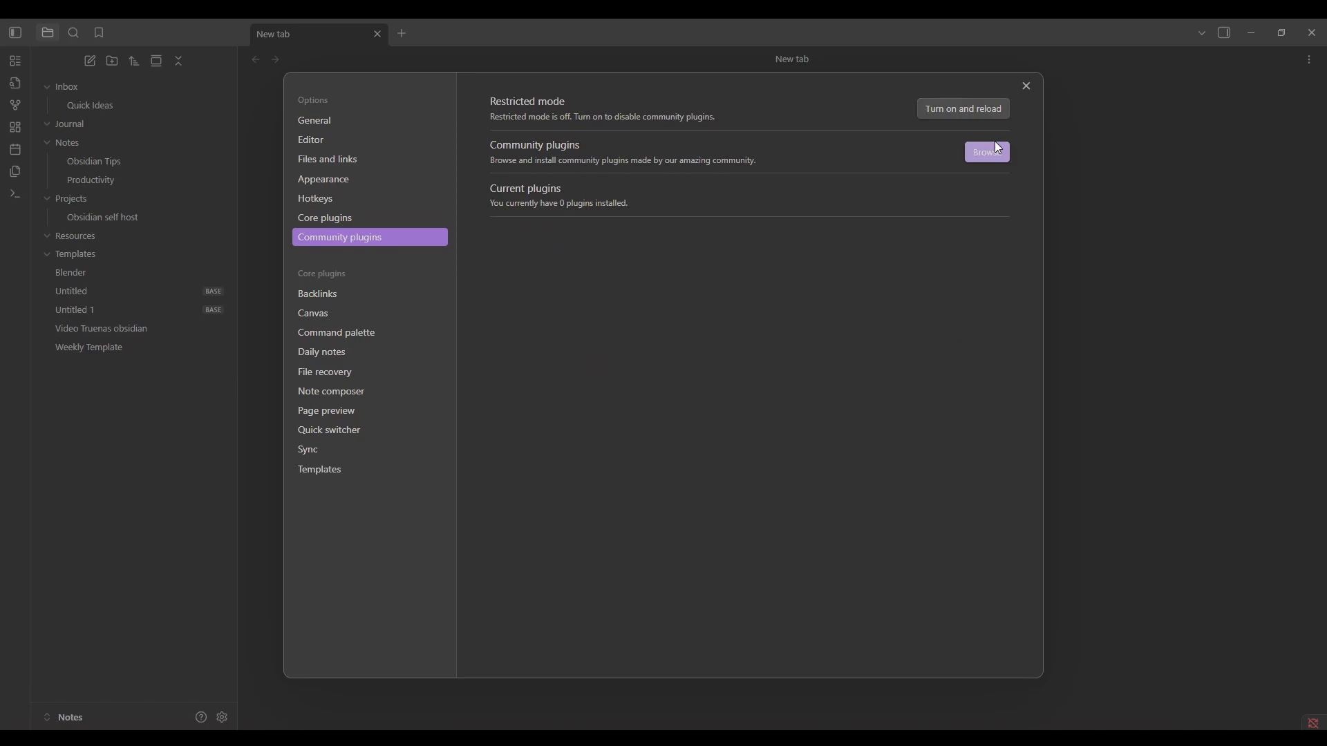
{"action": "left_click", "coordinate": [985, 152]}
{"action": "type", "text": "live"}
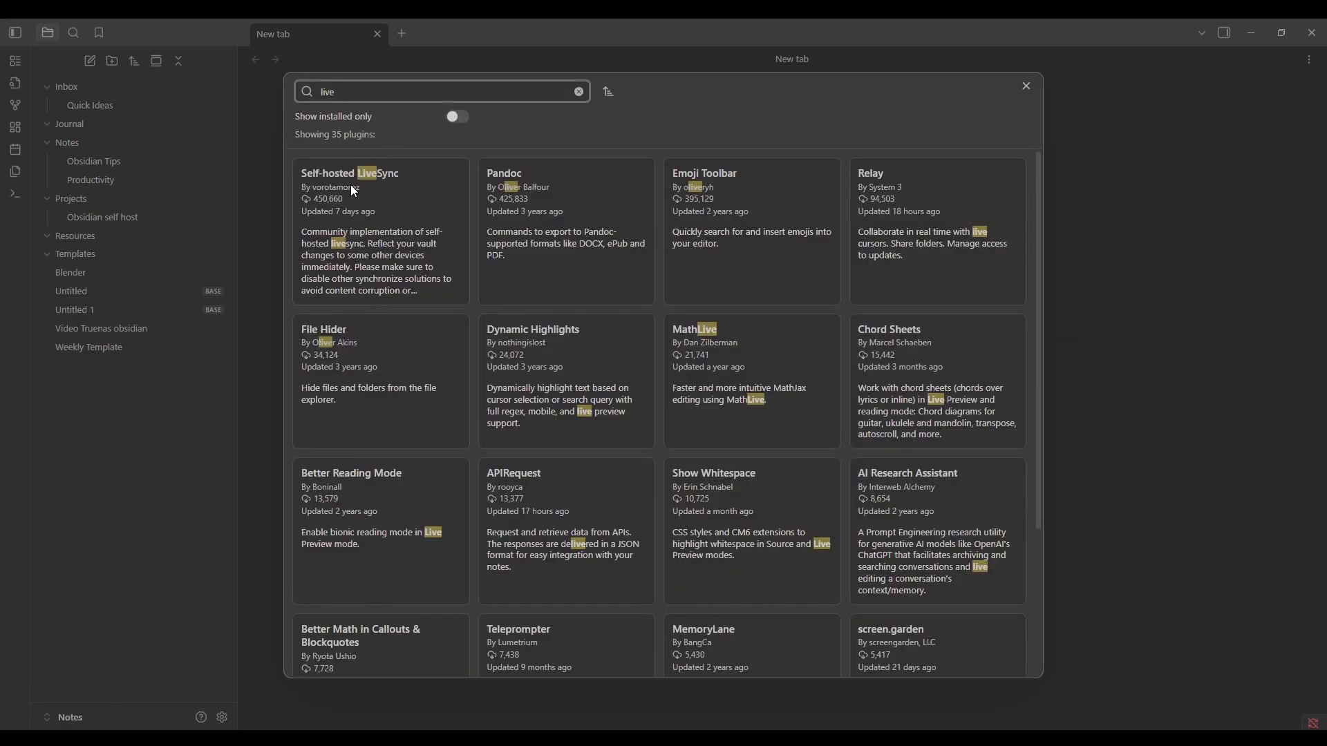
Step: Install Self-hosted LiveSync and choose manual setup in its welcome wizard
{"action": "left_click", "coordinate": [380, 231]}
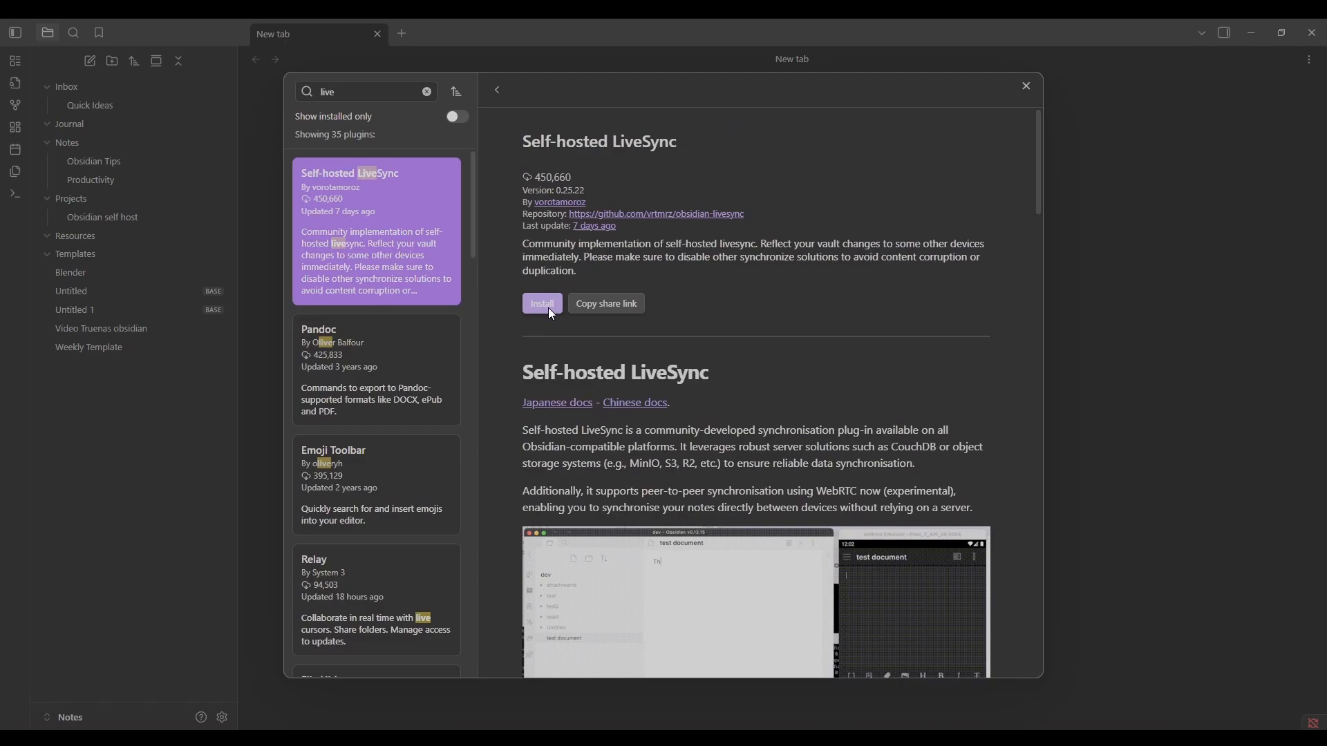
{"action": "left_click", "coordinate": [542, 305]}
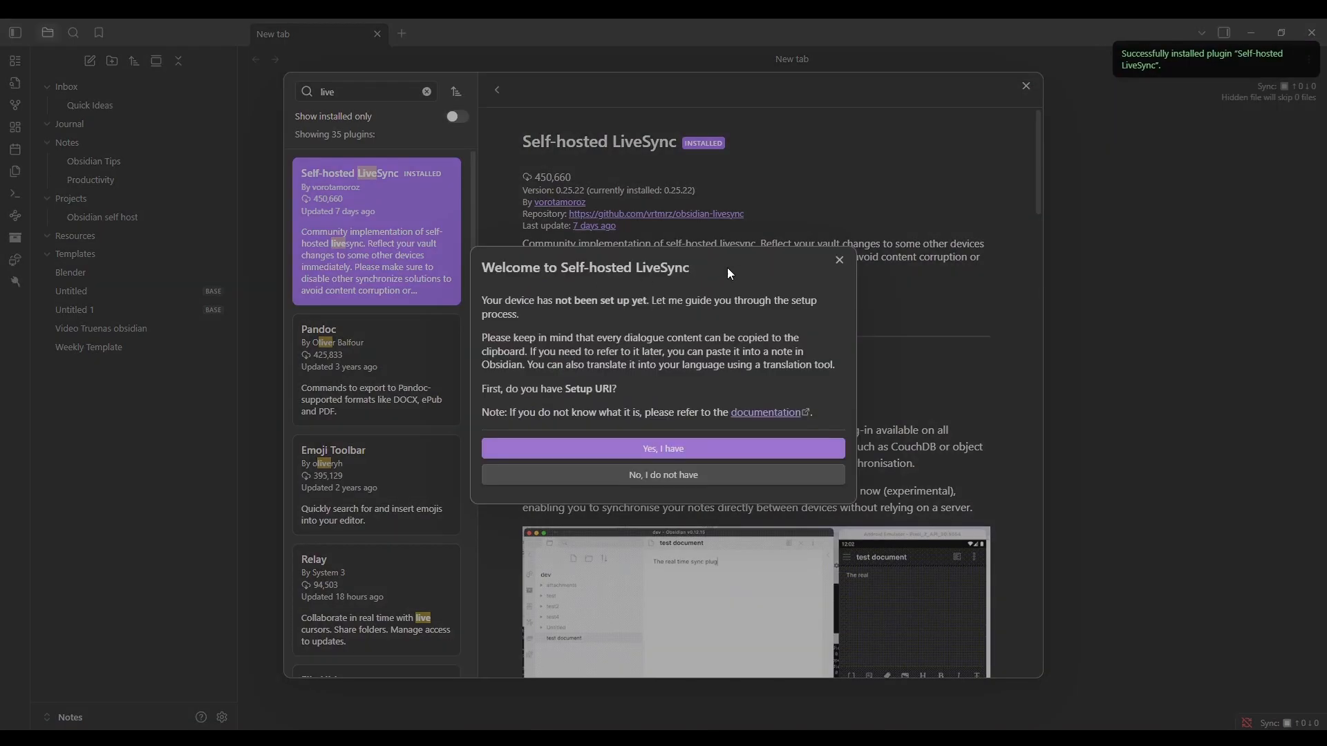
{"action": "mouse_move", "coordinate": [663, 448]}
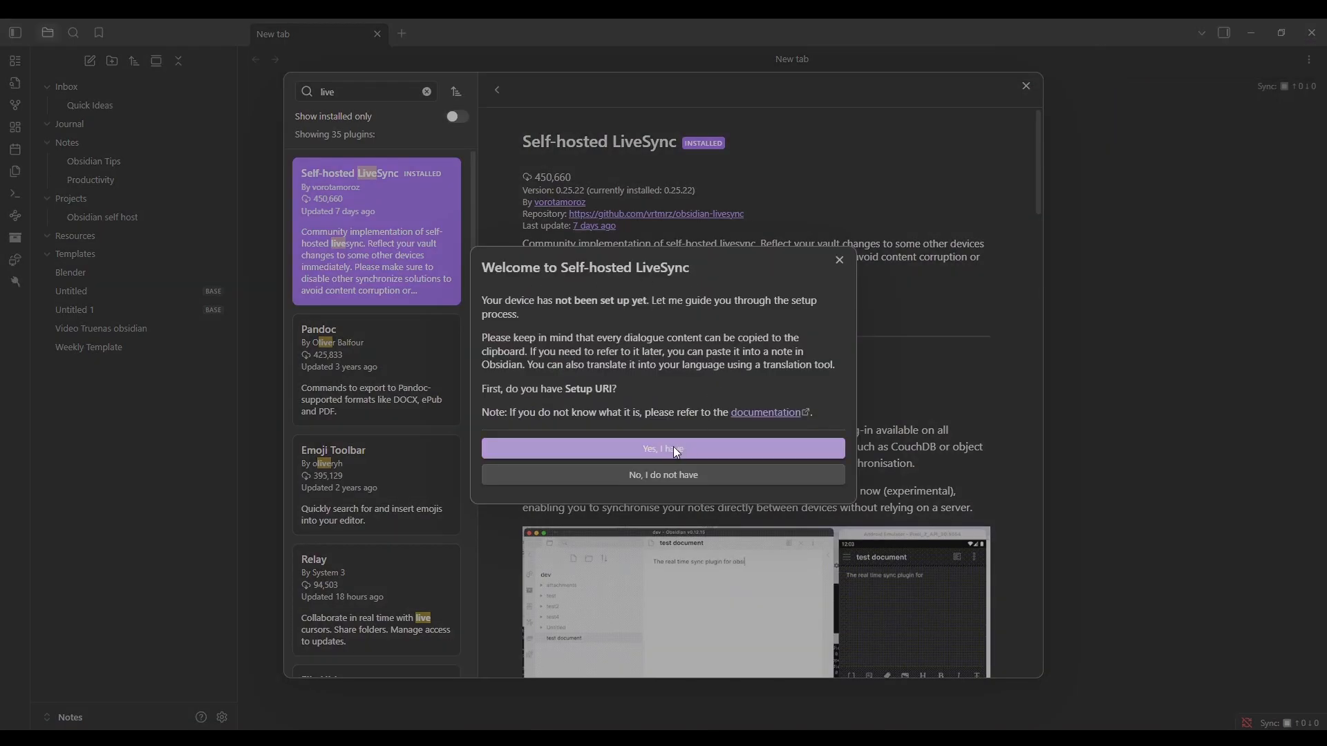
{"action": "left_click", "coordinate": [662, 448]}
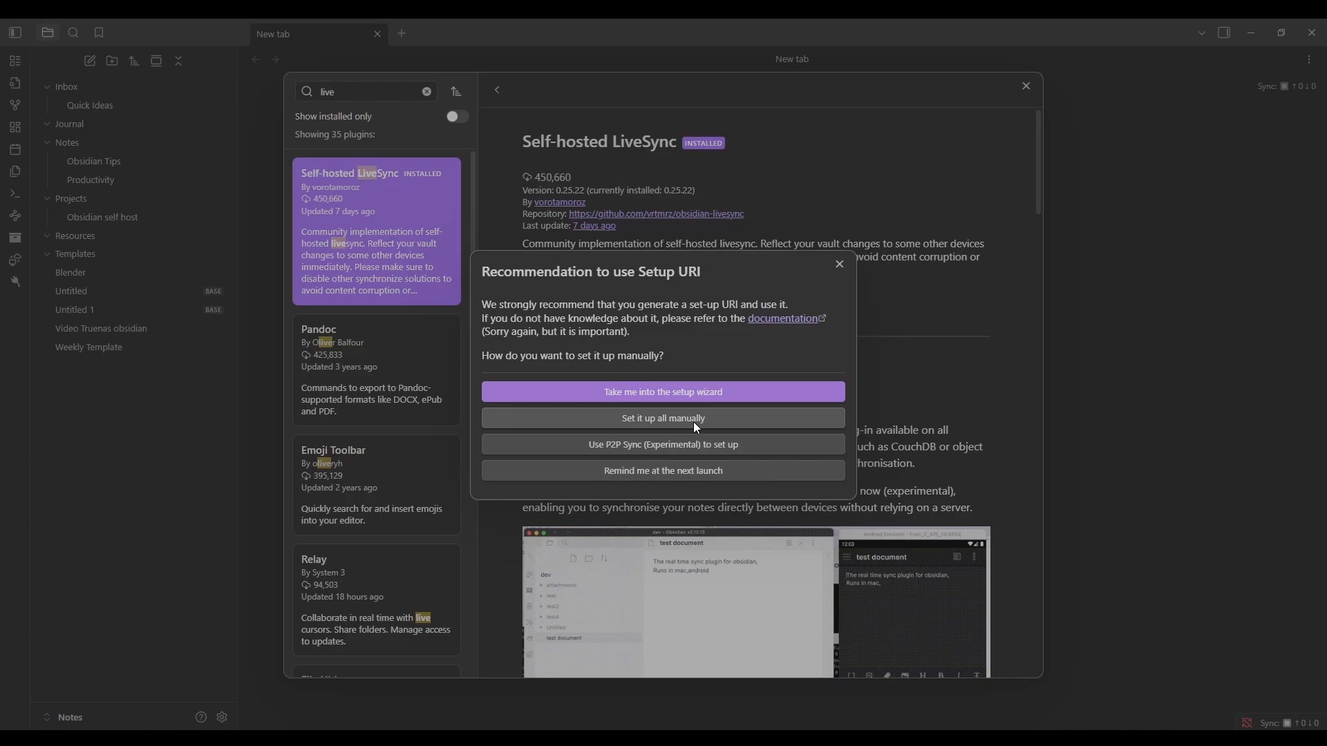
{"action": "left_click", "coordinate": [663, 418]}
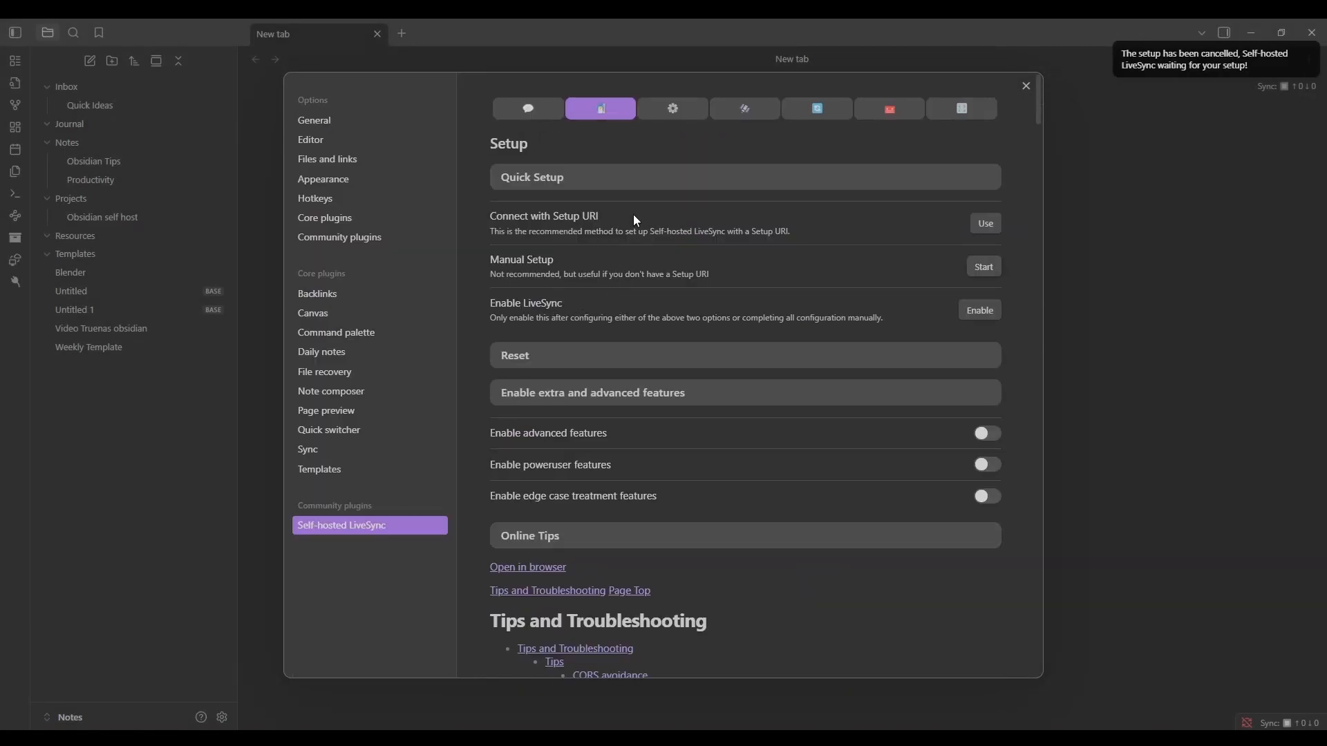
{"action": "mouse_move", "coordinate": [672, 109]}
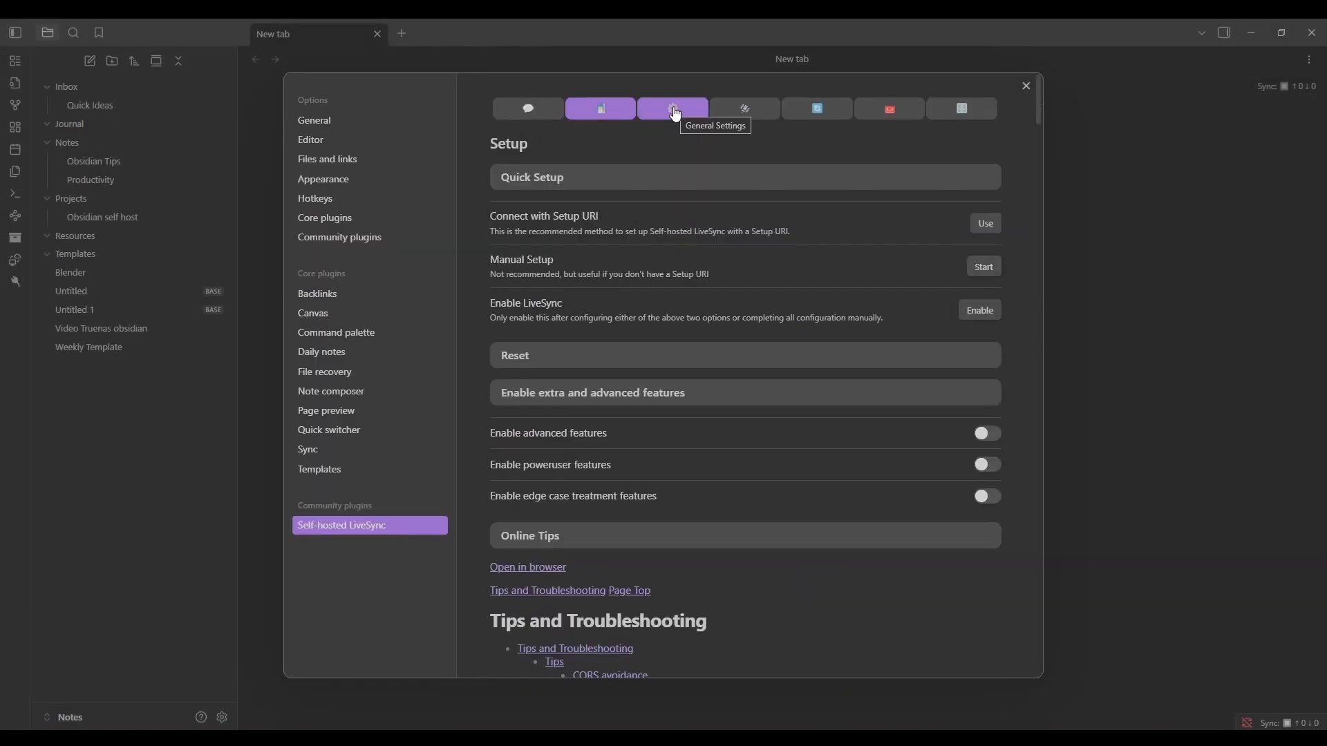
Step: Enter server URI 192.168.1.225:5984 and username obsidian in LiveSync's remote configuration
{"action": "left_click", "coordinate": [743, 108]}
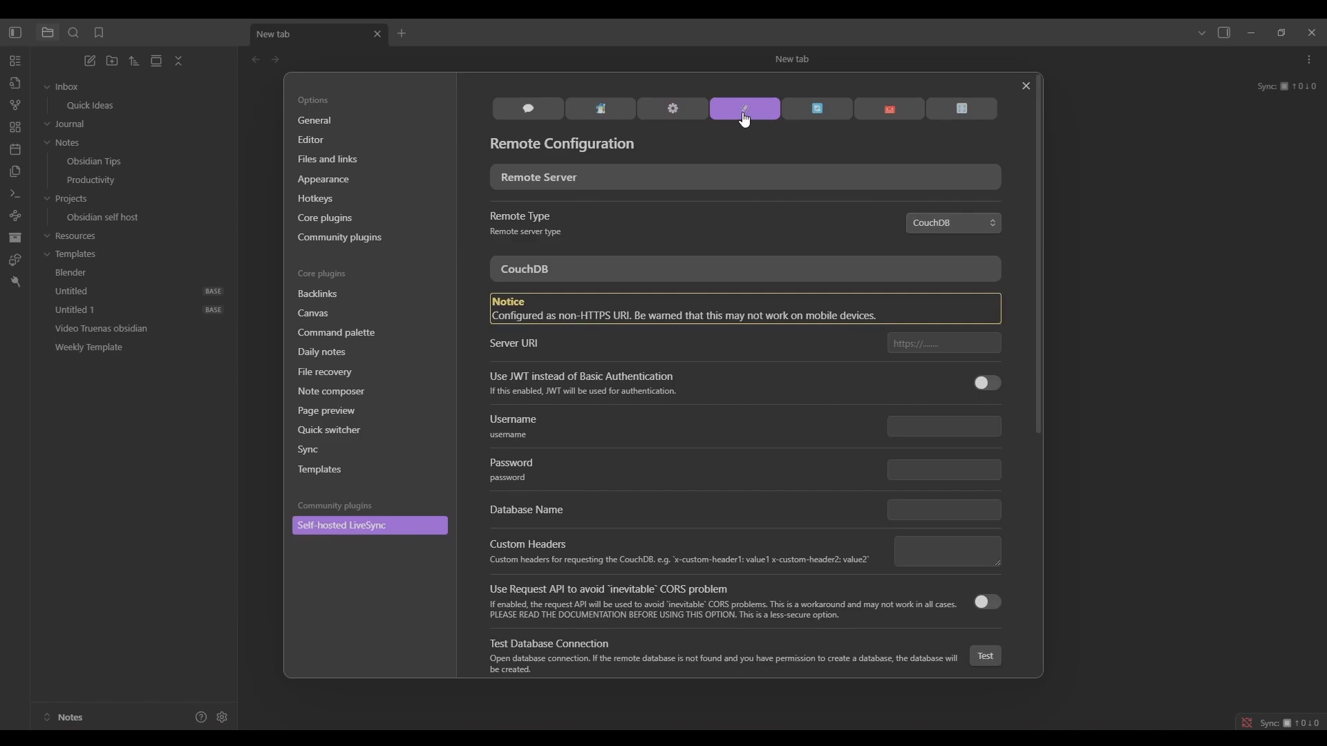
{"action": "left_click", "coordinate": [942, 343]}
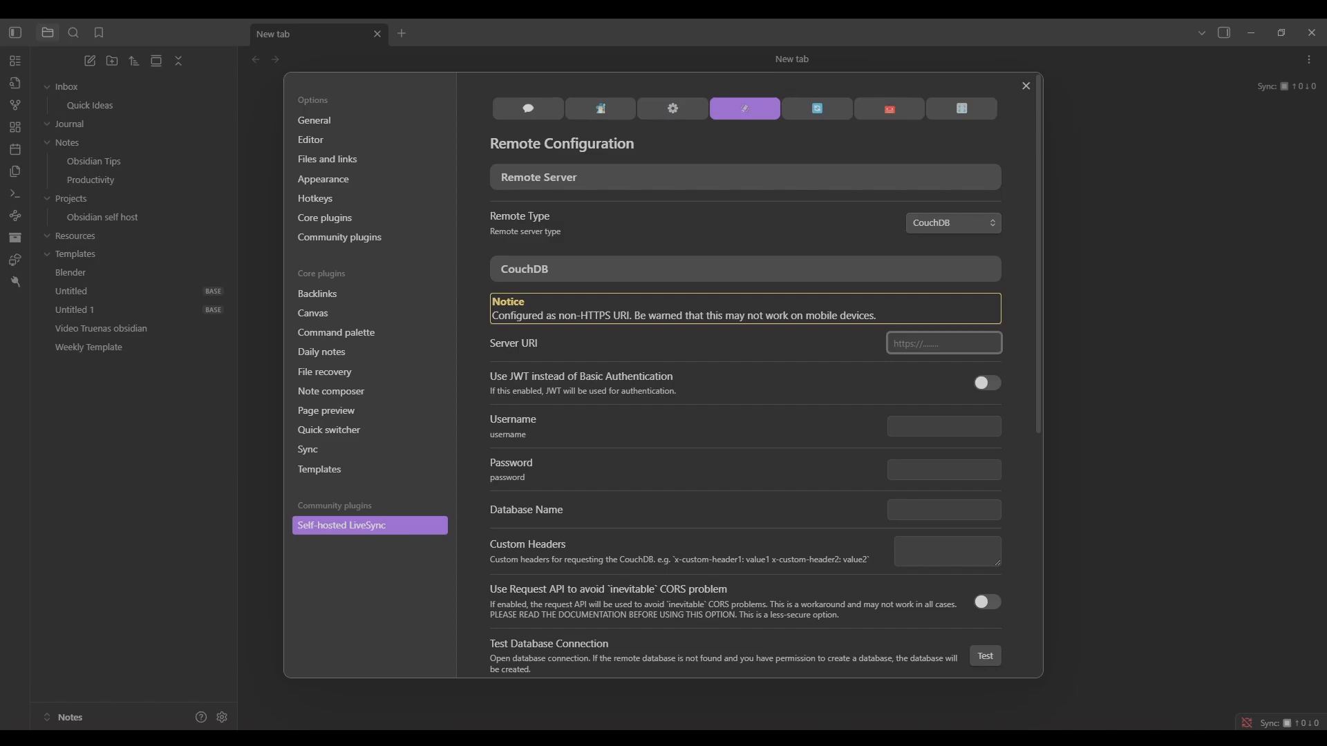
{"action": "type", "text": "192.168.1.225:5984"}
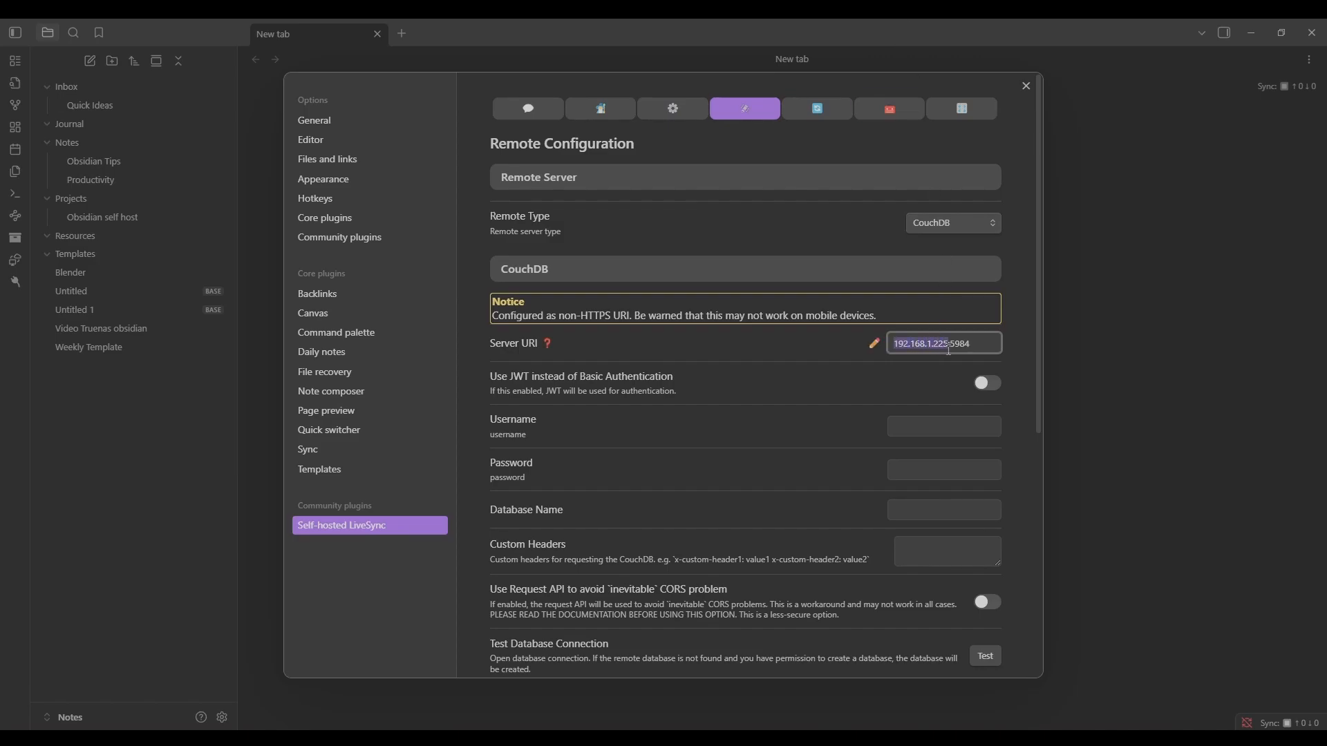
{"action": "left_click", "coordinate": [943, 426]}
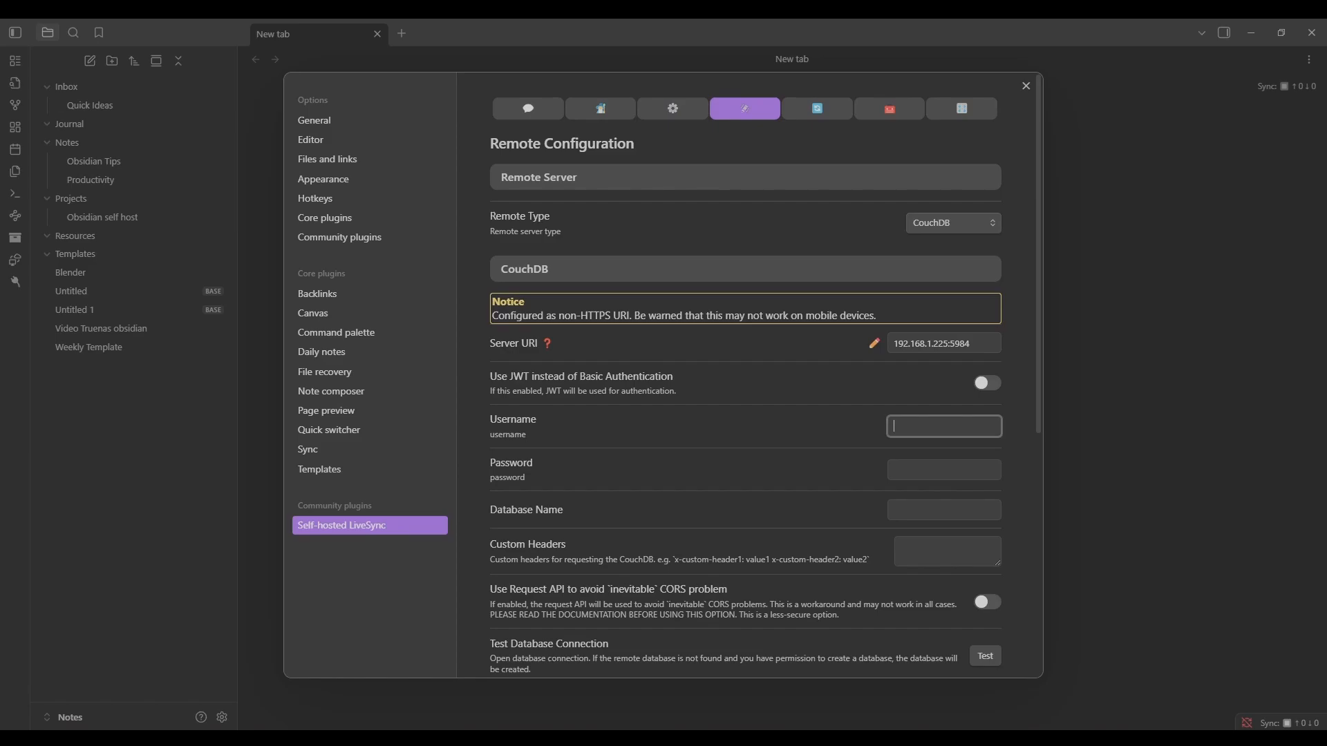
{"action": "type", "text": "obsidian"}
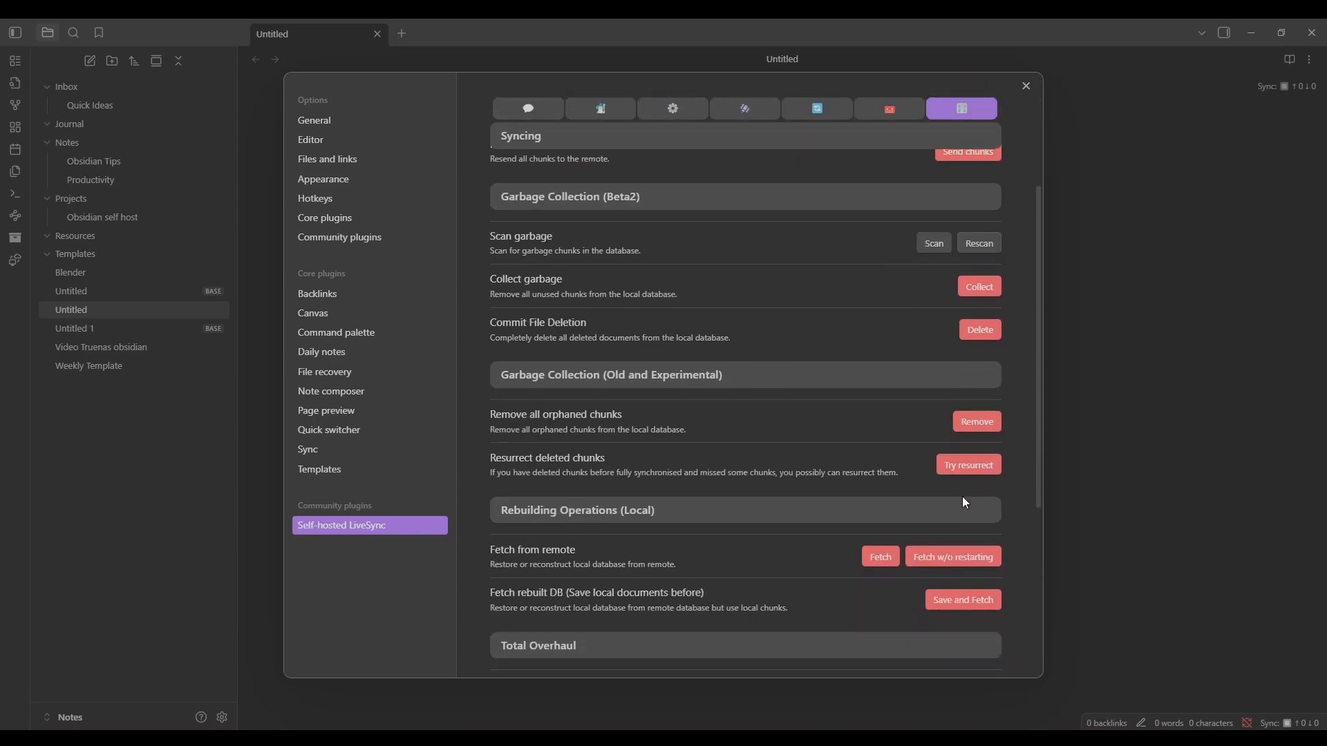
Step: Rebuild local and remote LiveSync databases from local files, declining extra features
{"action": "scroll", "scroll_direction": "down", "scroll_amount": 3}
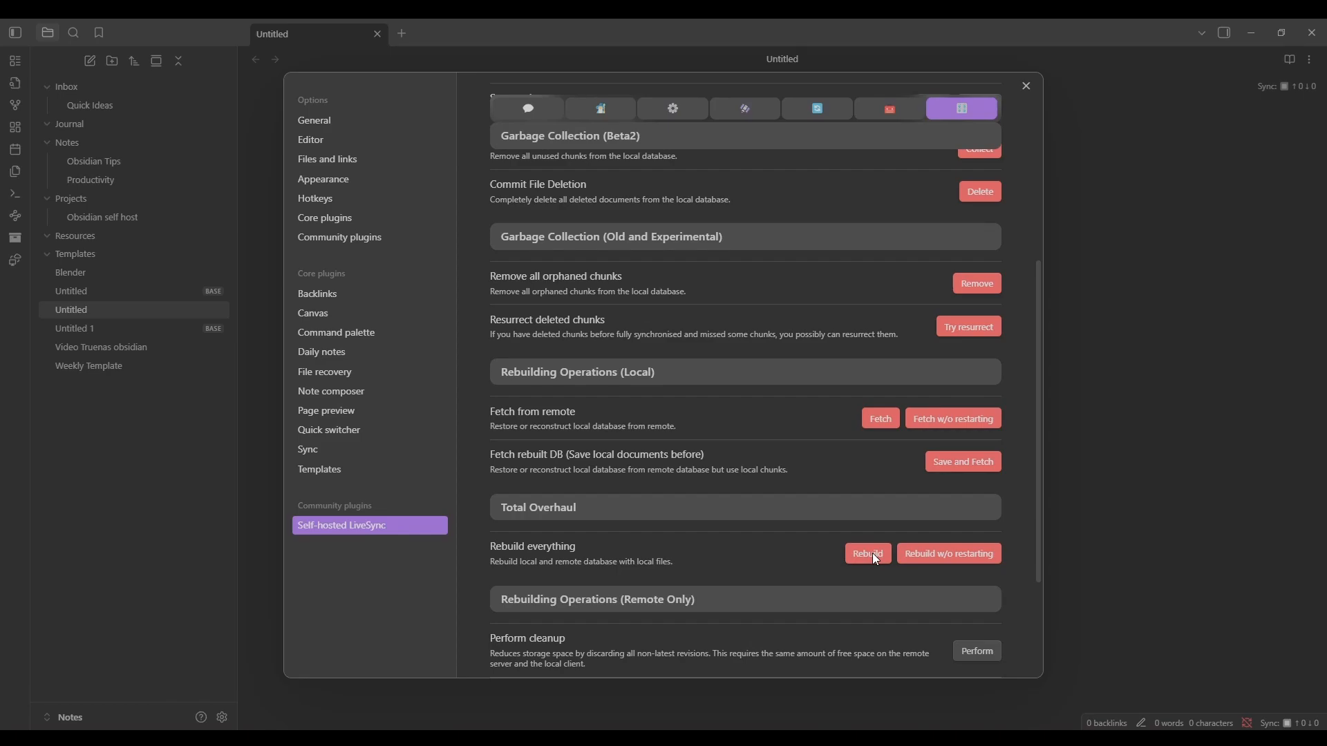
{"action": "left_click", "coordinate": [865, 554]}
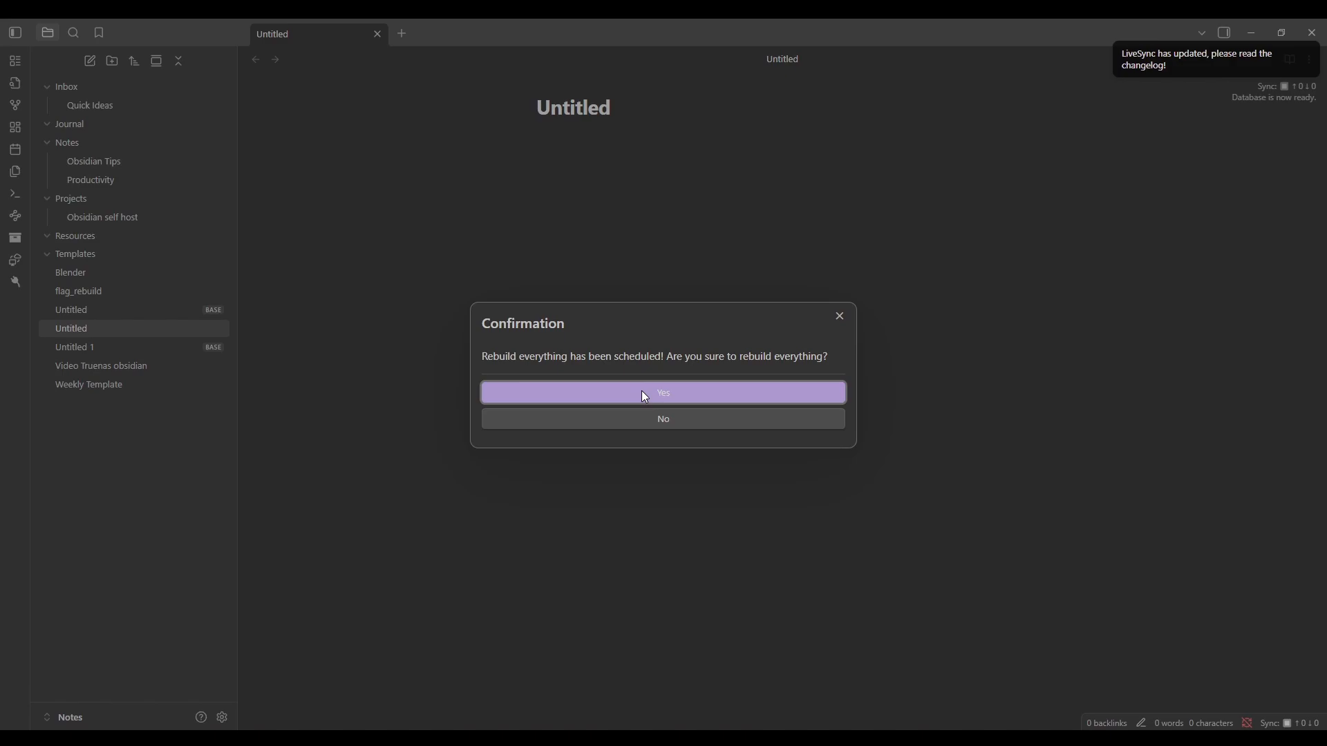
{"action": "left_click", "coordinate": [663, 391]}
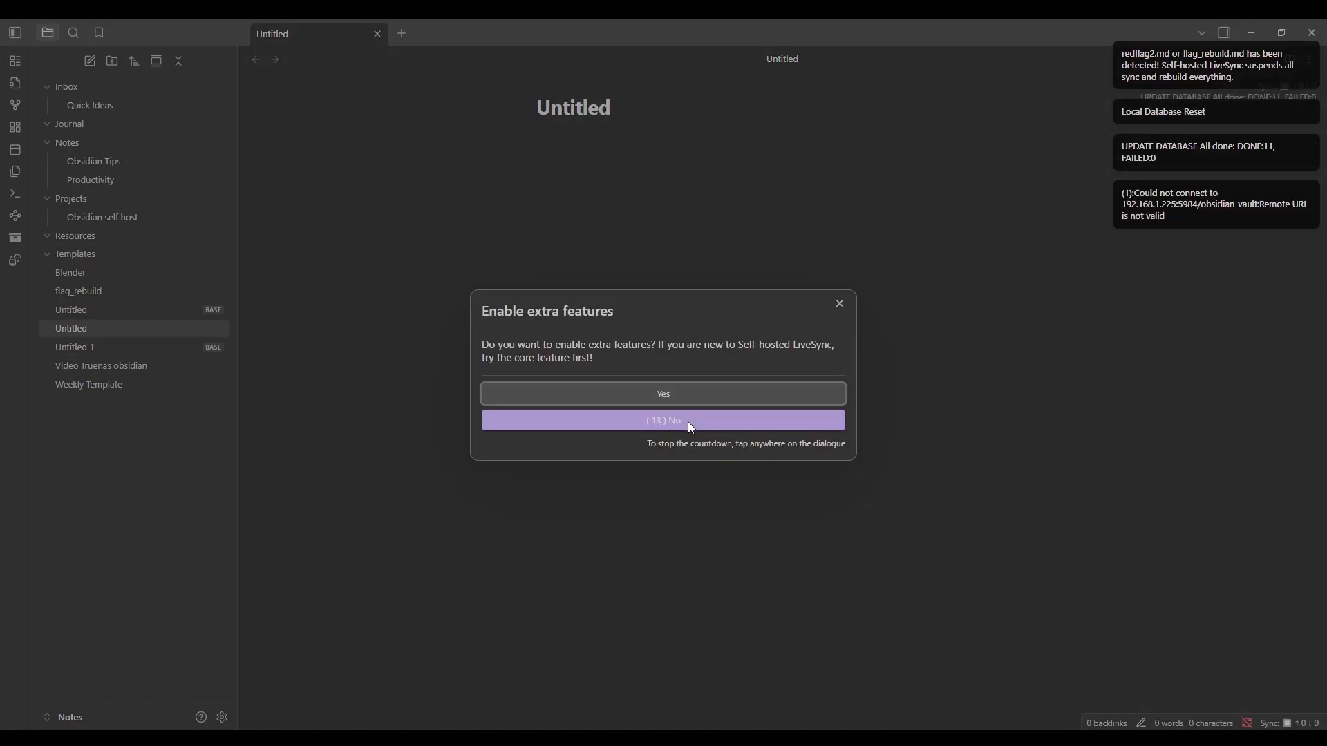
{"action": "left_click", "coordinate": [663, 421]}
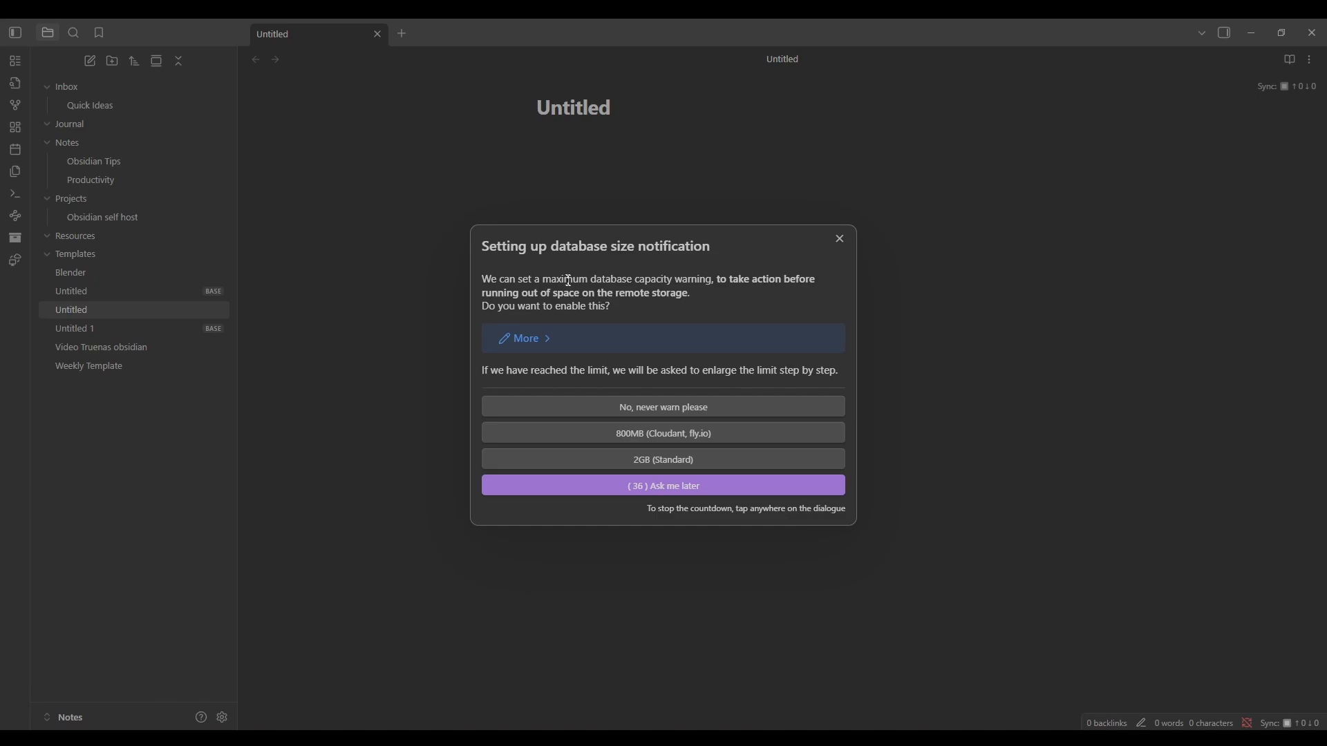
{"action": "mouse_move", "coordinate": [644, 325]}
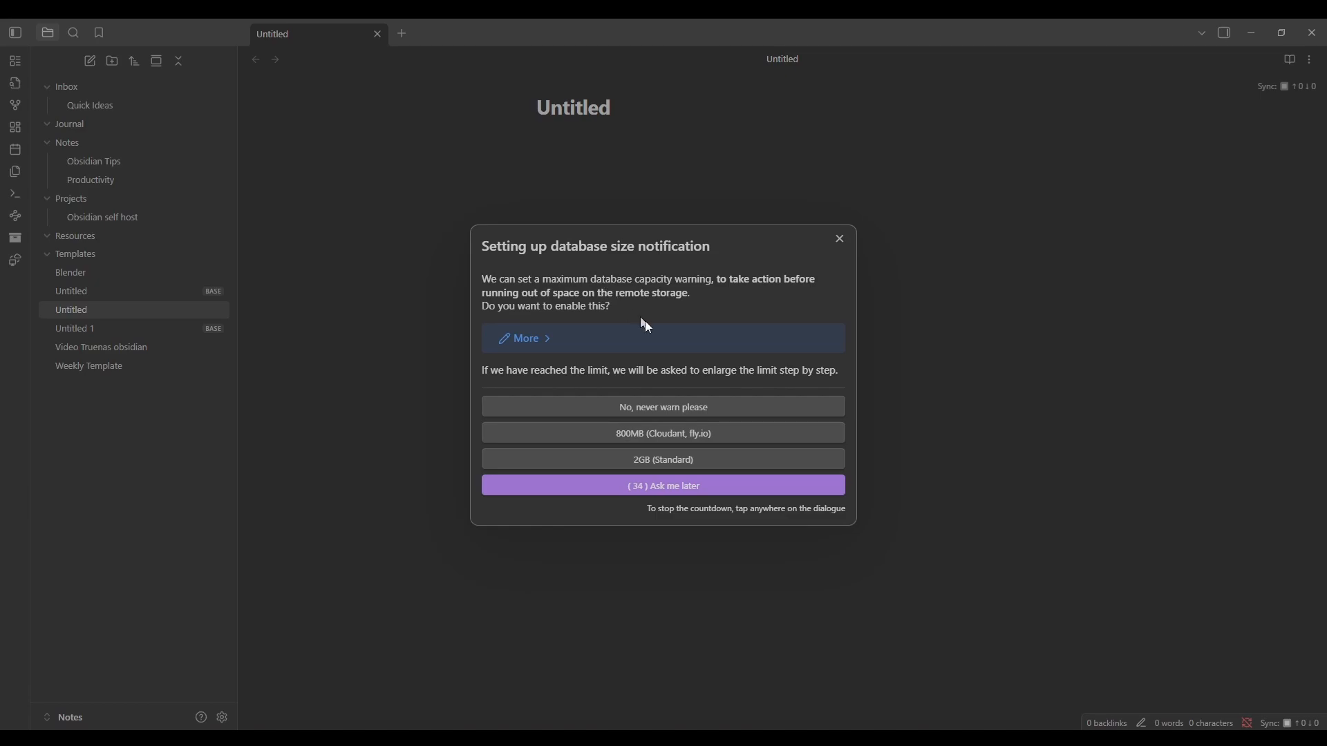
{"action": "left_click", "coordinate": [838, 238]}
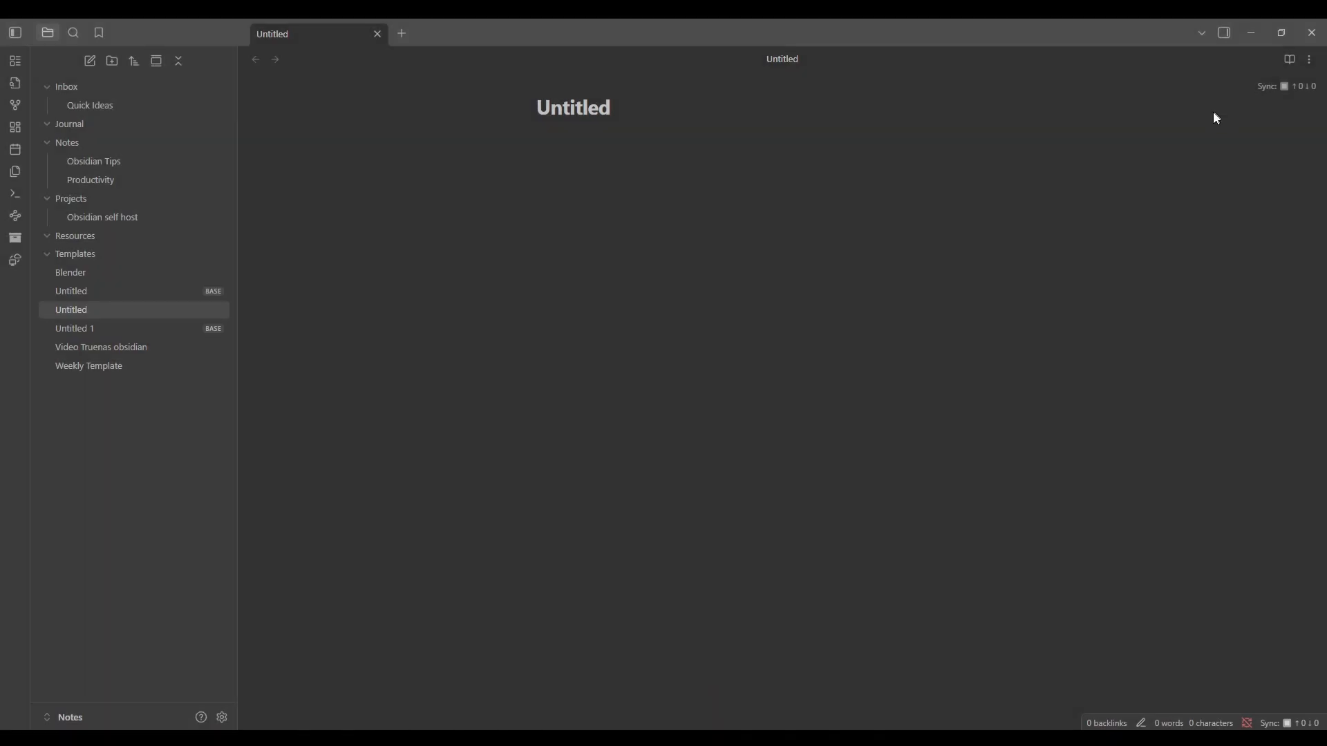
{"action": "mouse_move", "coordinate": [770, 197]}
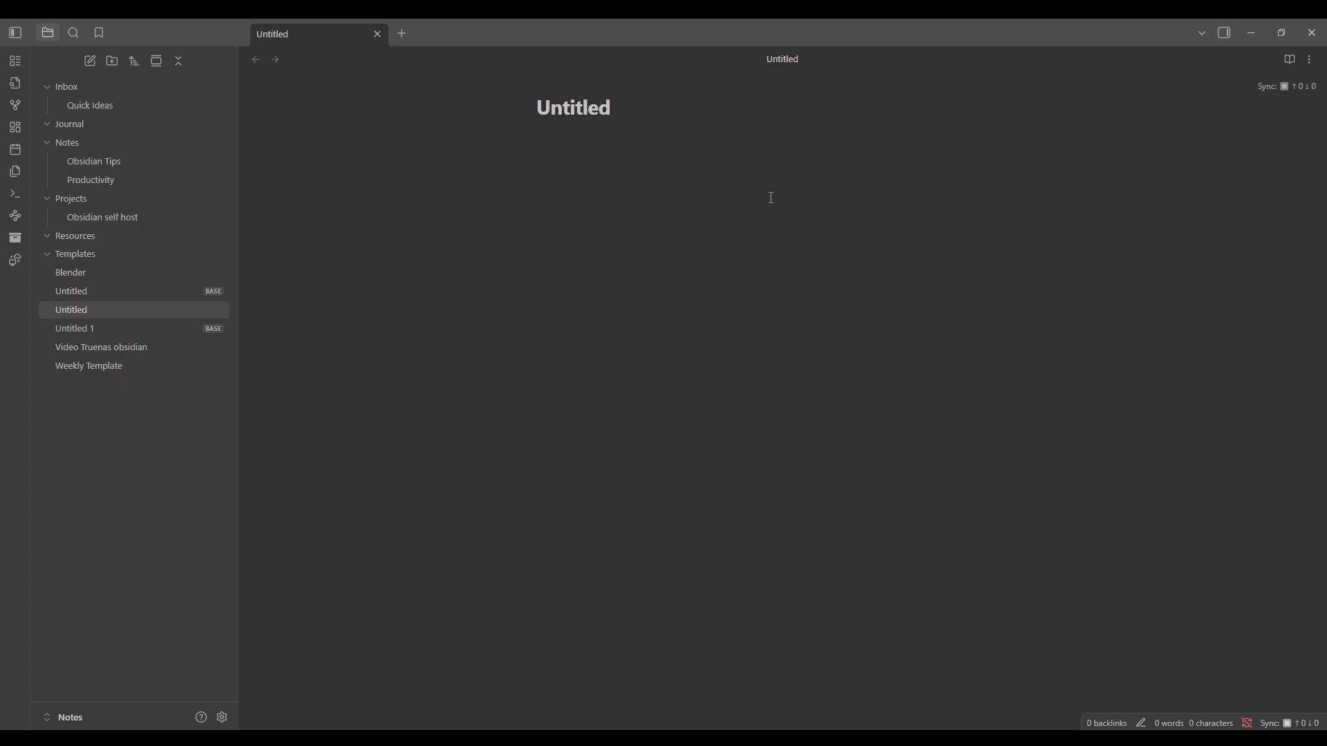
Step: Type 'Hello im a guy' into the Untitled note
{"action": "type", "text": "Hello im a guy"}
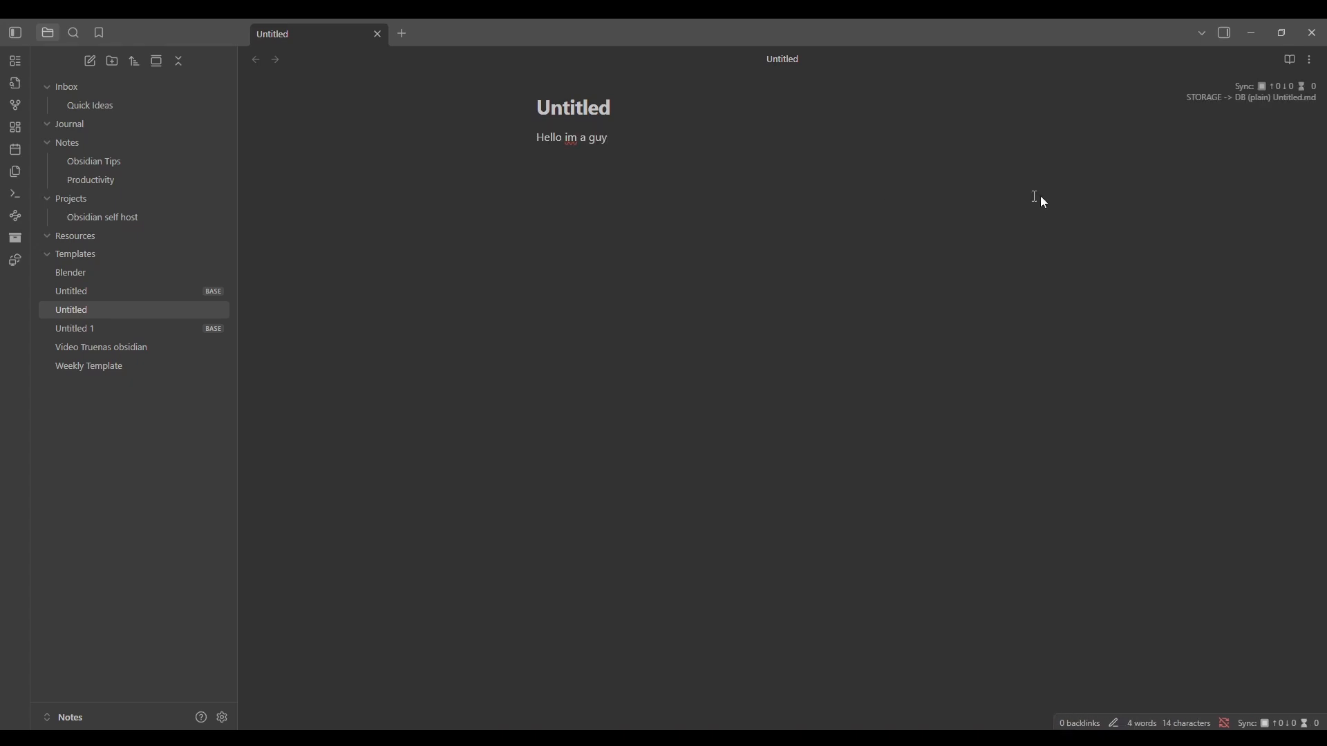
{"action": "mouse_move", "coordinate": [1266, 99]}
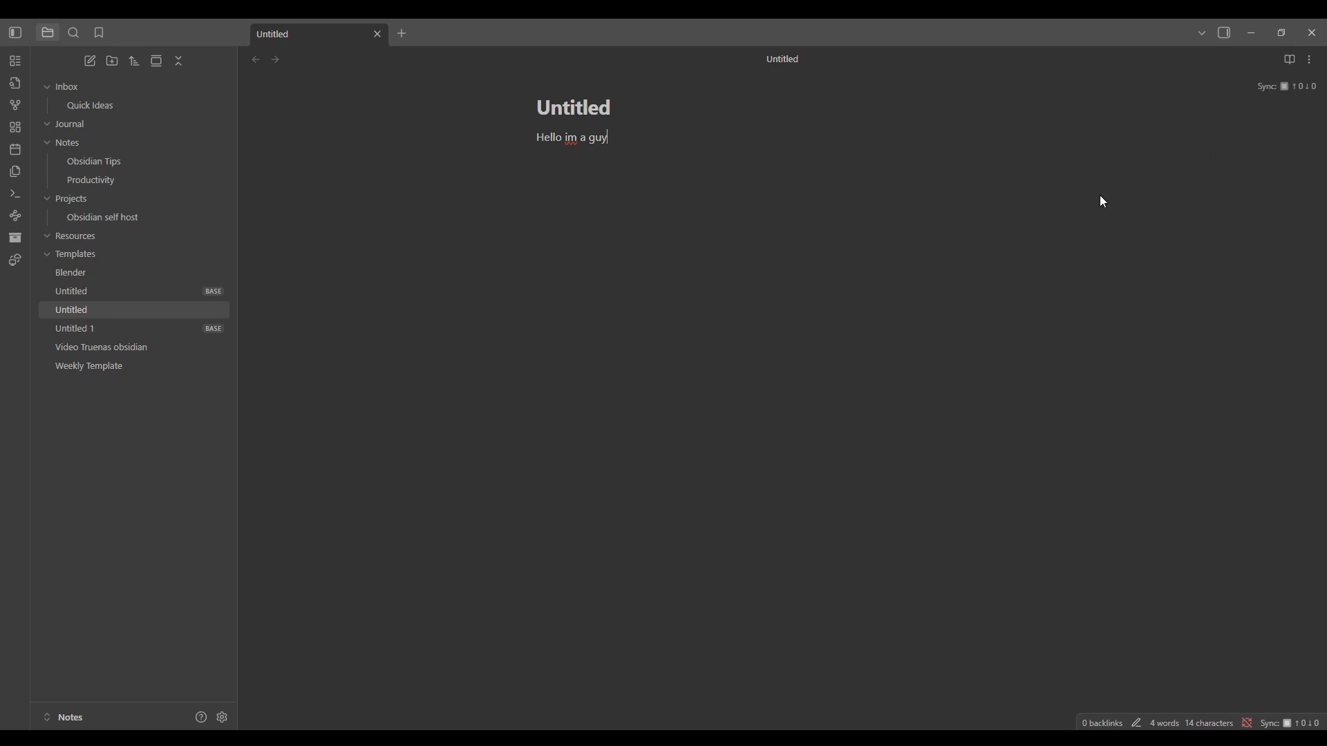
{"action": "mouse_move", "coordinate": [1229, 132]}
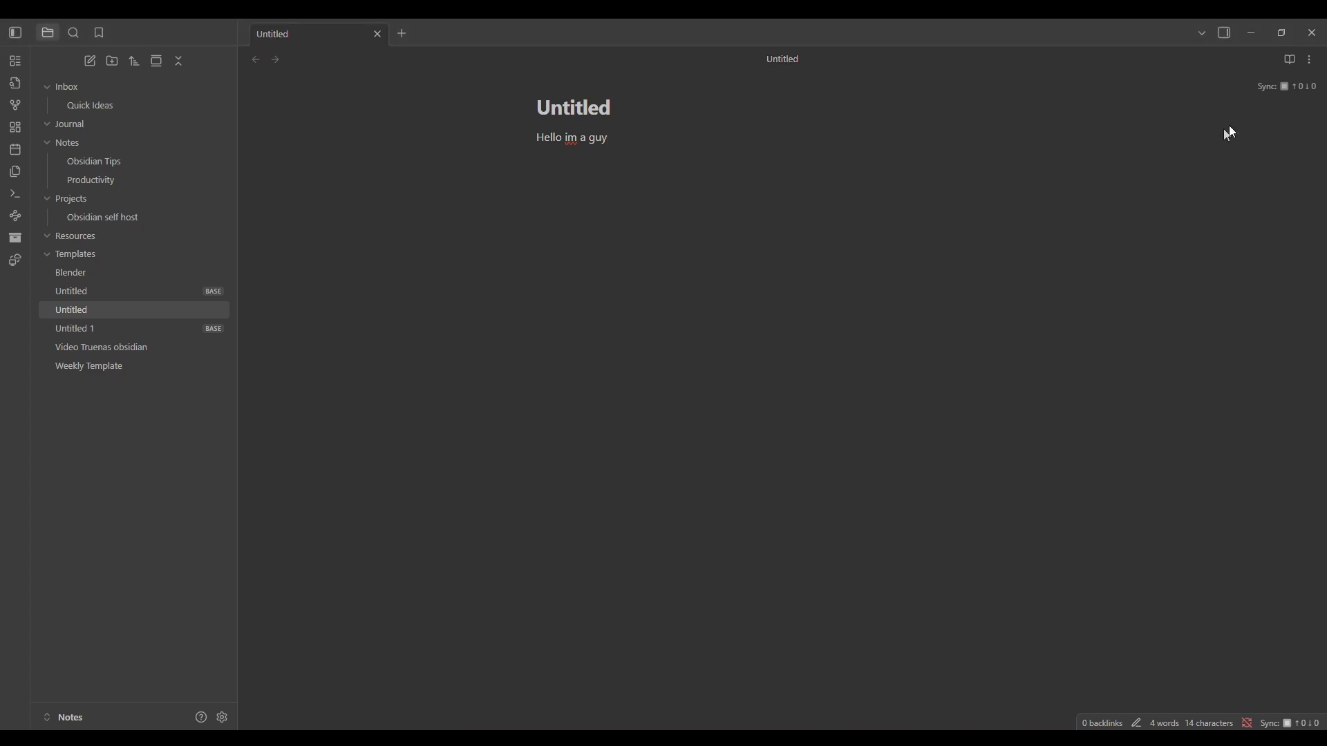
{"action": "mouse_move", "coordinate": [1246, 696]}
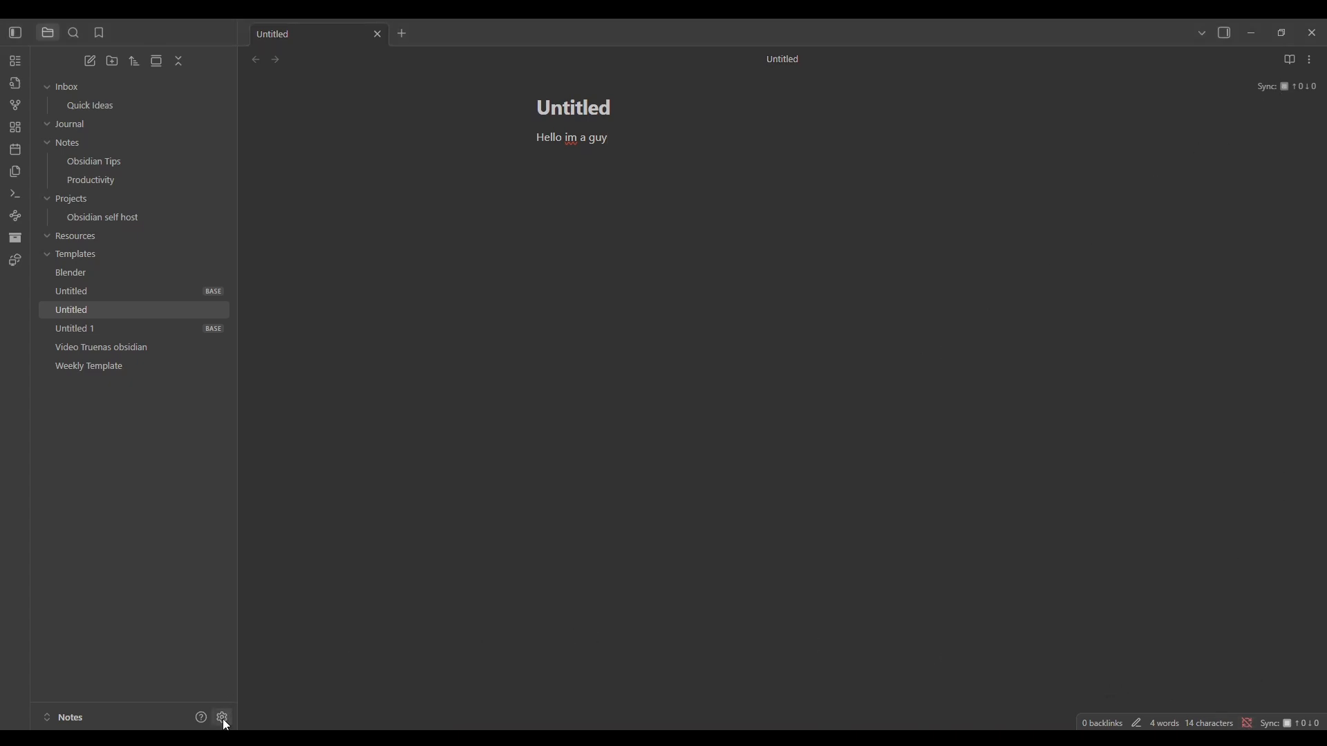
Step: Search settings for 'sync', switch off the built-in Sync core plugin, and close settings
{"action": "left_click", "coordinate": [222, 721]}
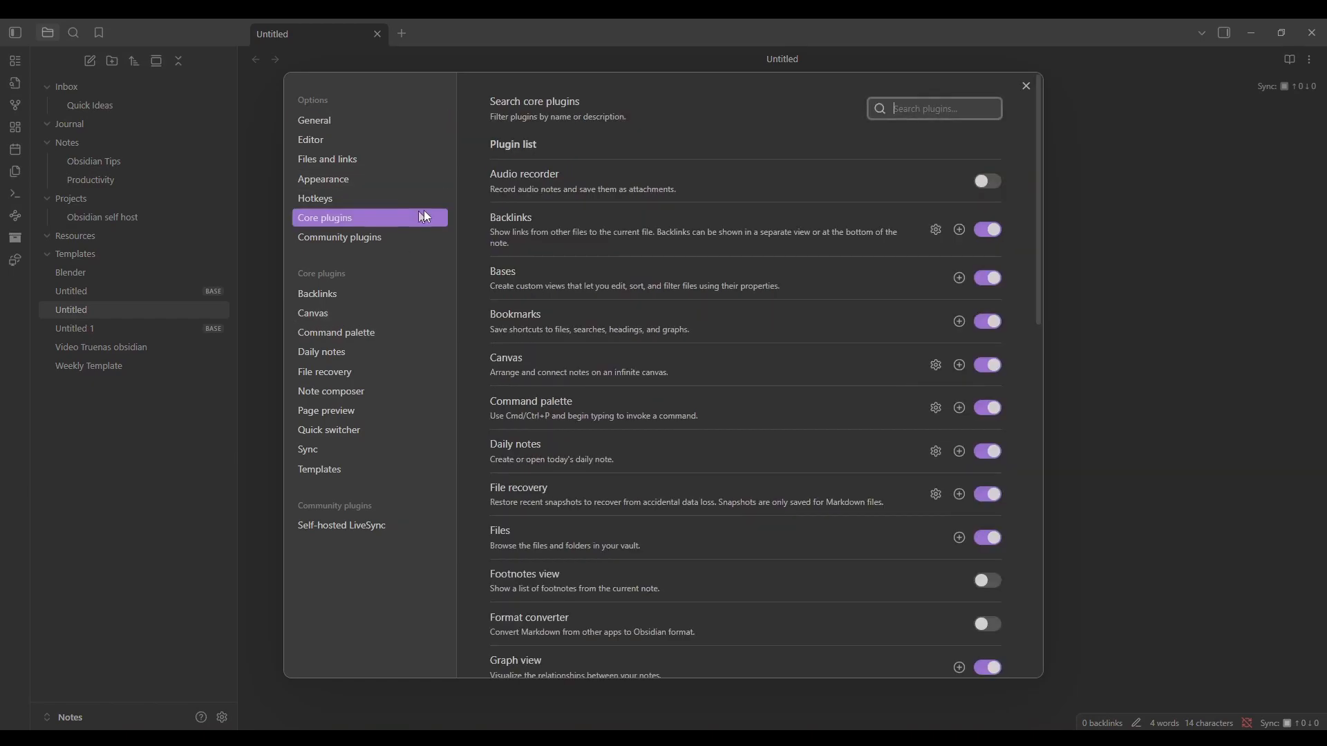
{"action": "type", "text": "sync"}
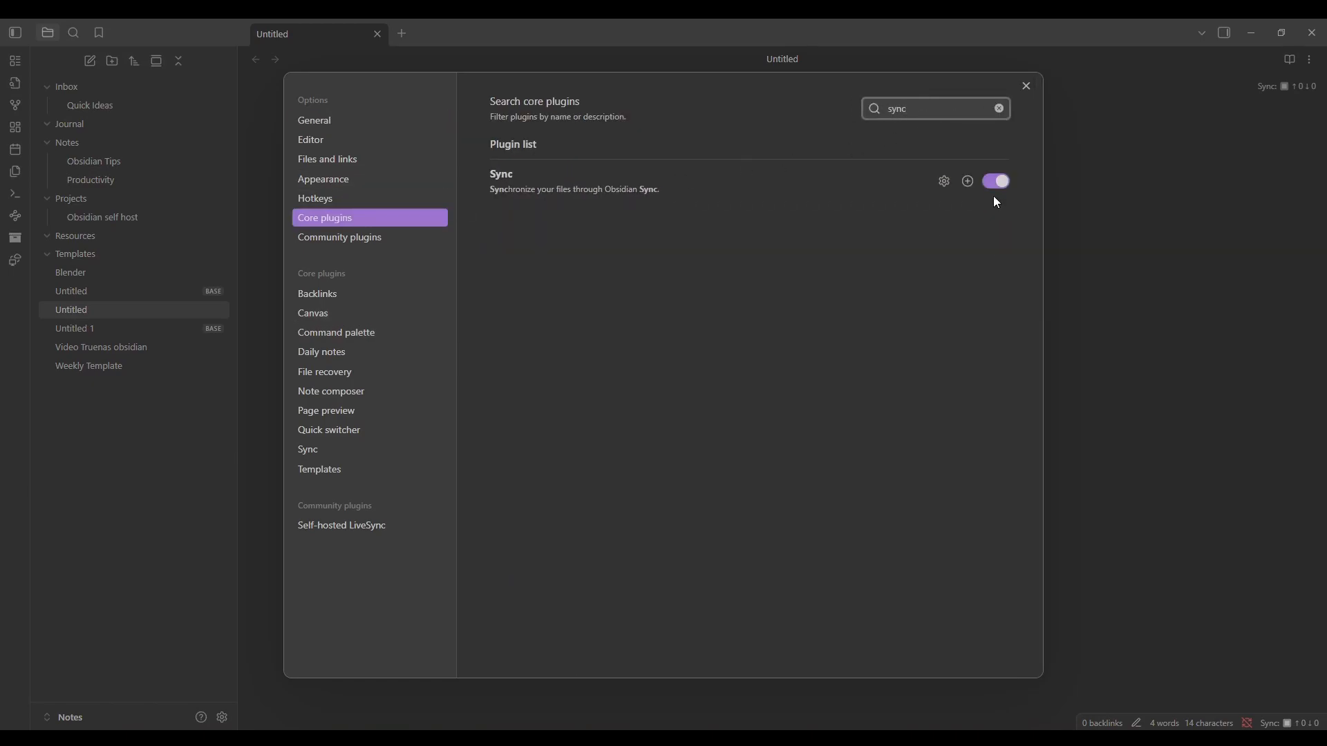
{"action": "left_click", "coordinate": [995, 181]}
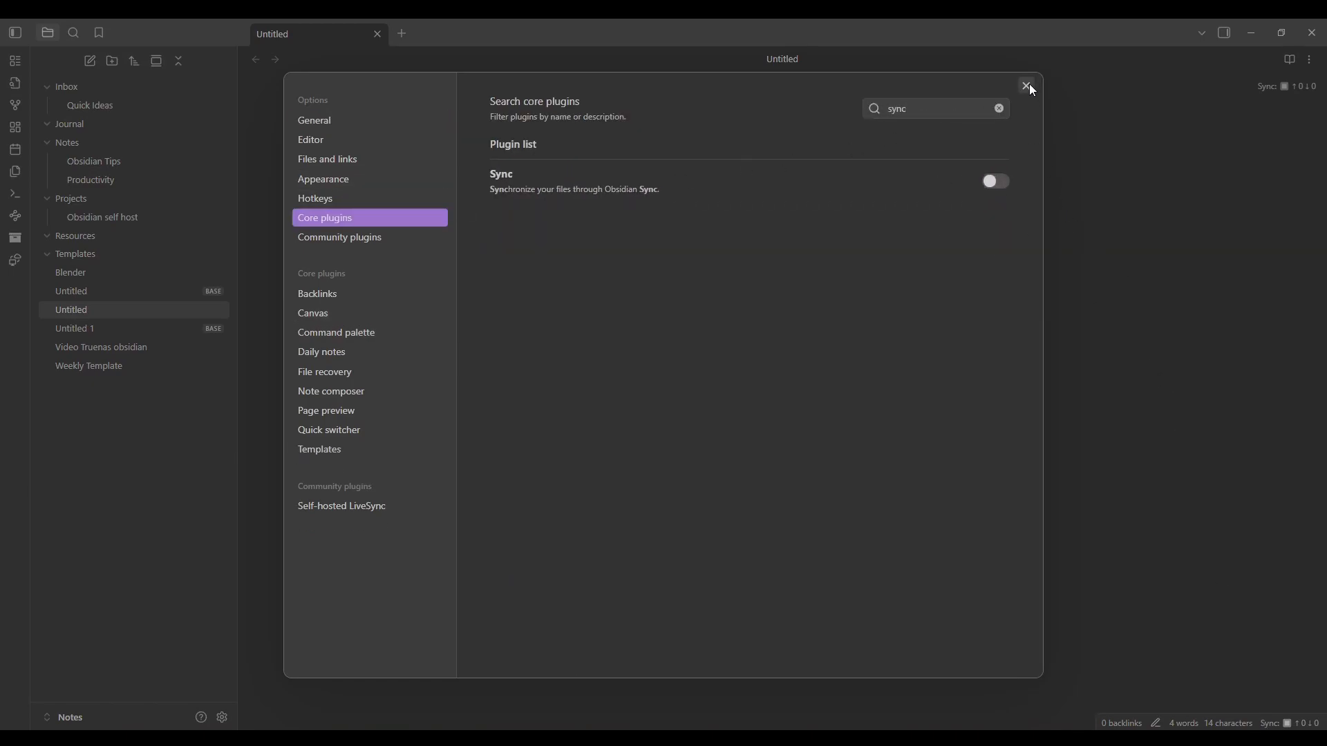
{"action": "left_click", "coordinate": [1026, 86]}
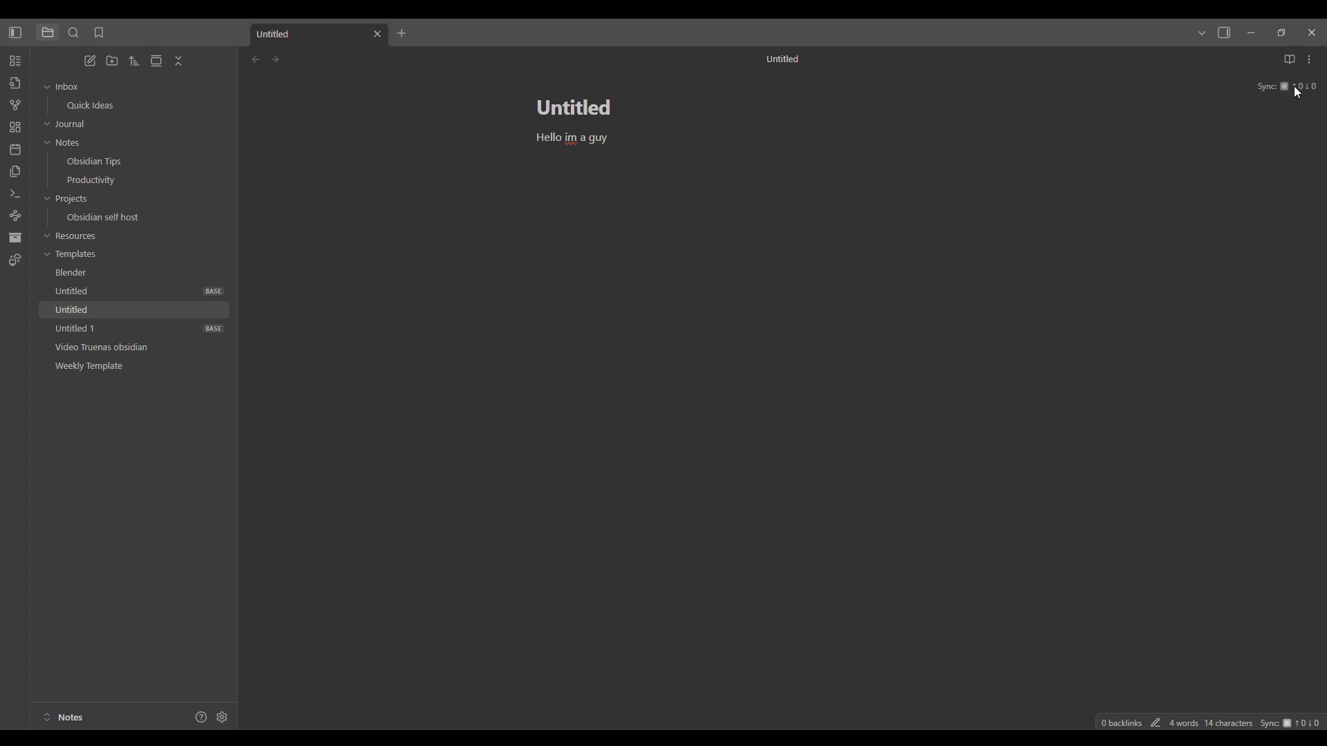
{"action": "mouse_move", "coordinate": [629, 298]}
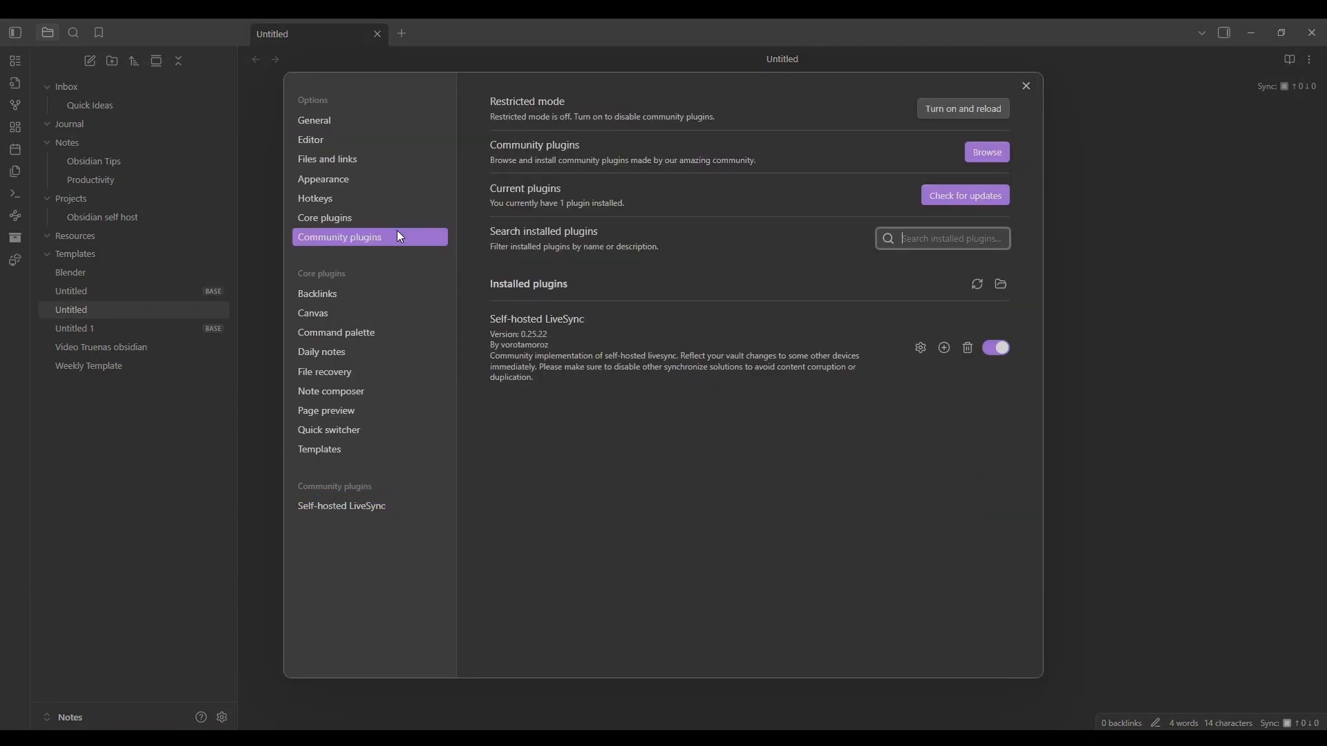
{"action": "mouse_move", "coordinate": [919, 348]}
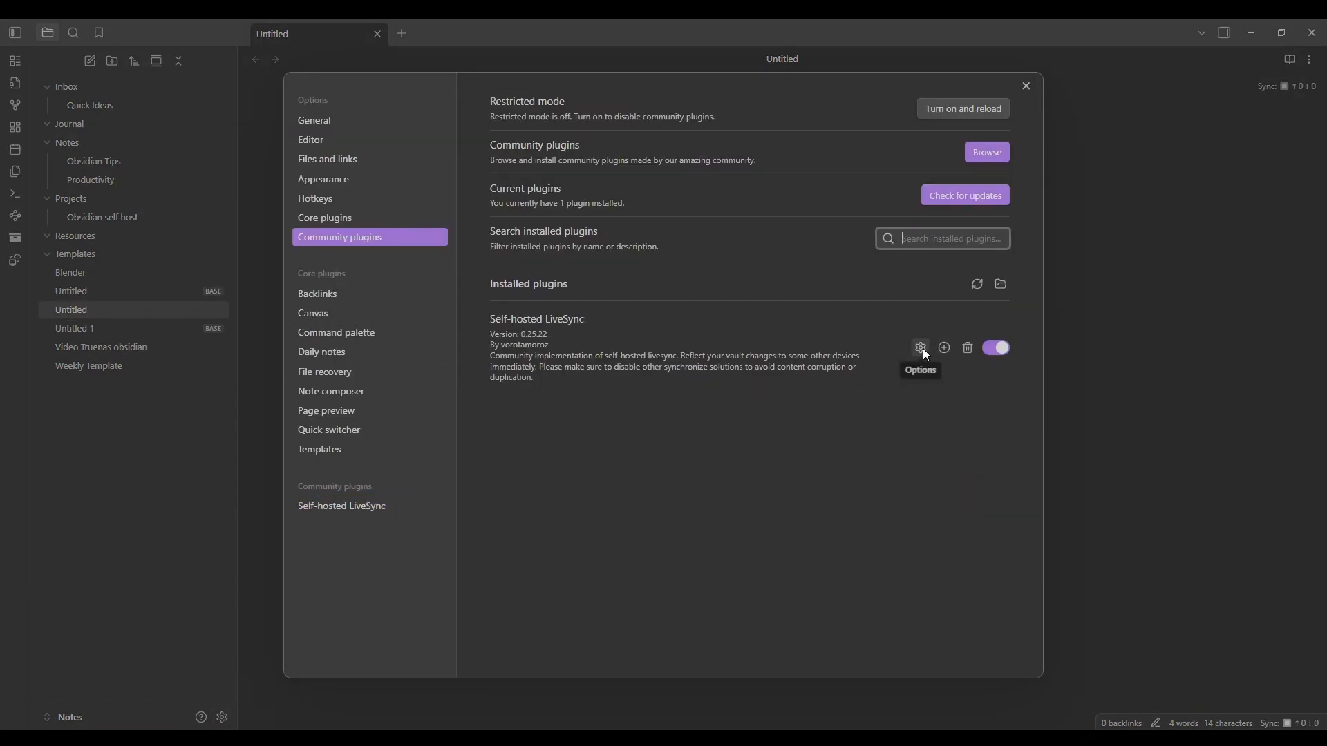
Step: Copy LiveSync's current settings as a passphrase-encrypted setup URI, then close settings
{"action": "left_click", "coordinate": [920, 348]}
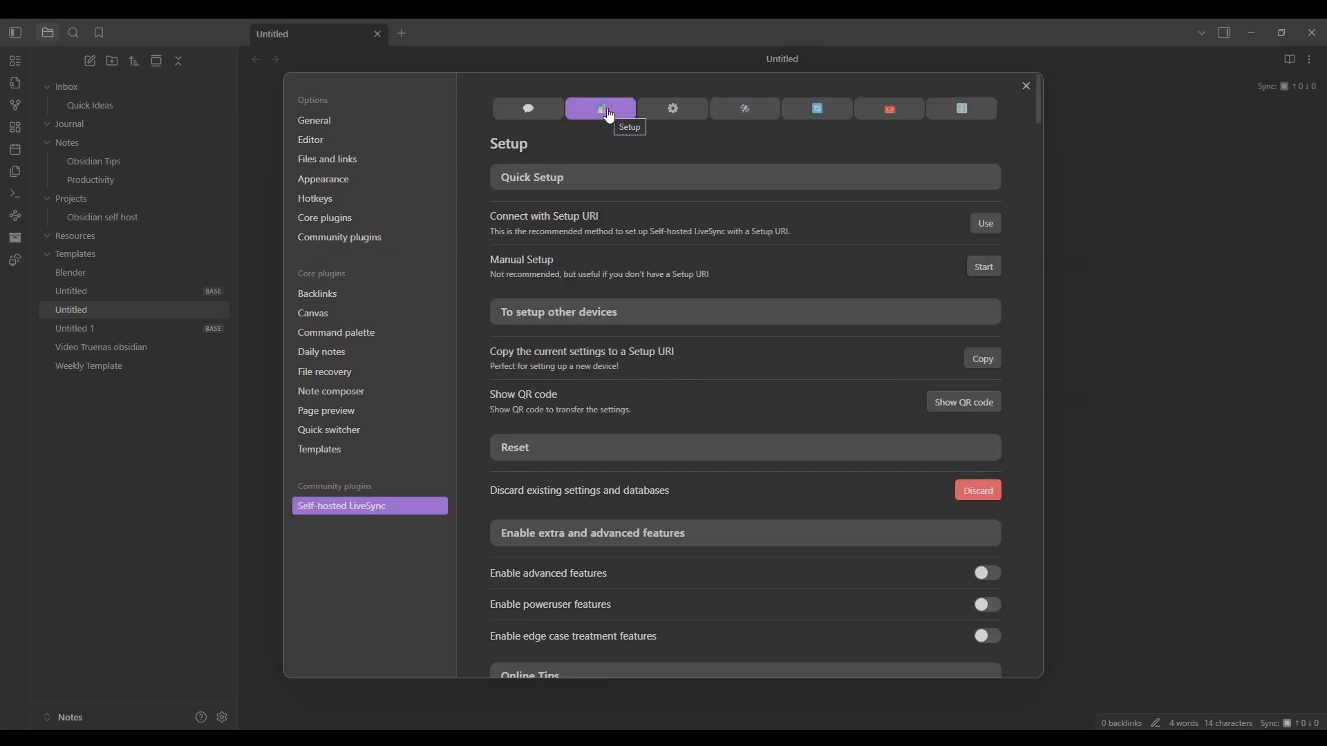
{"action": "mouse_move", "coordinate": [626, 366]}
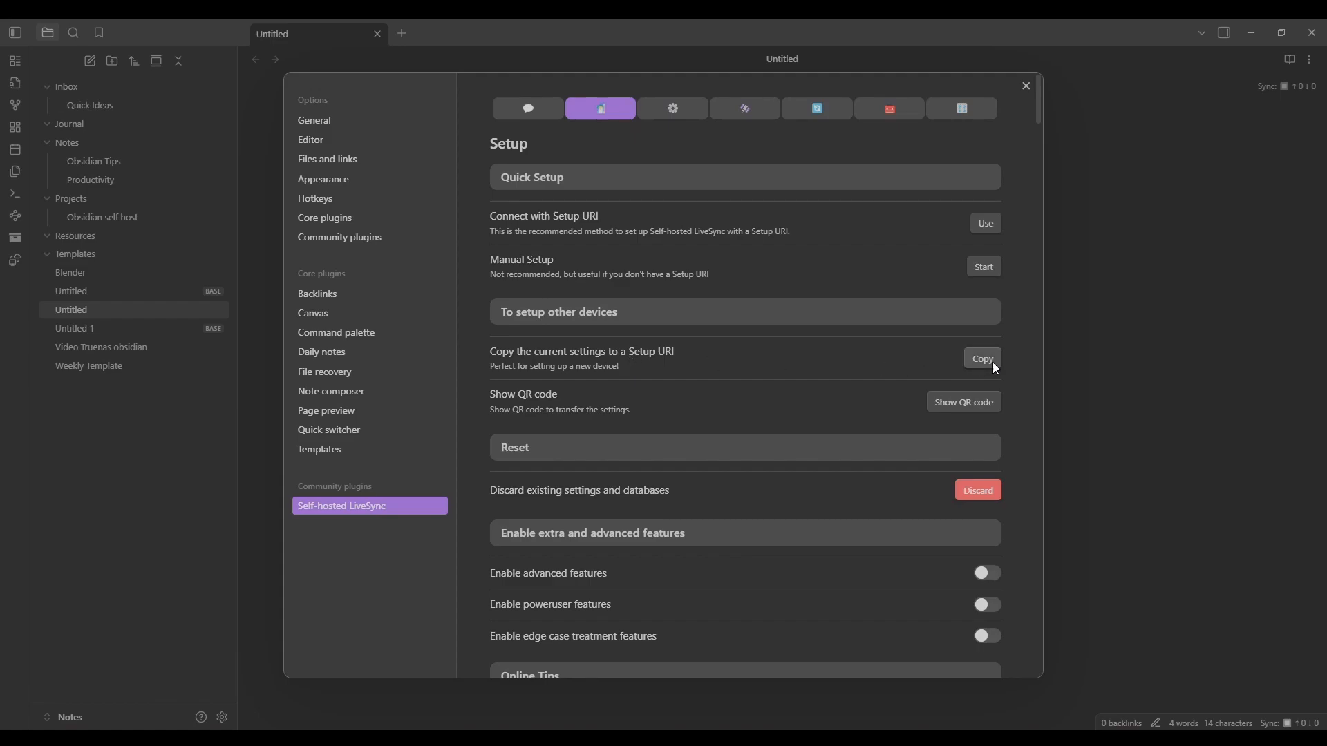
{"action": "left_click", "coordinate": [980, 362]}
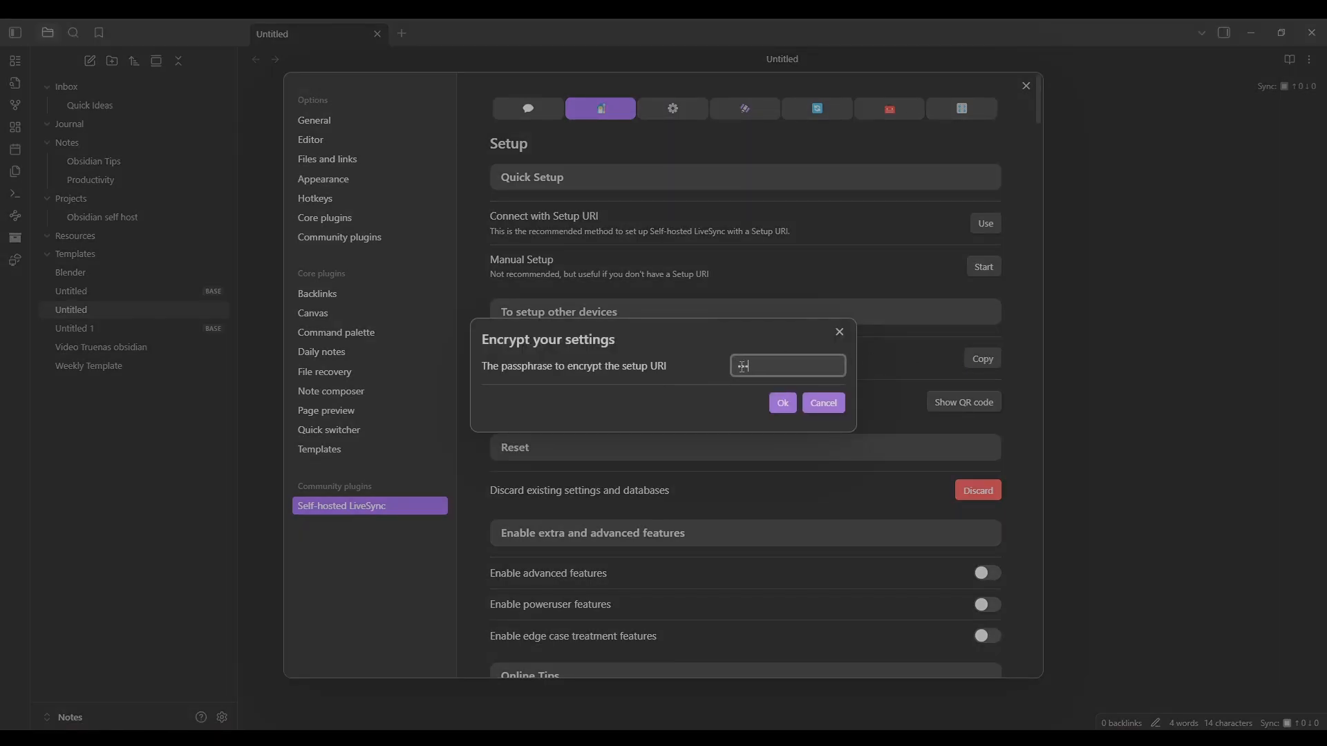
{"action": "left_click", "coordinate": [781, 407]}
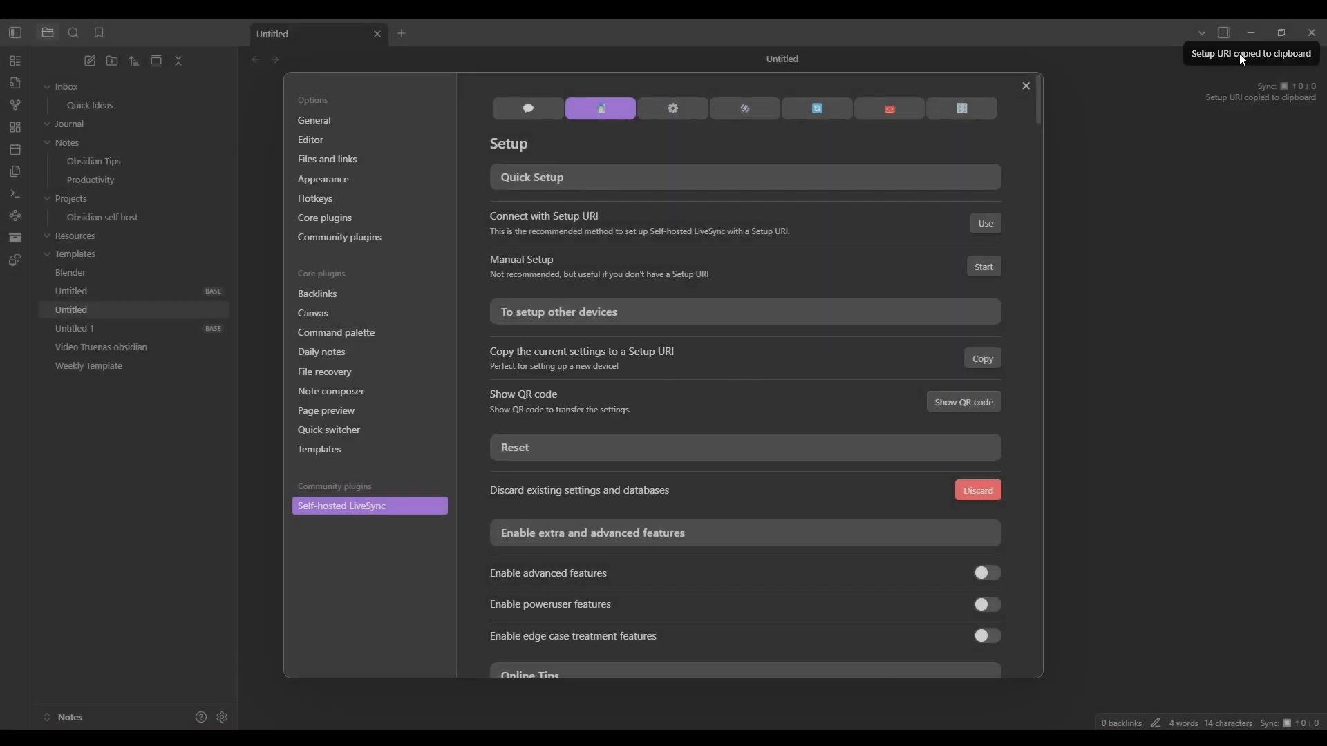
{"action": "left_click", "coordinate": [1025, 86]}
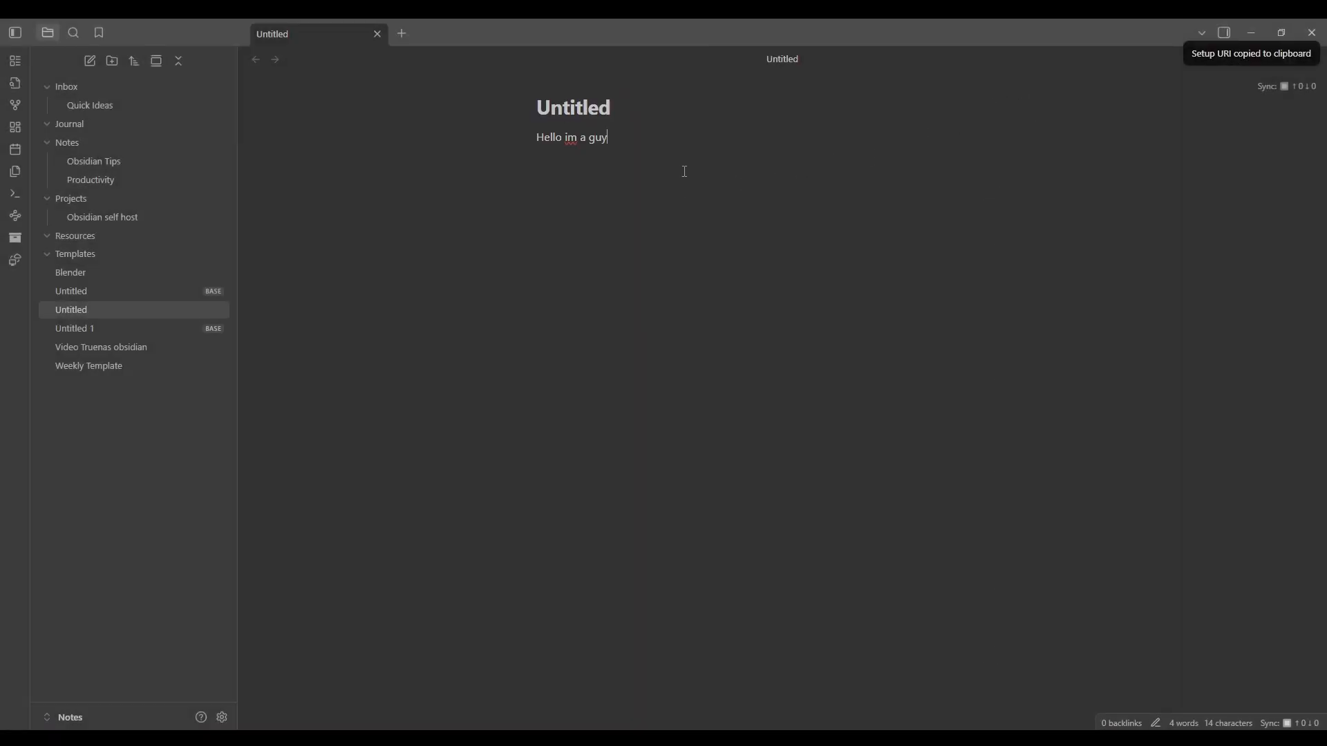
Step: Paste the setup URI into the note, then import it via LiveSync setup and decrypt with its passphrase
{"action": "key", "text": "ctrl+v"}
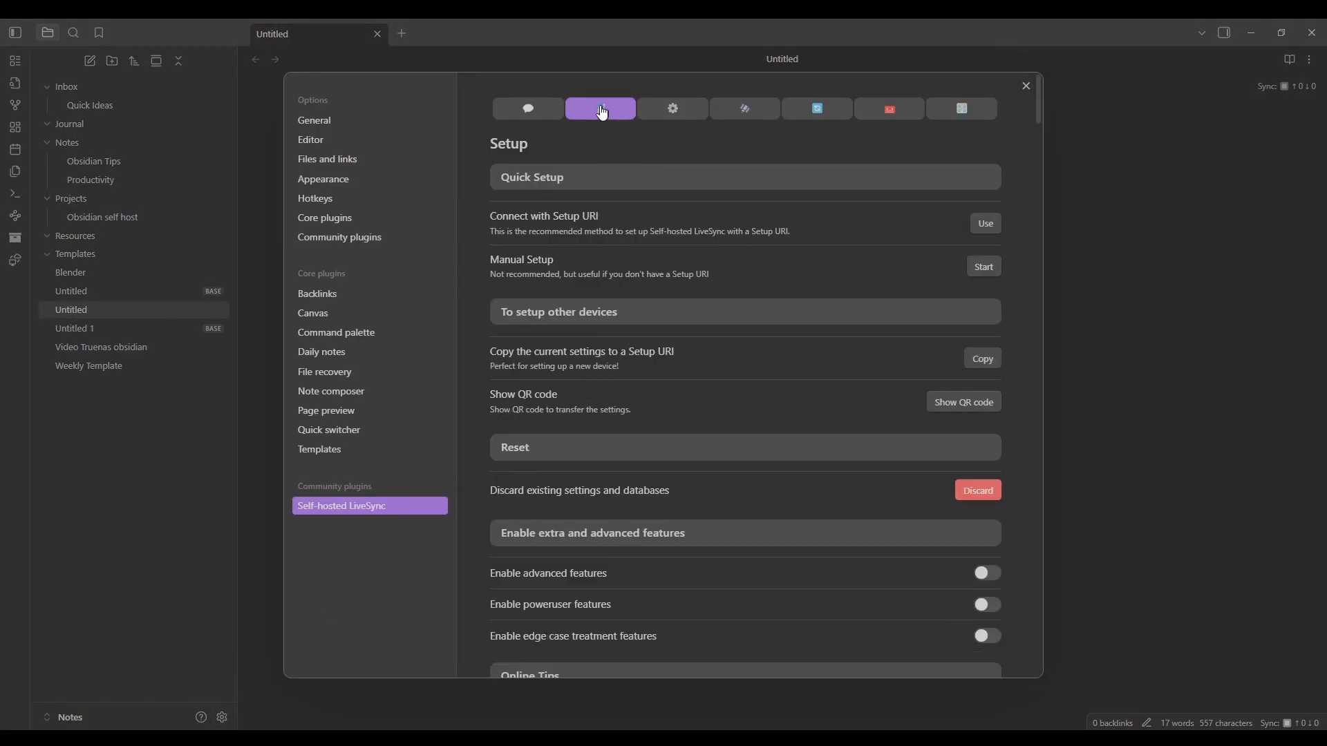
{"action": "mouse_move", "coordinate": [984, 222]}
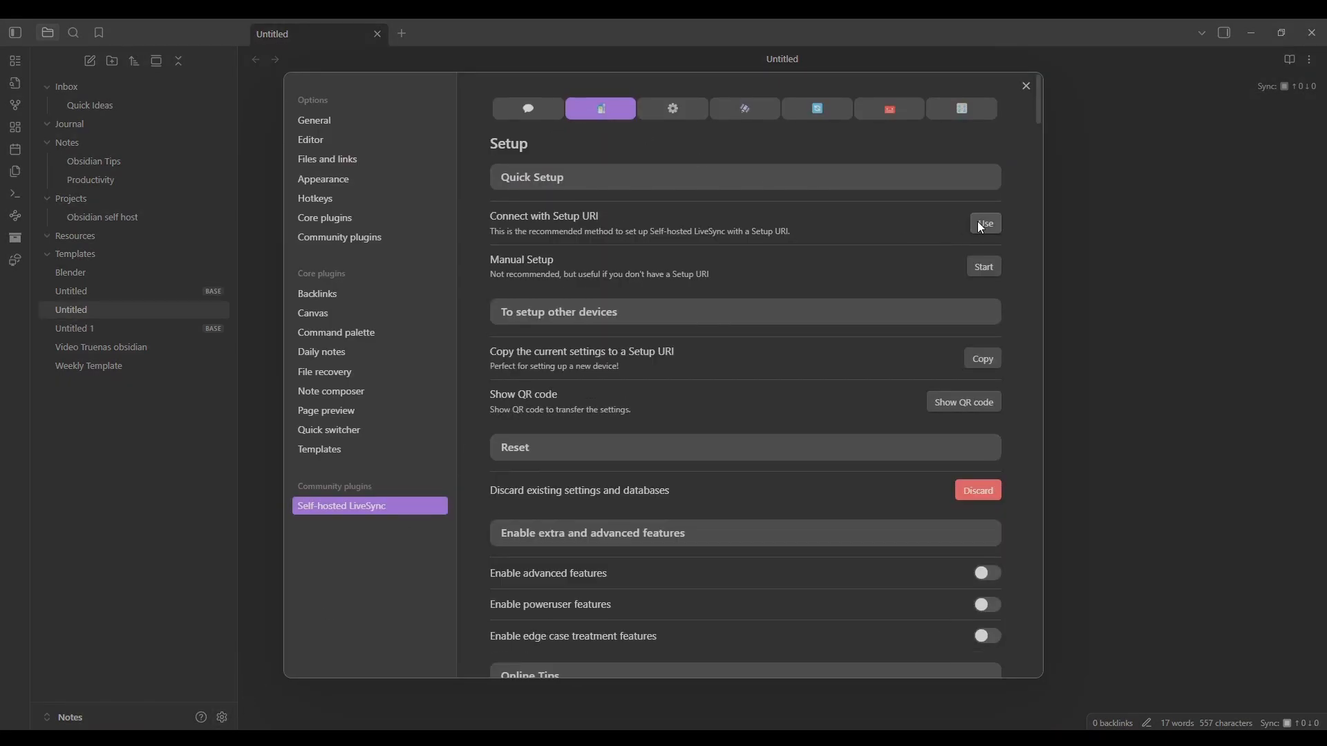
{"action": "left_click", "coordinate": [984, 224]}
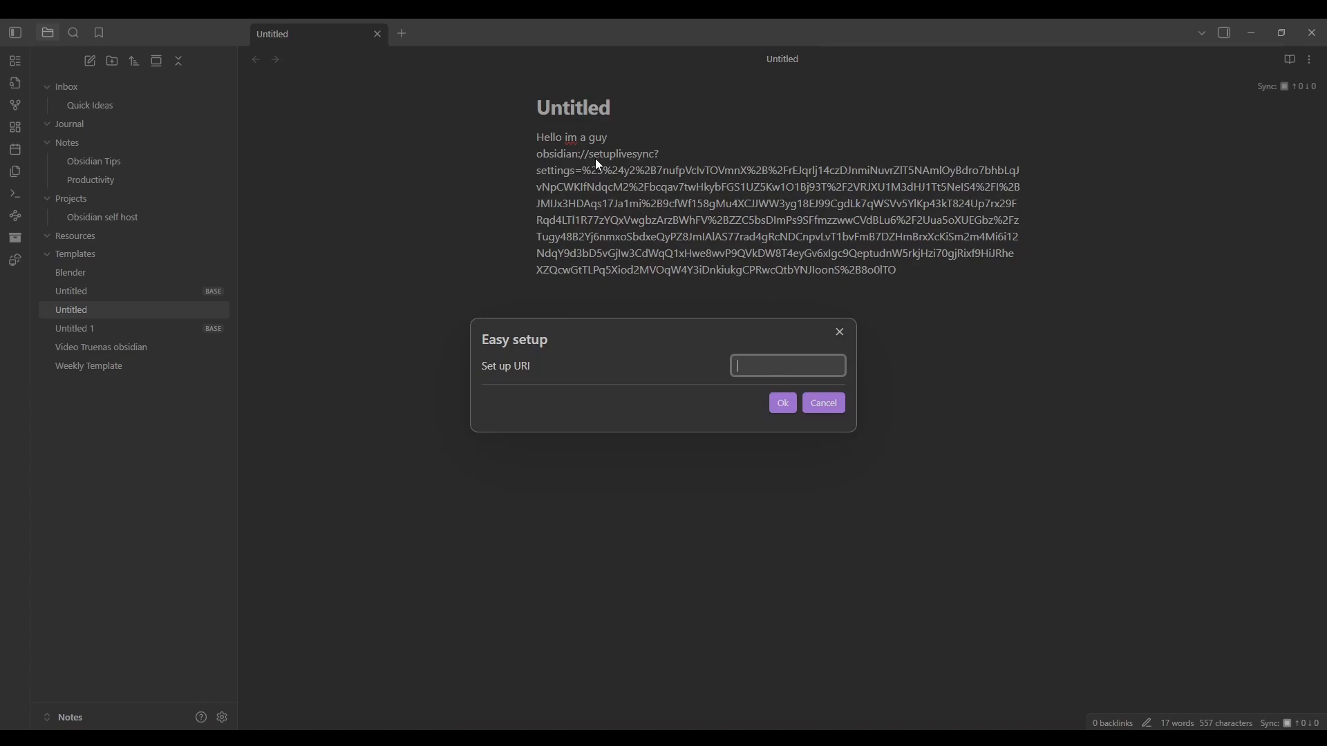
{"action": "left_click", "coordinate": [780, 403]}
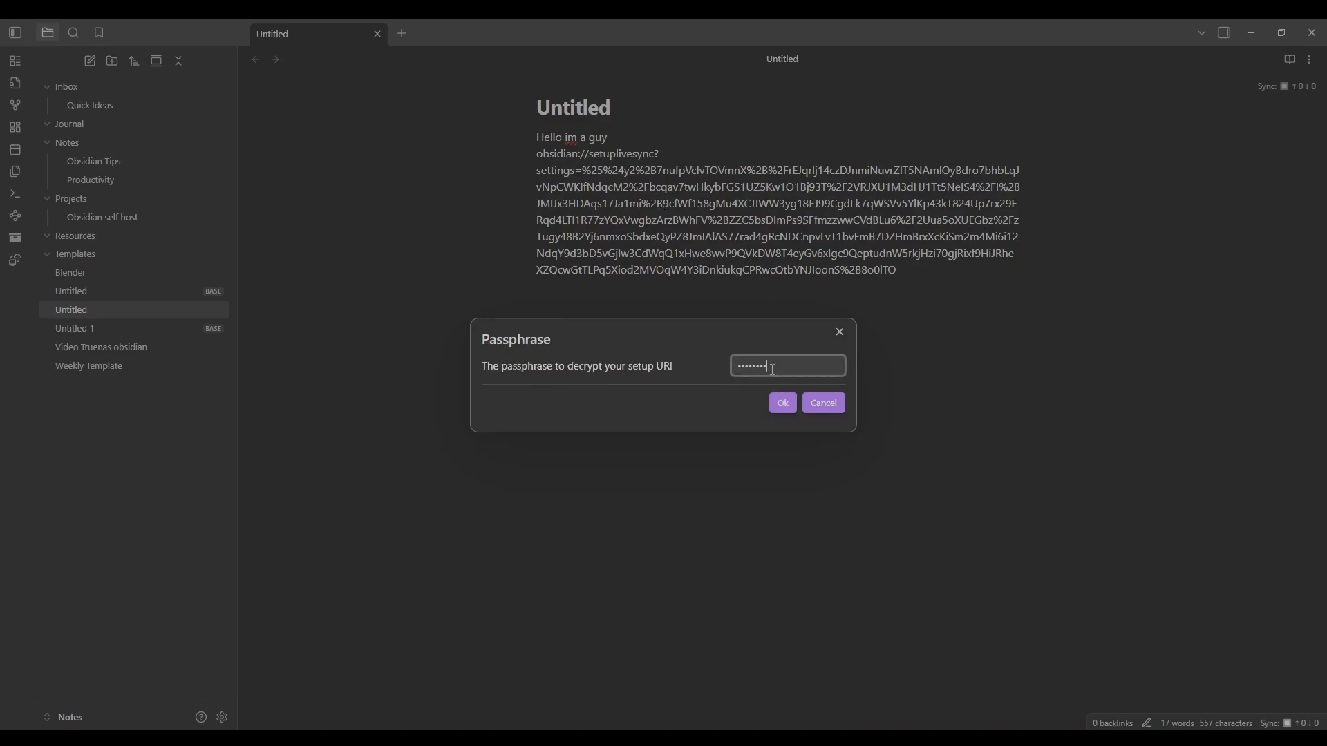
{"action": "left_click", "coordinate": [781, 403]}
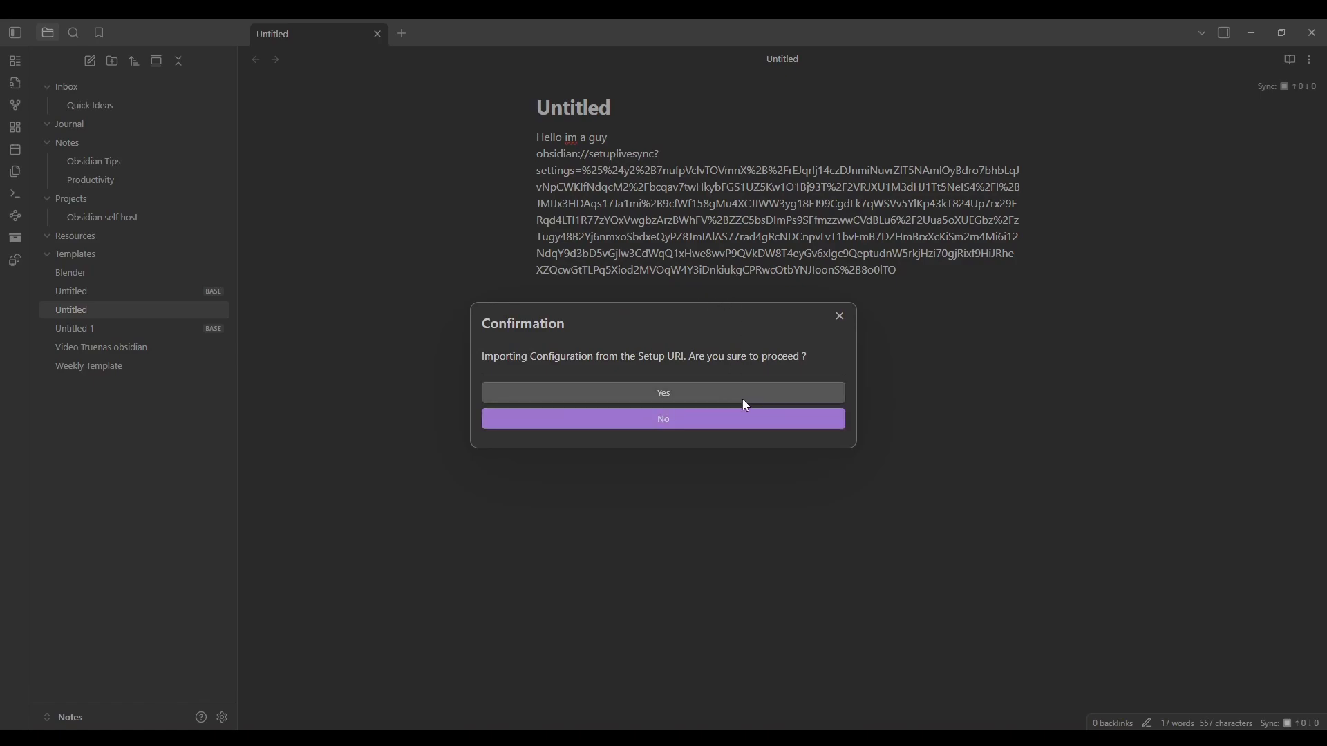
{"action": "mouse_move", "coordinate": [753, 399]}
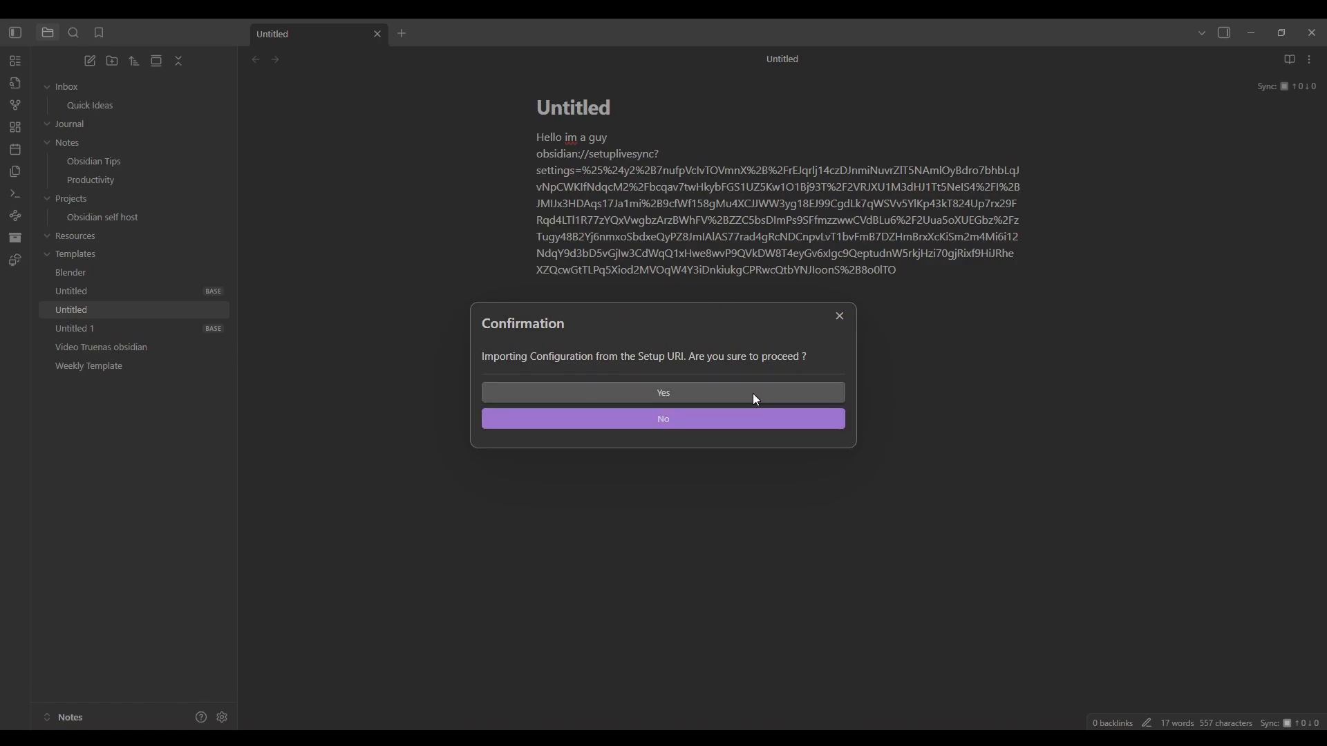